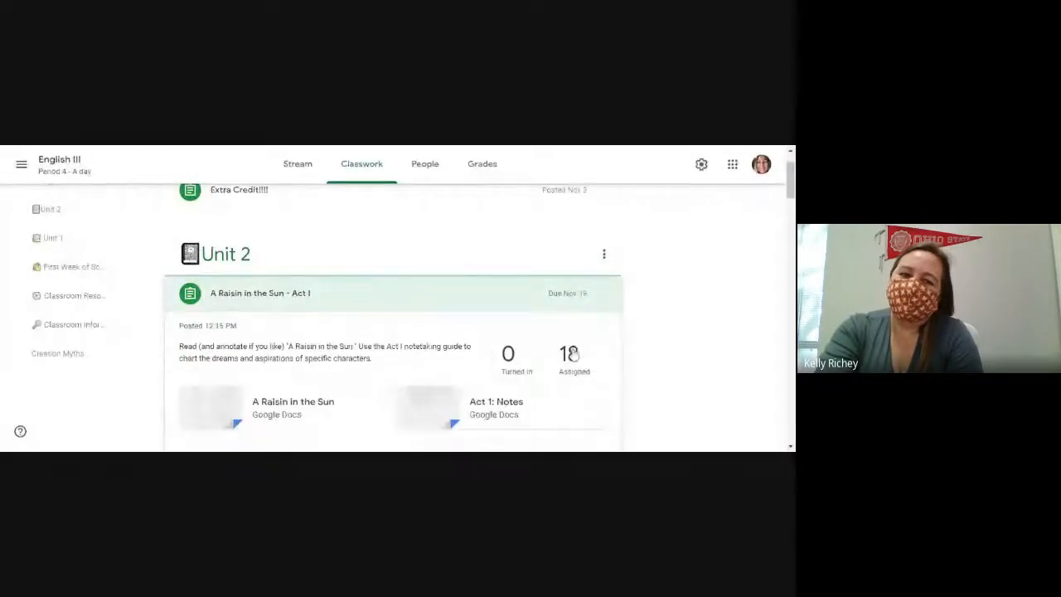
Scroll the Classwork page down to the A Raisin in the Sun - Act I assignment.
scroll("down", 3)
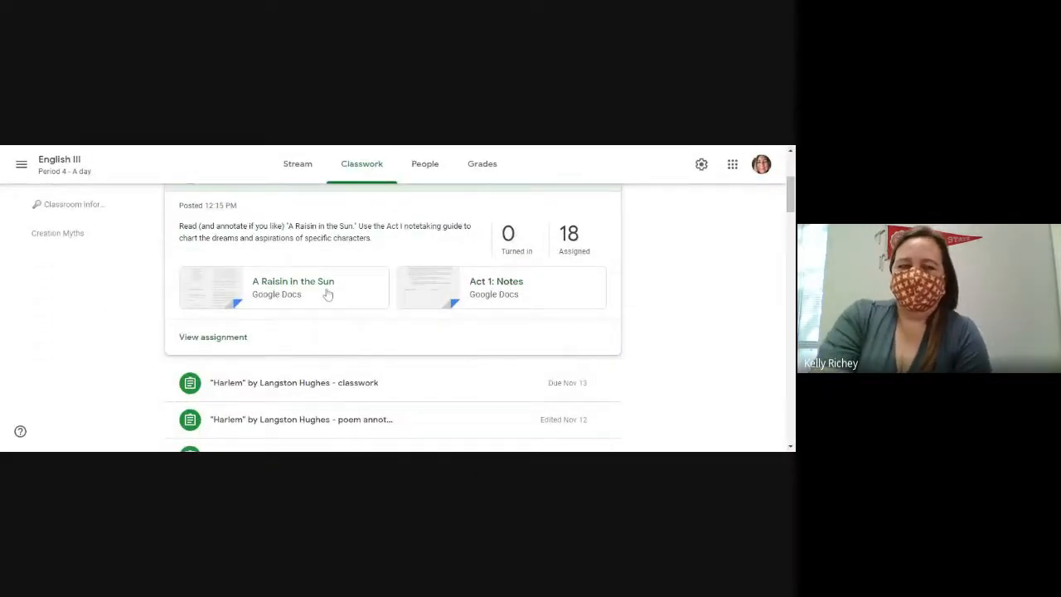
mouse_move(511, 292)
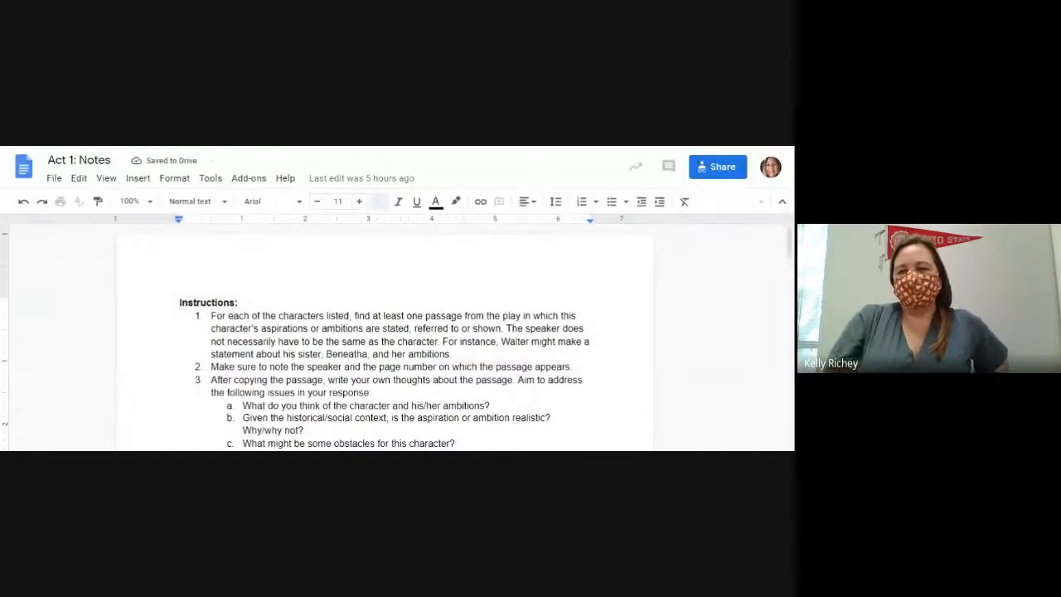
left_click(379, 202)
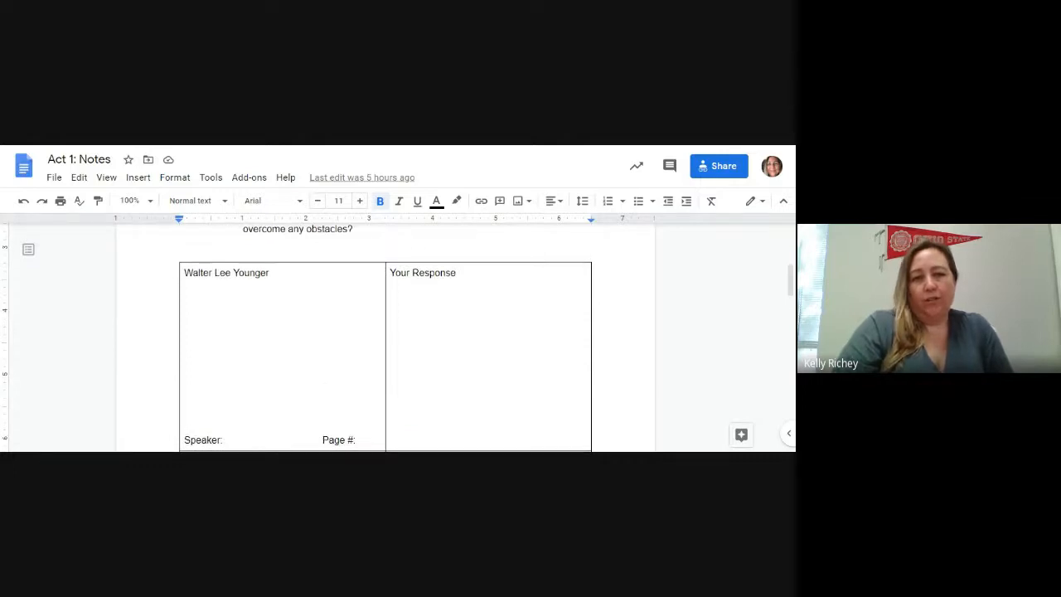
scroll("down", 3)
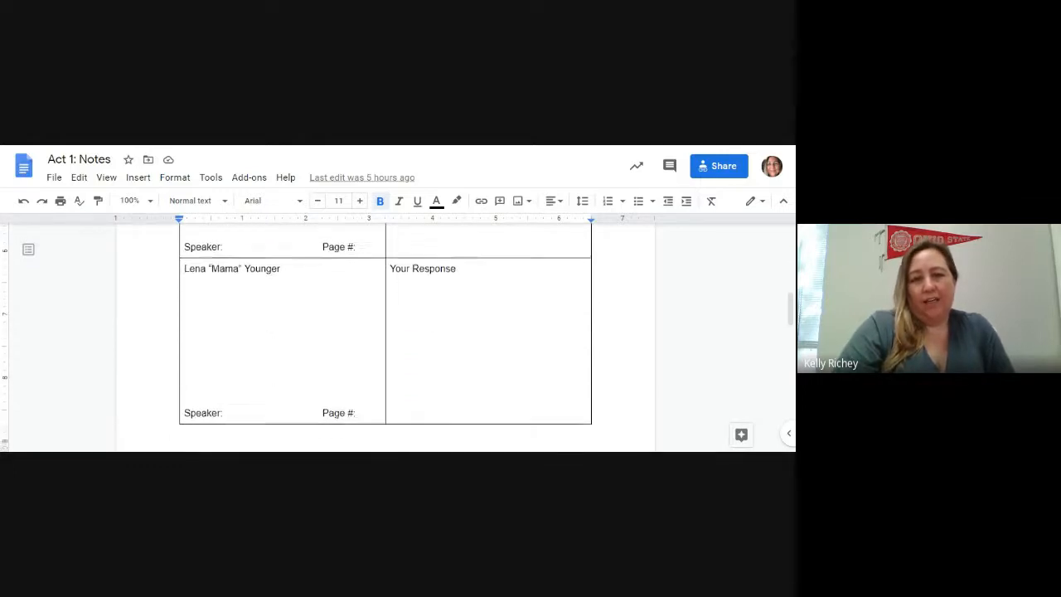
scroll("down", 3)
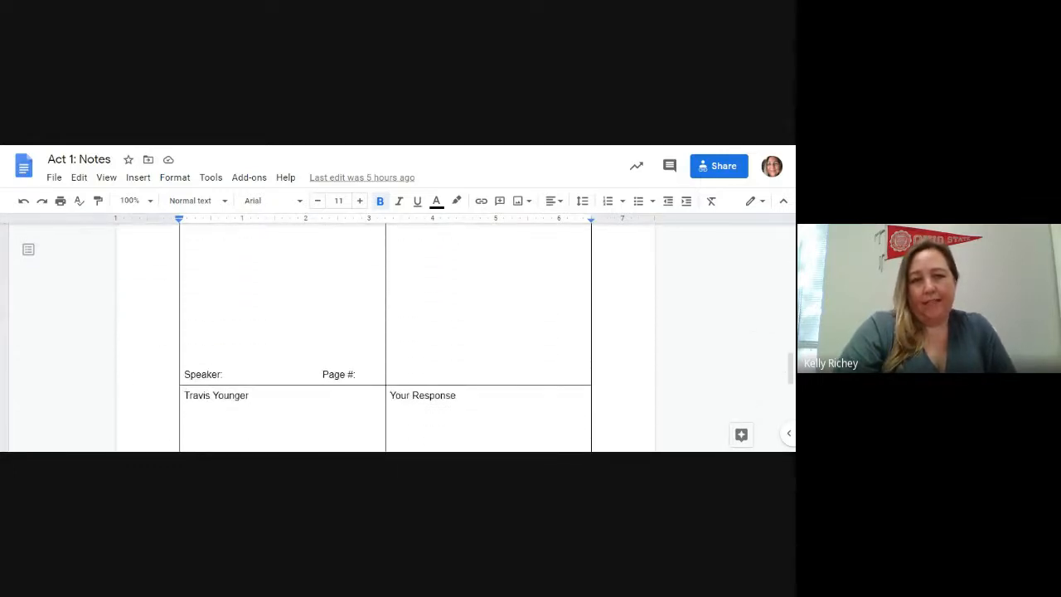
scroll("down", 3)
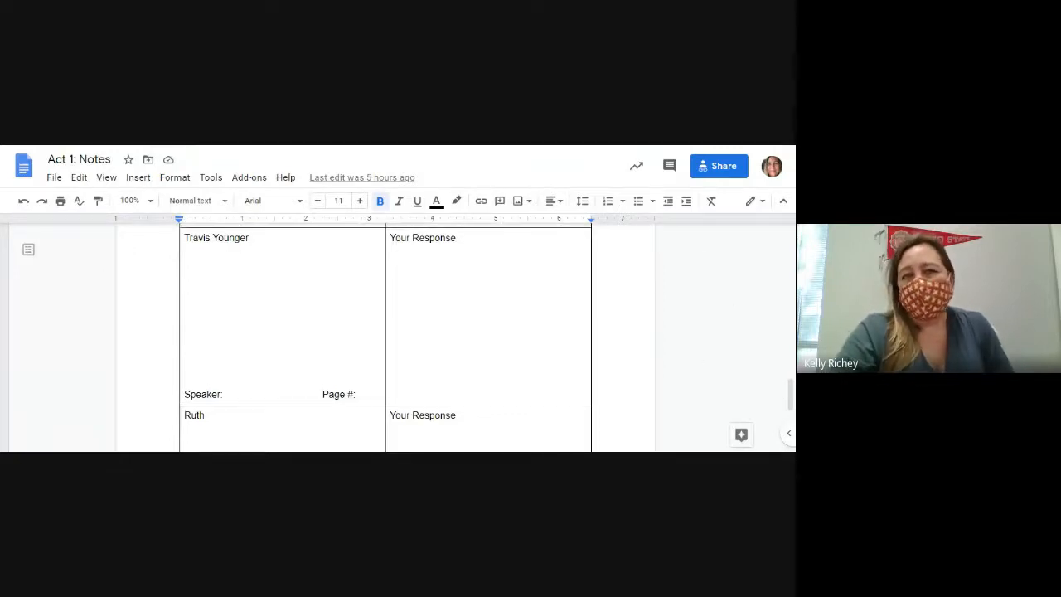
scroll("up", 3)
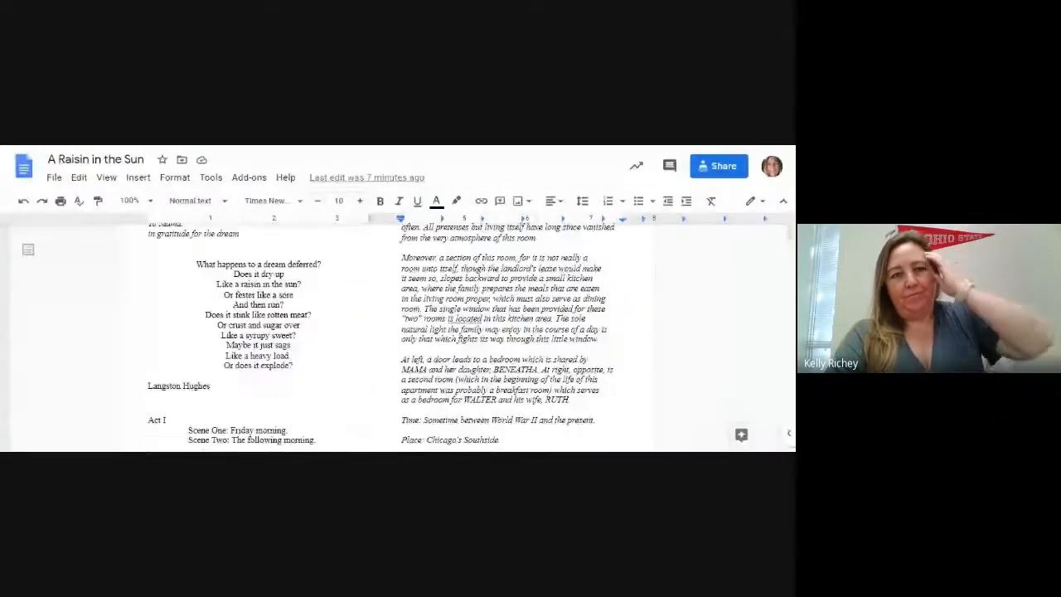
Scroll past the epigraph poem and scene list to the Act I, Scene One opening description.
scroll("down", 3)
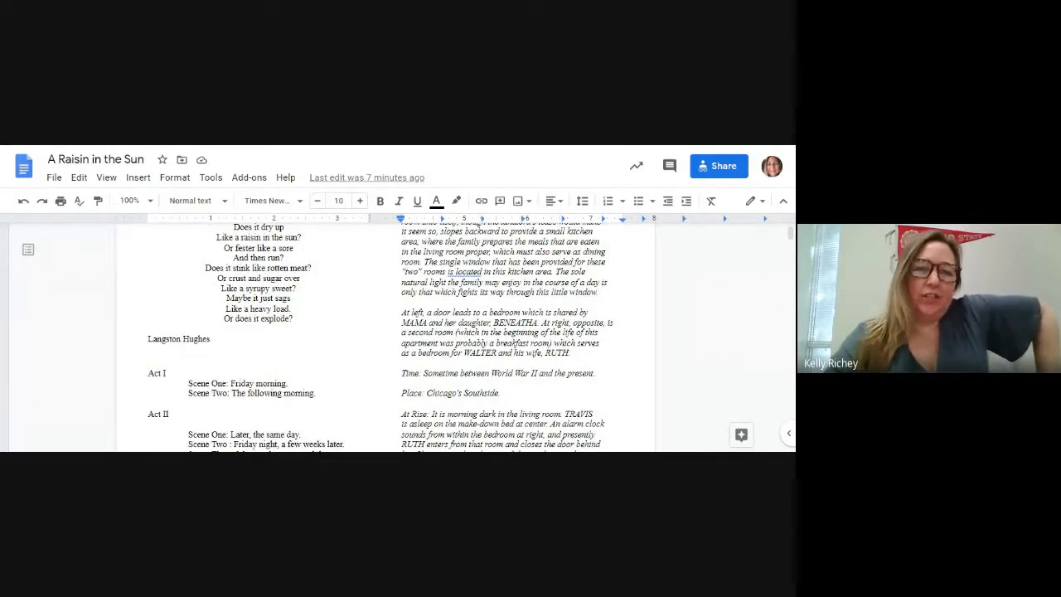
scroll("down", 3)
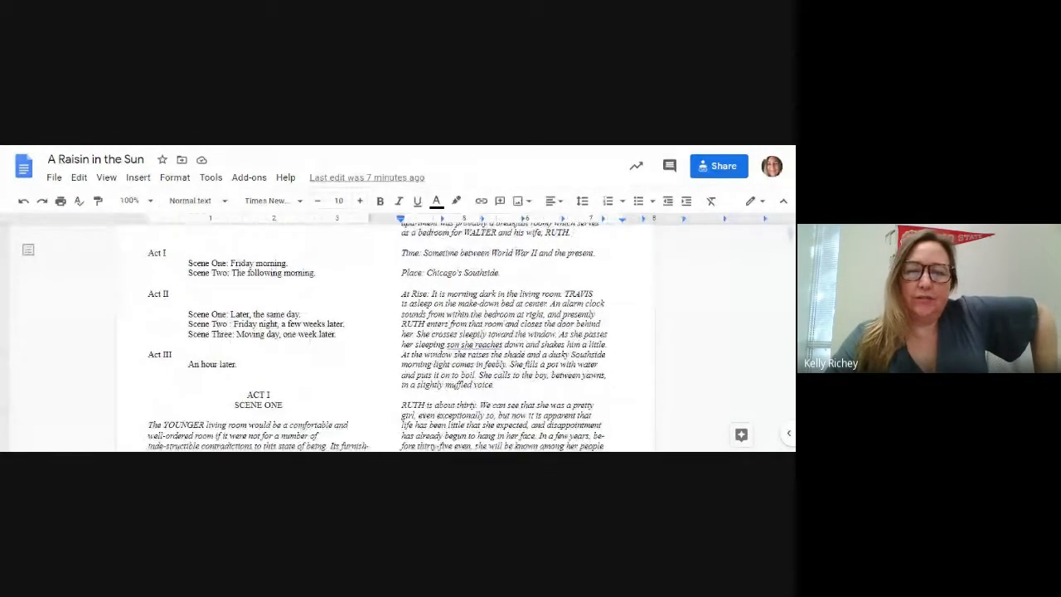
scroll("down", 3)
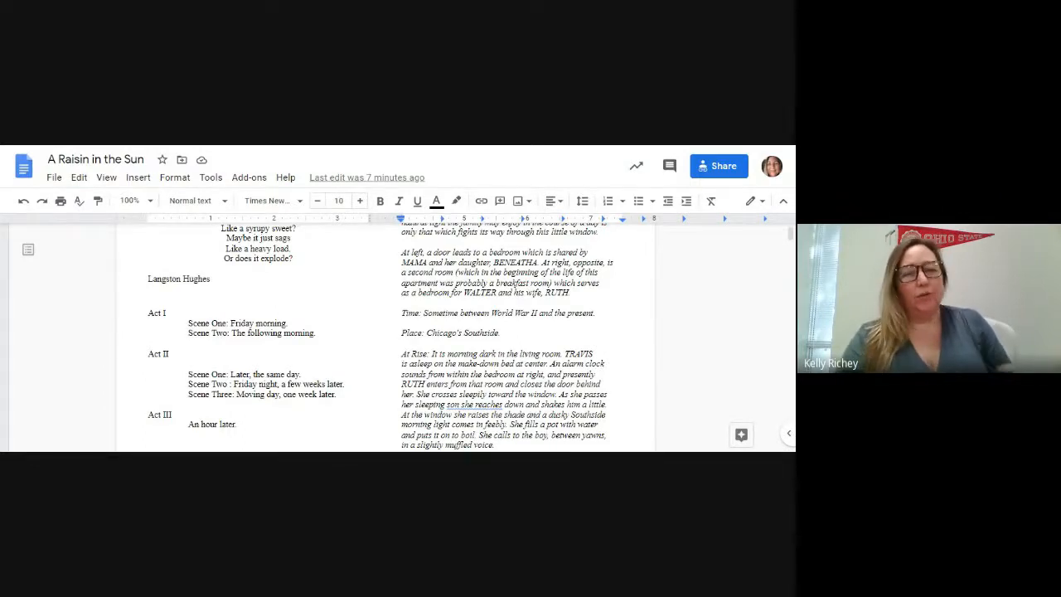
scroll("down", 3)
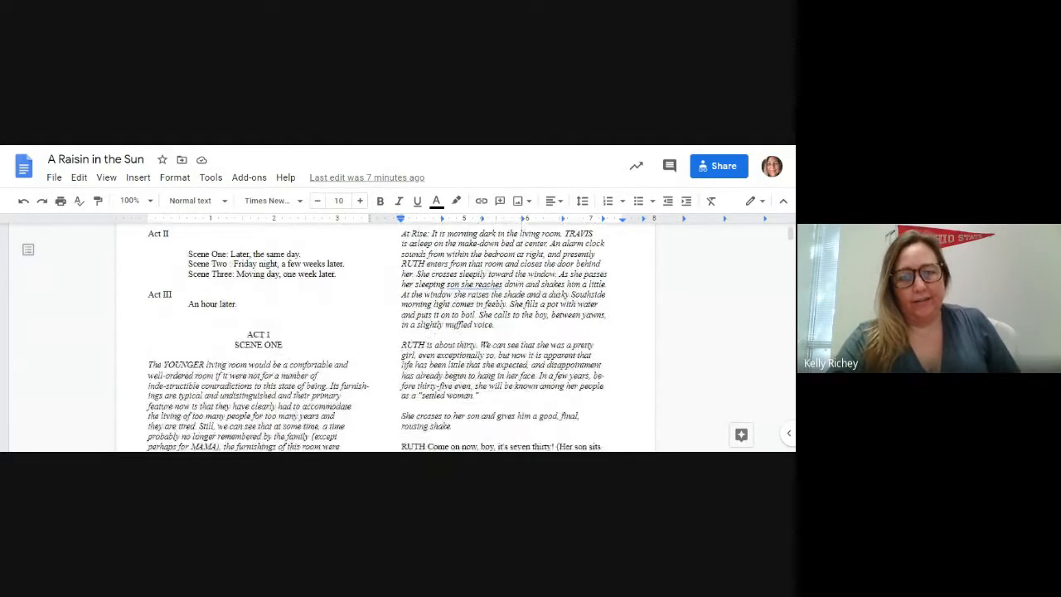
Scroll down to Ruth's first lines waking Travis in Act I, Scene One.
scroll("down", 3)
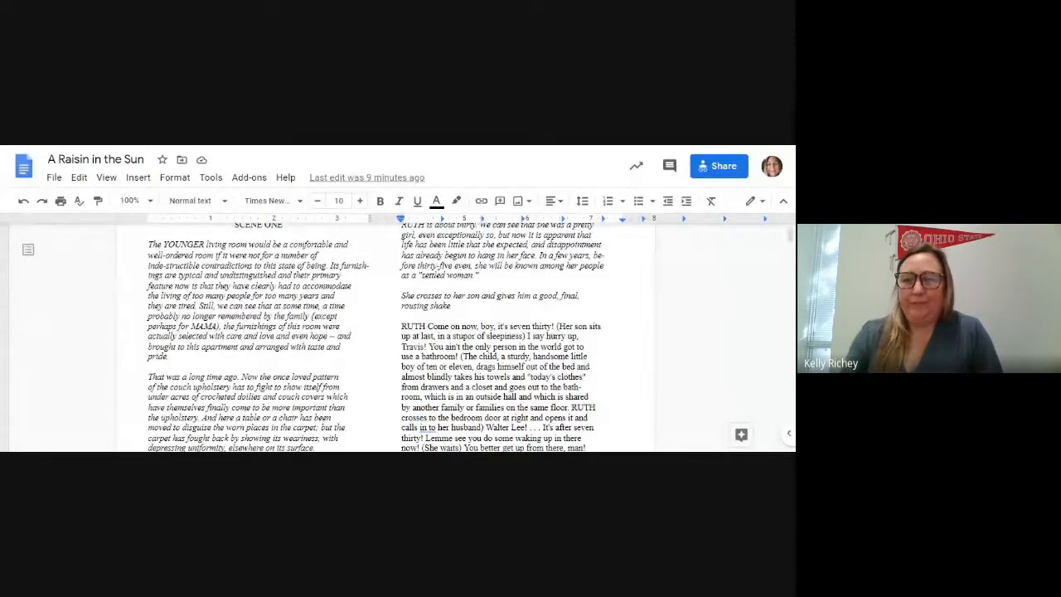
Scroll past Ruth's opening speech and return to the title page with the Hughes poem.
scroll("down", 3)
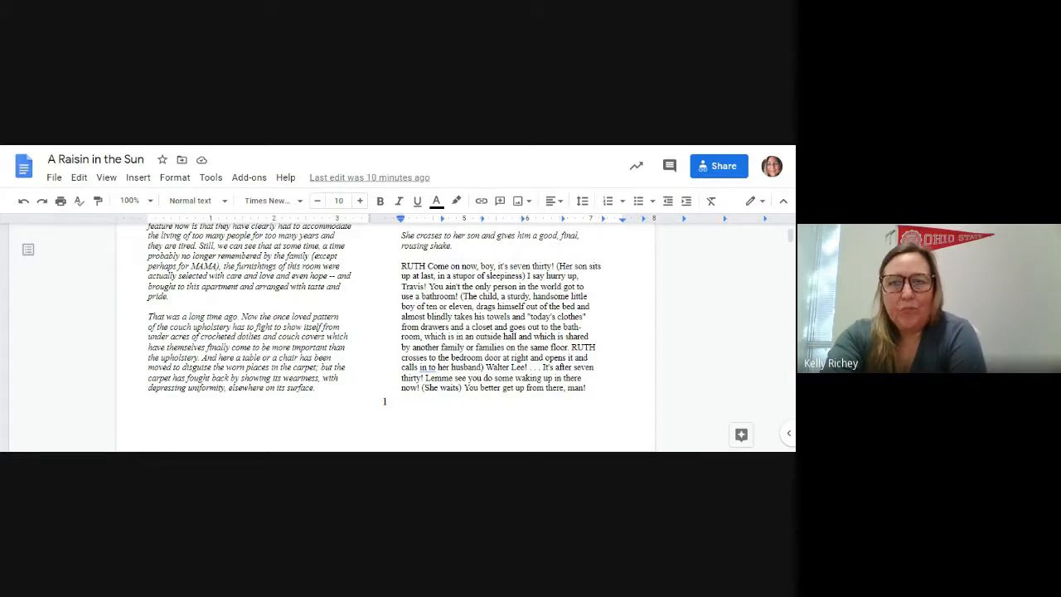
mouse_move(371, 237)
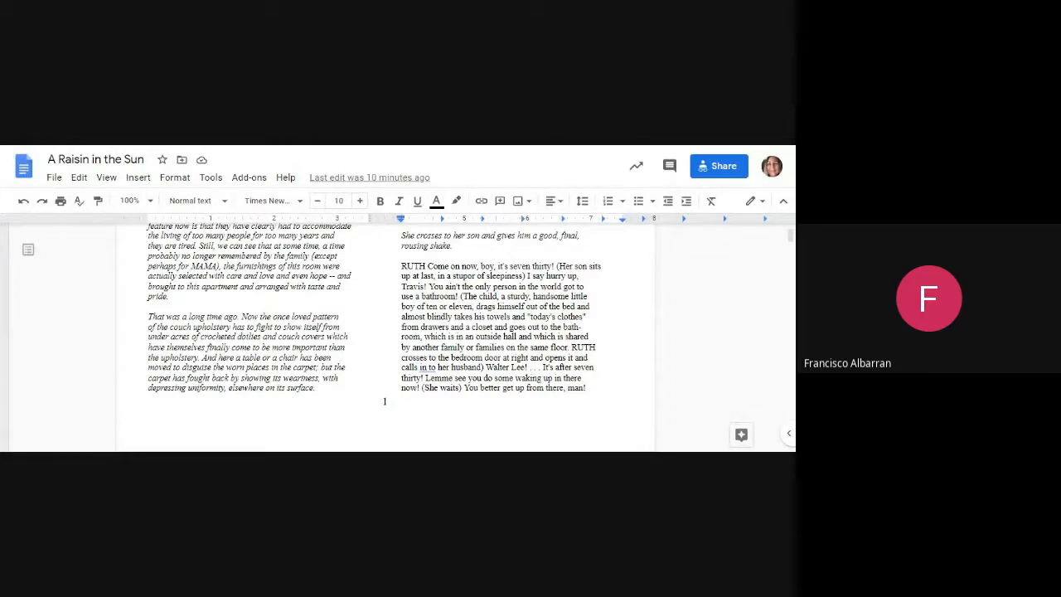
scroll("down", 3)
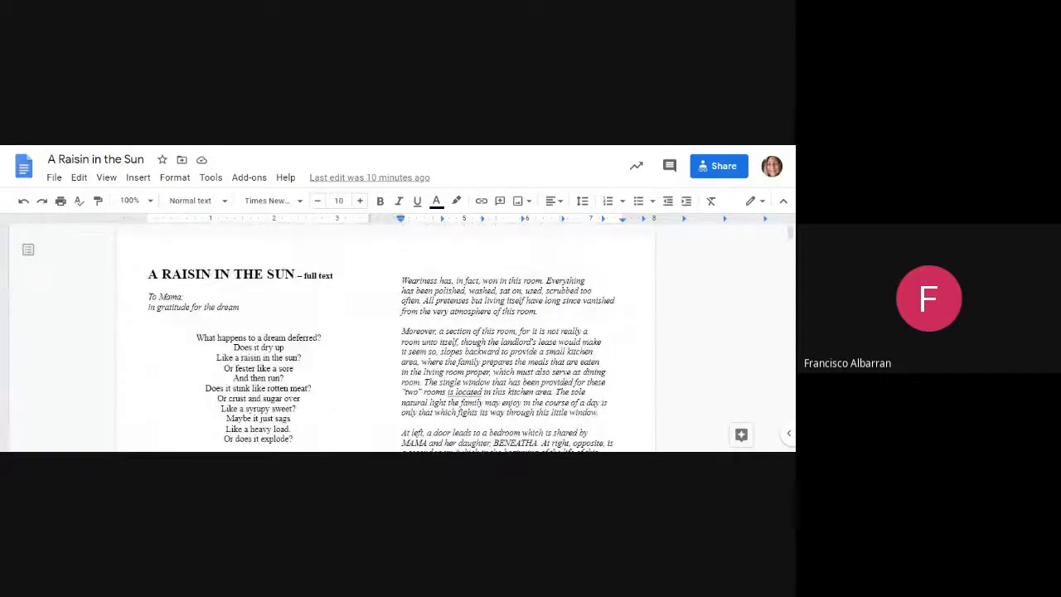
scroll("down", 3)
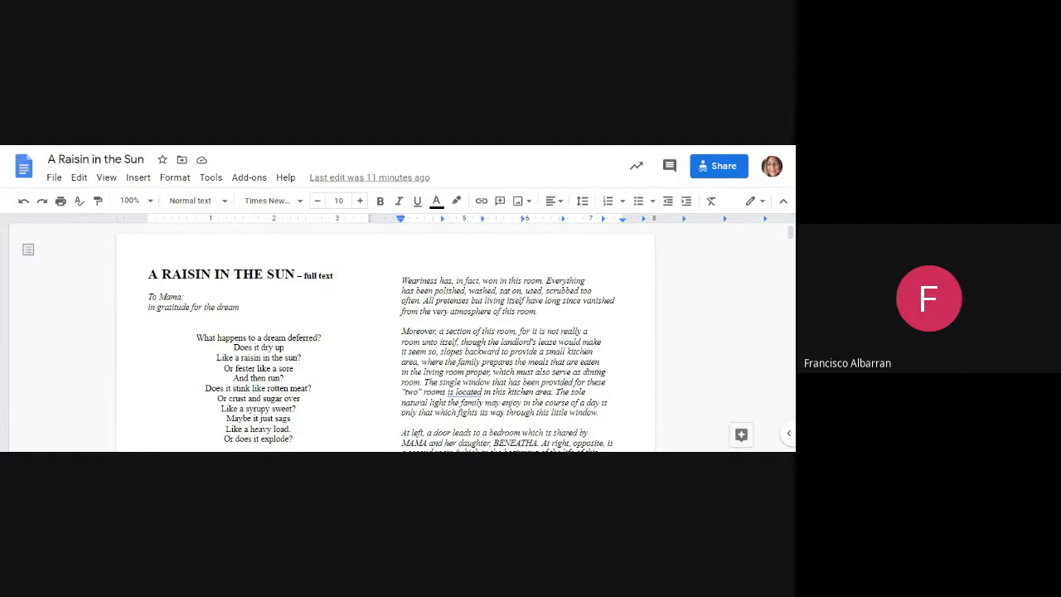
scroll("down", 3)
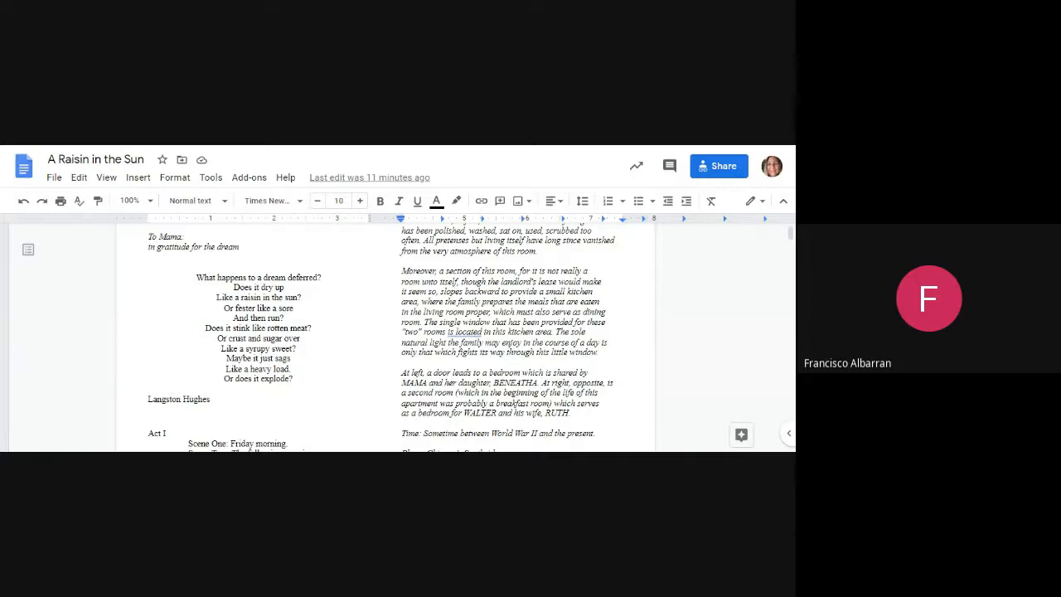
scroll("down", 3)
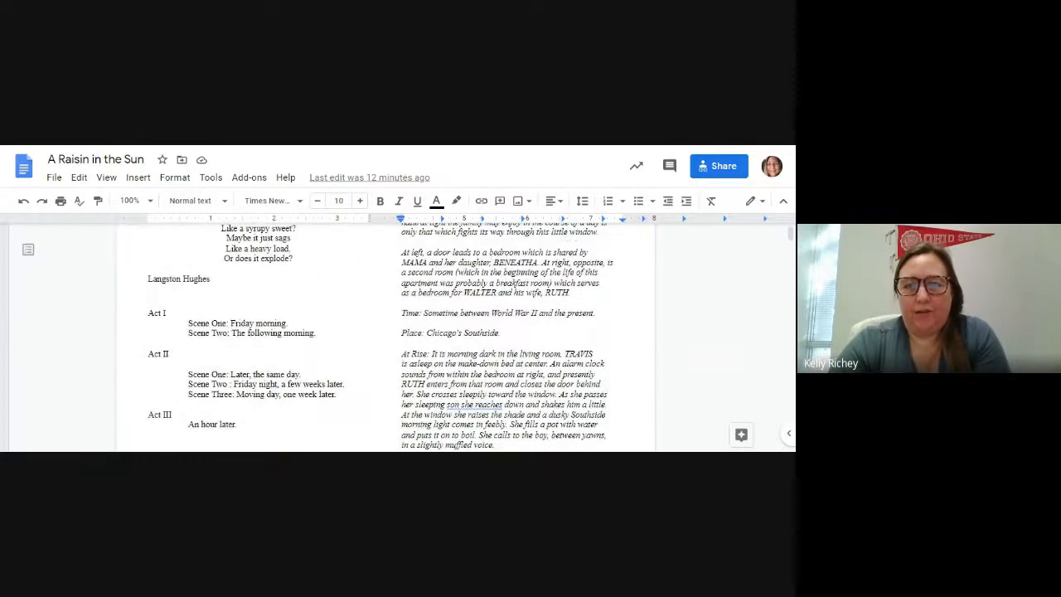
scroll("down", 3)
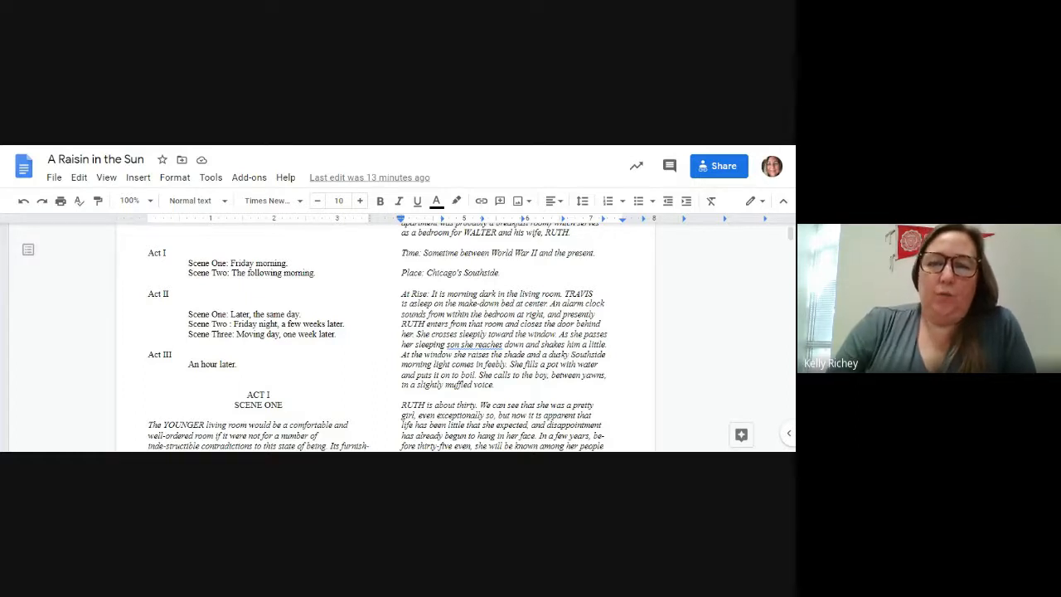
scroll("down", 3)
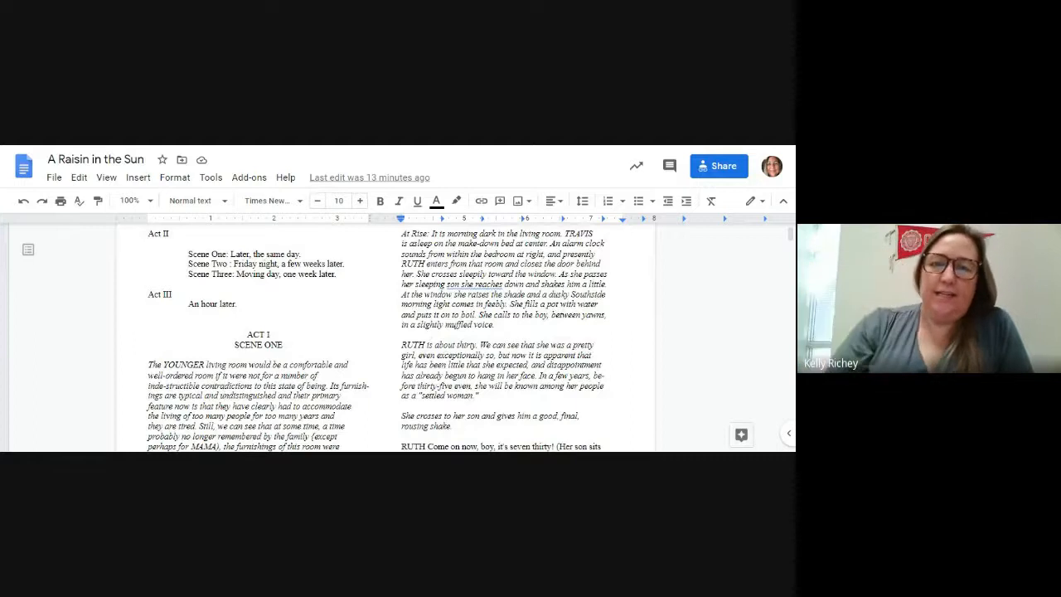
scroll("down", 3)
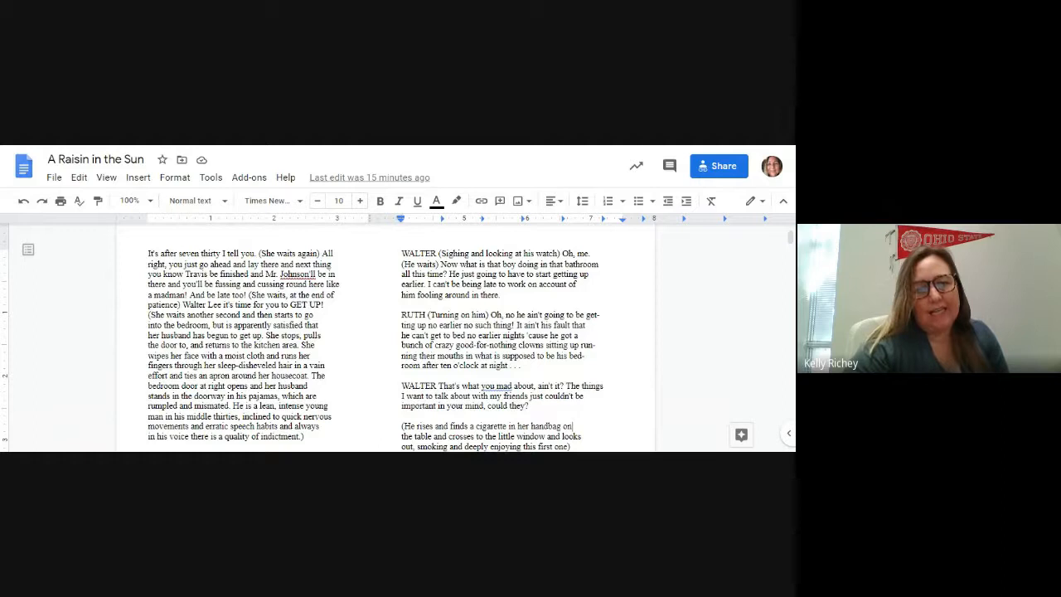
scroll("down", 3)
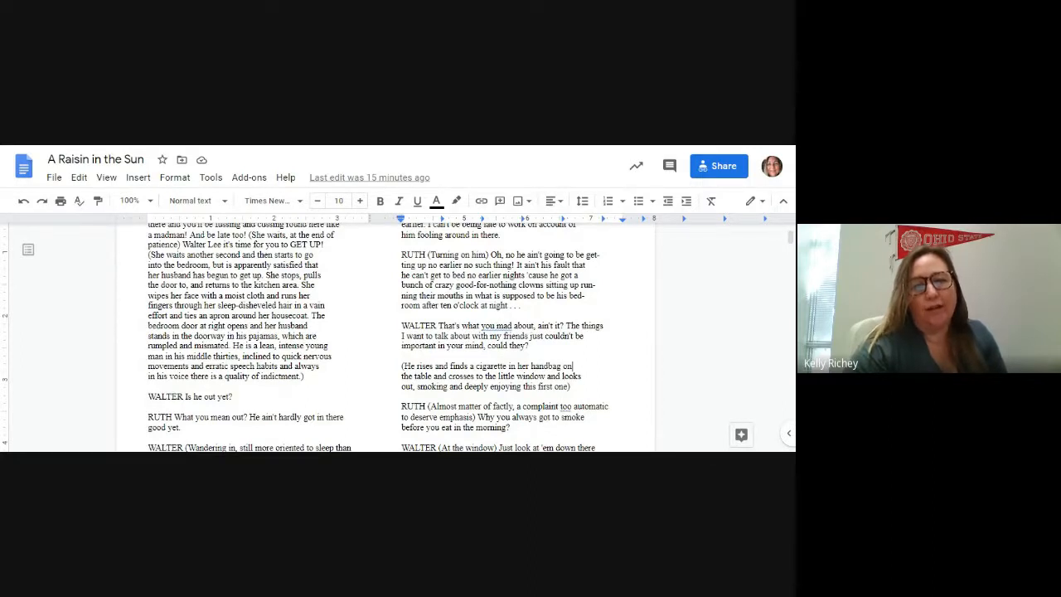
scroll("down", 3)
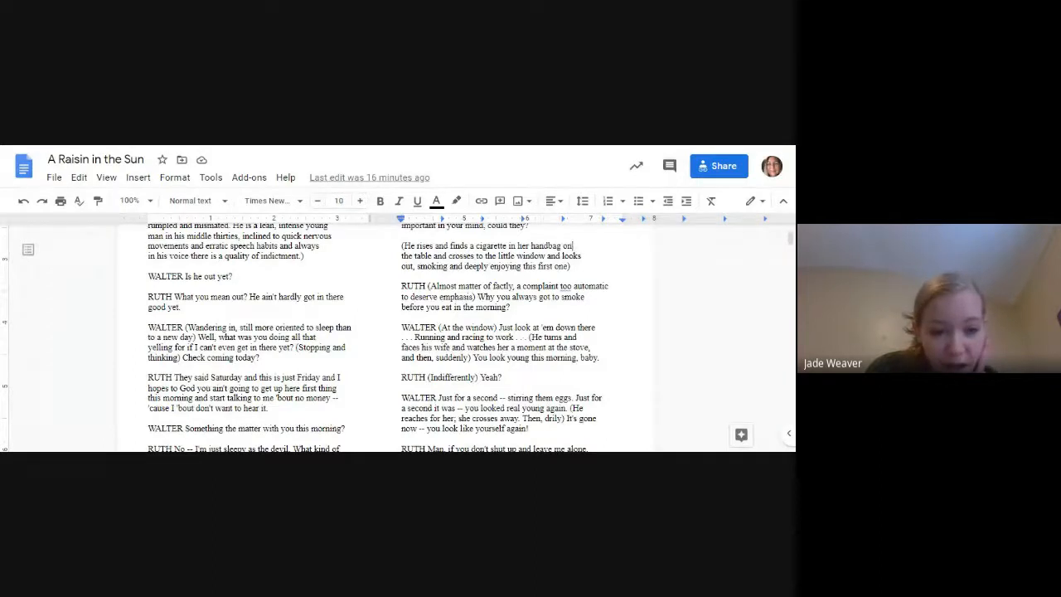
scroll("down", 3)
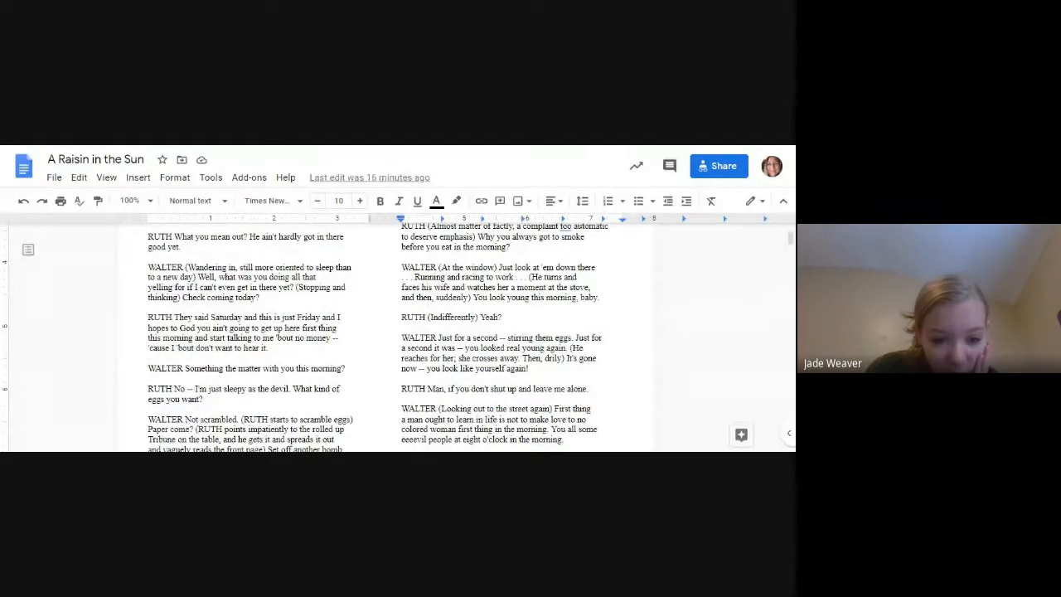
scroll("down", 3)
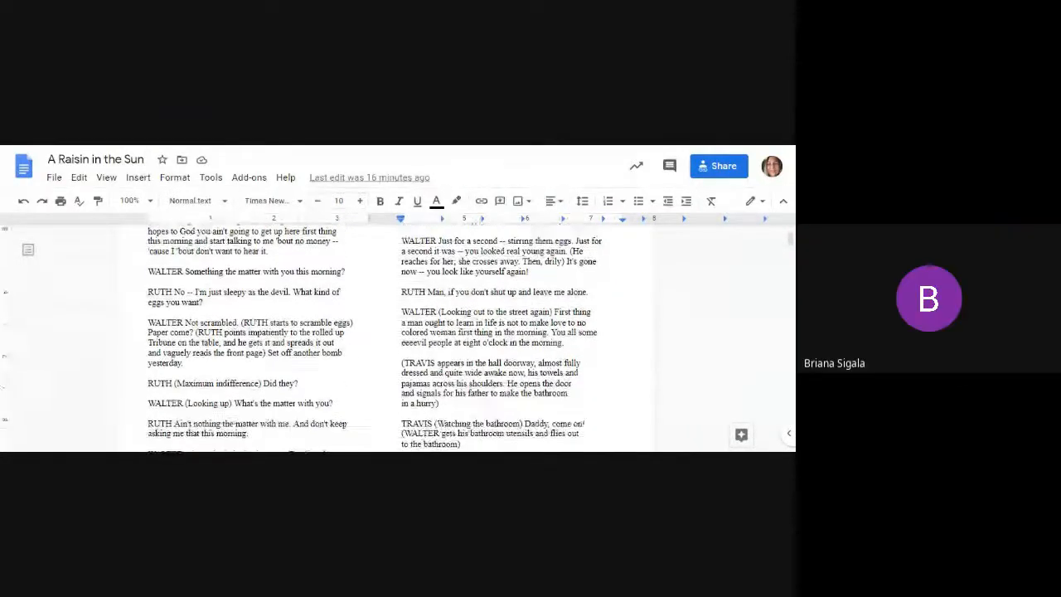
scroll("down", 3)
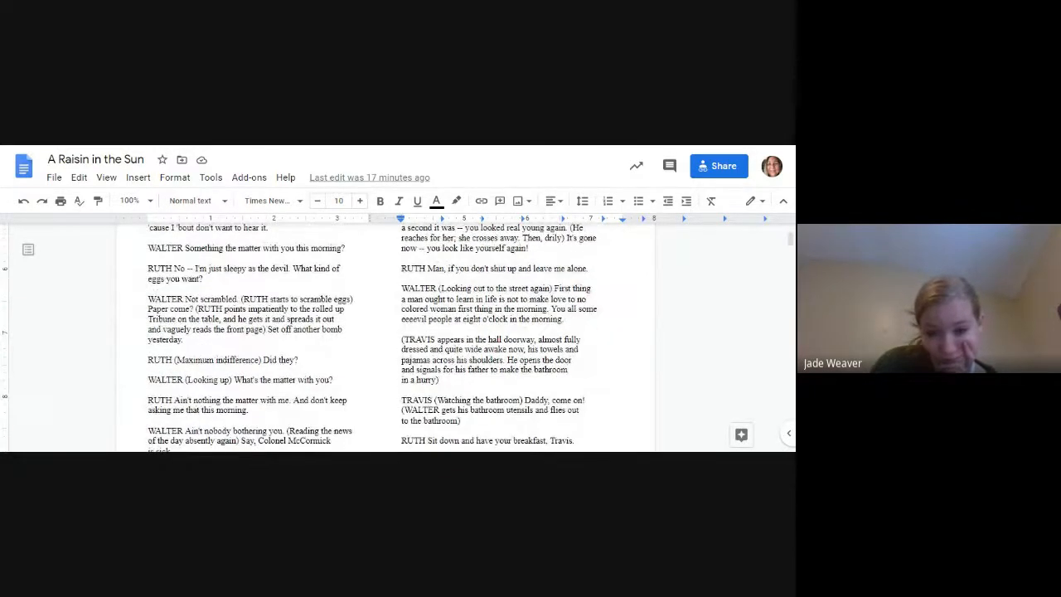
scroll("down", 3)
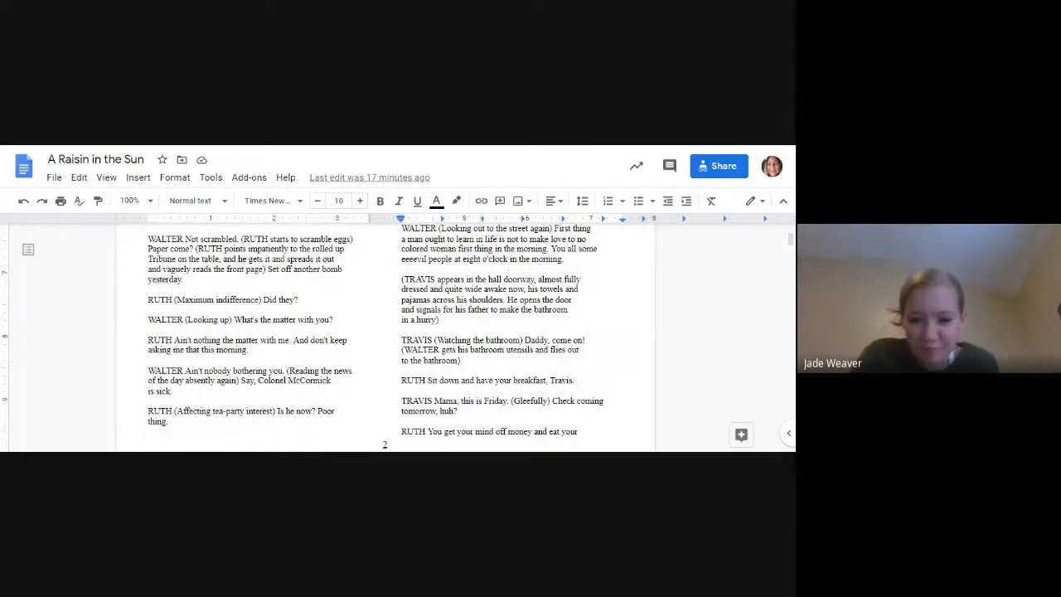
scroll("down", 3)
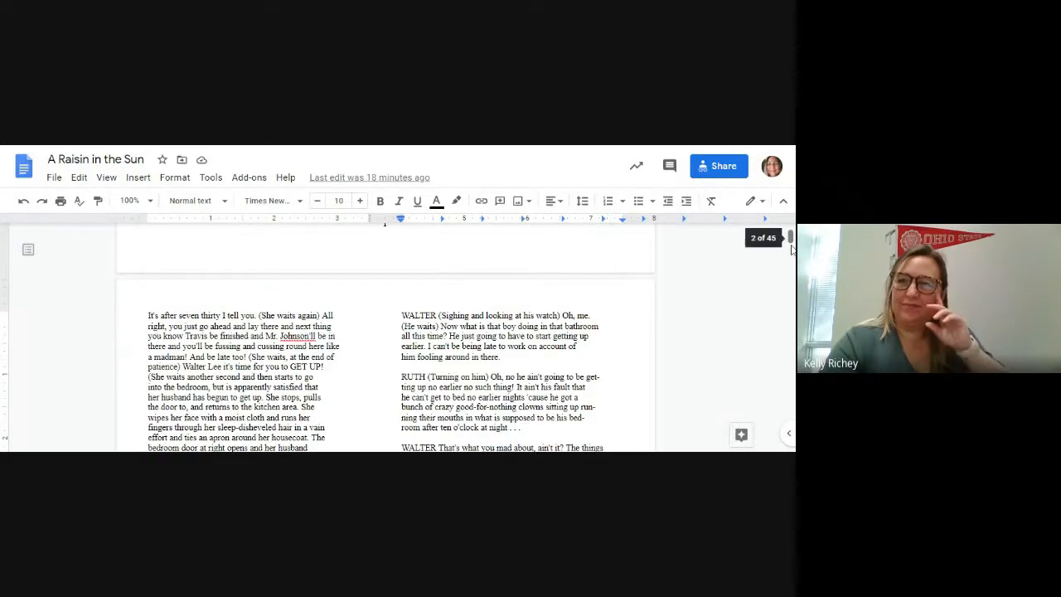
Read further down the script to the Walter and Ruth eggs dialogue.
scroll("down", 3)
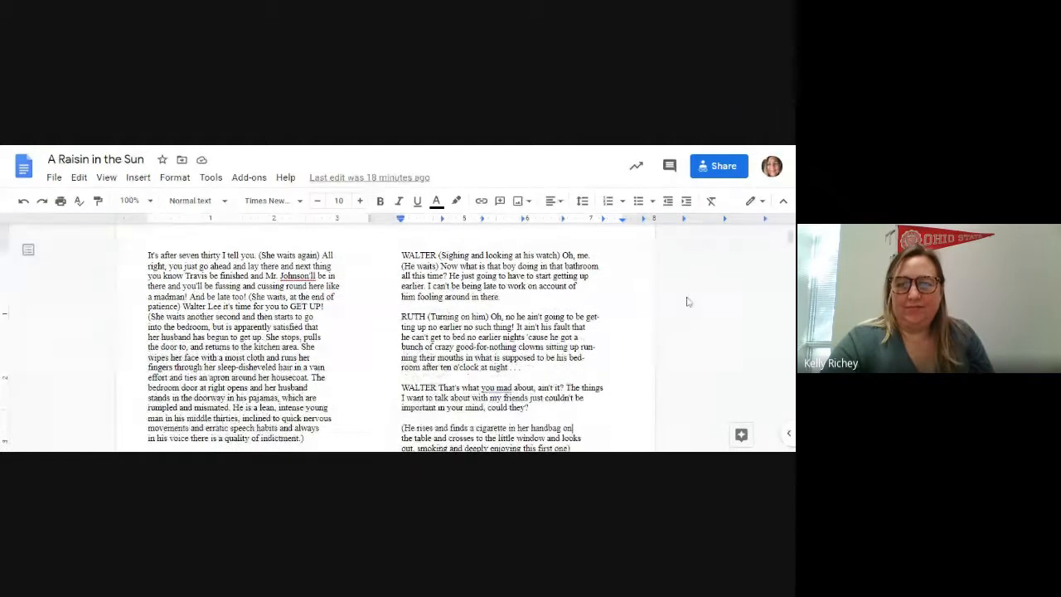
scroll("down", 3)
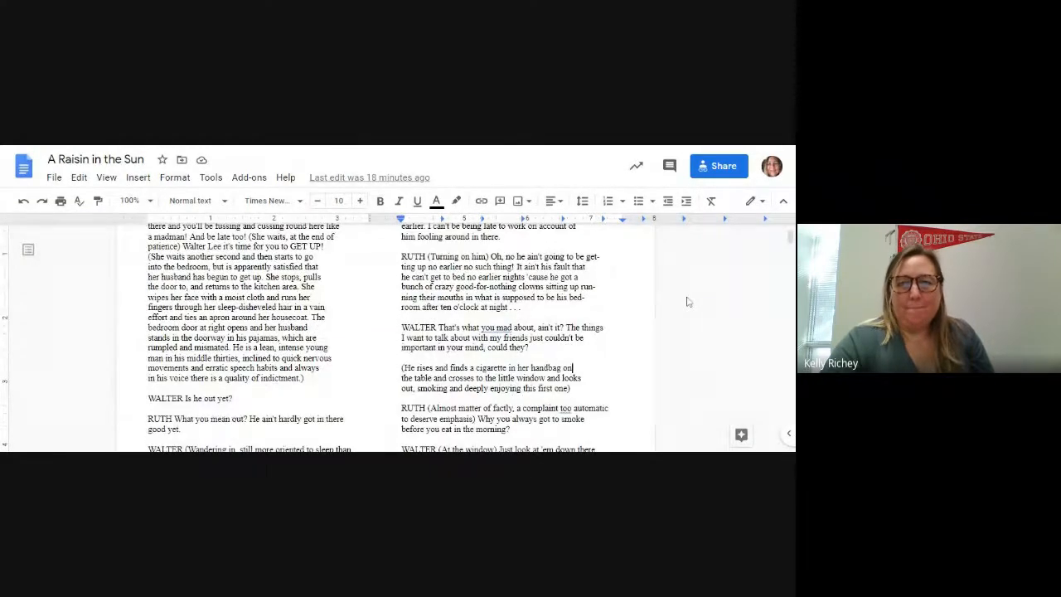
scroll("down", 3)
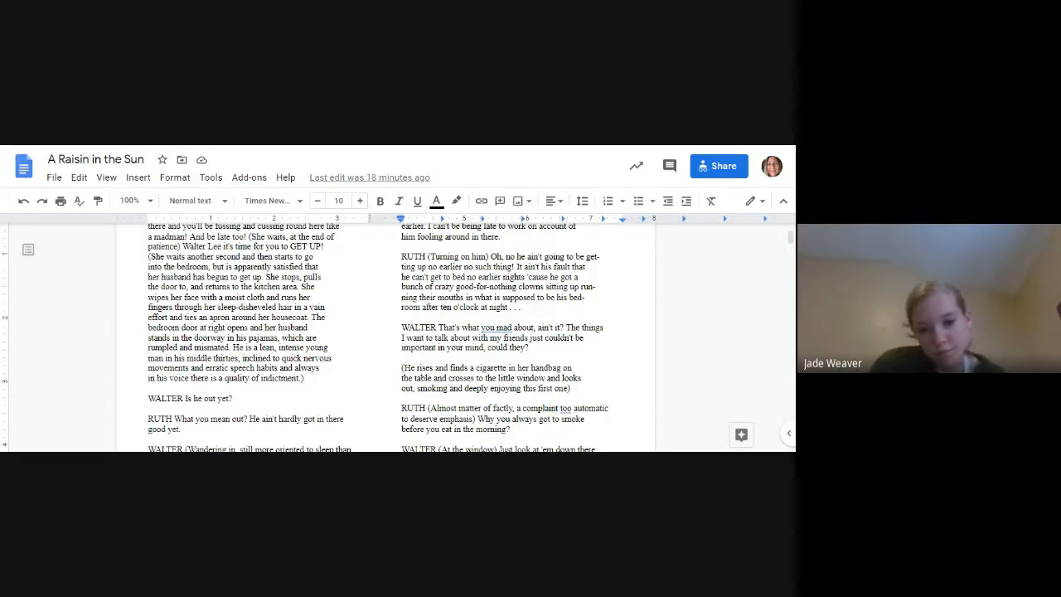
left_click(587, 338)
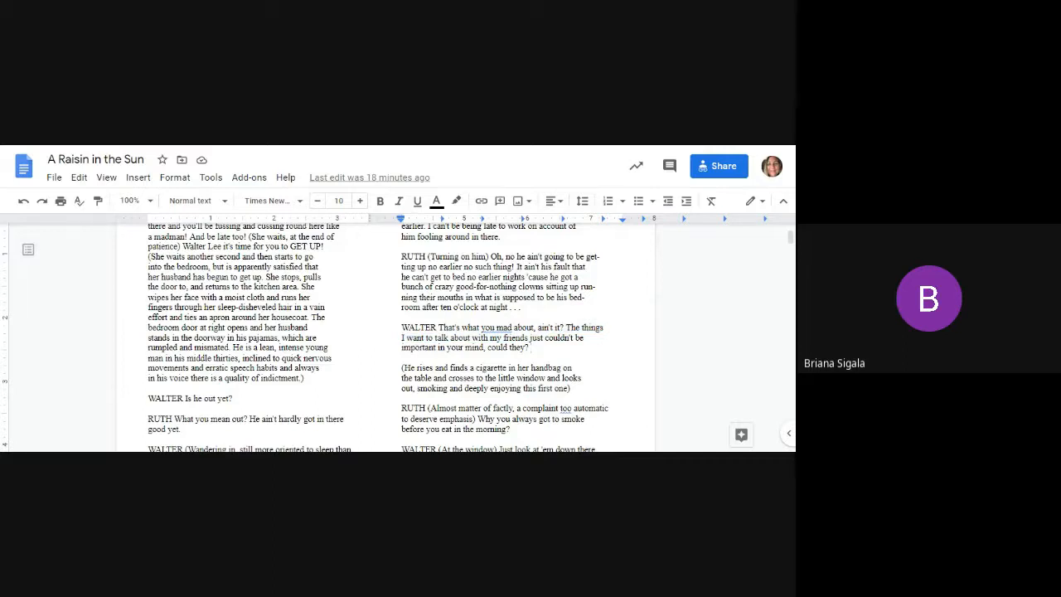
scroll("down", 3)
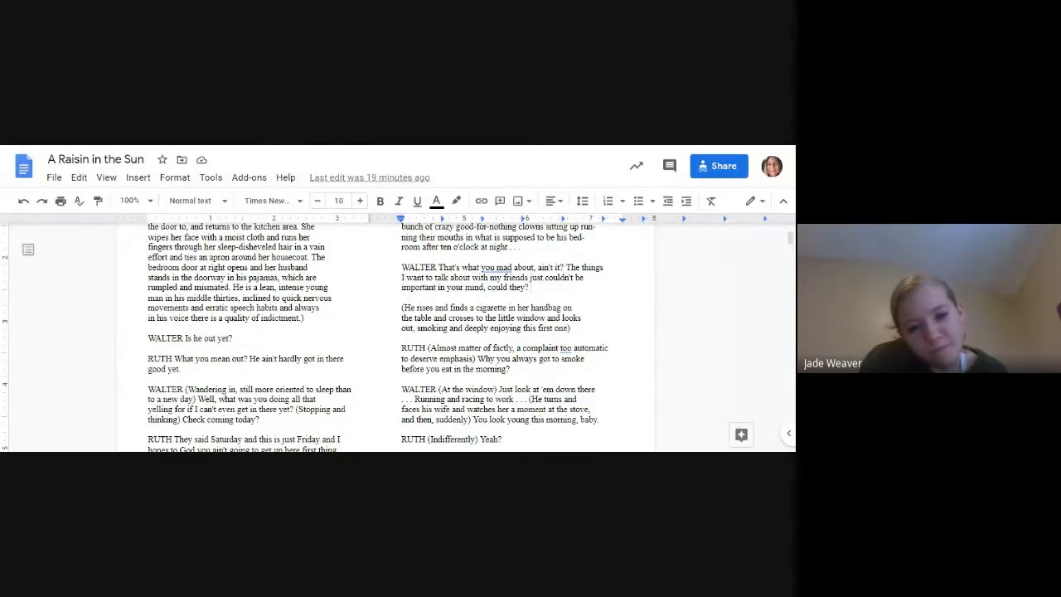
scroll("down", 3)
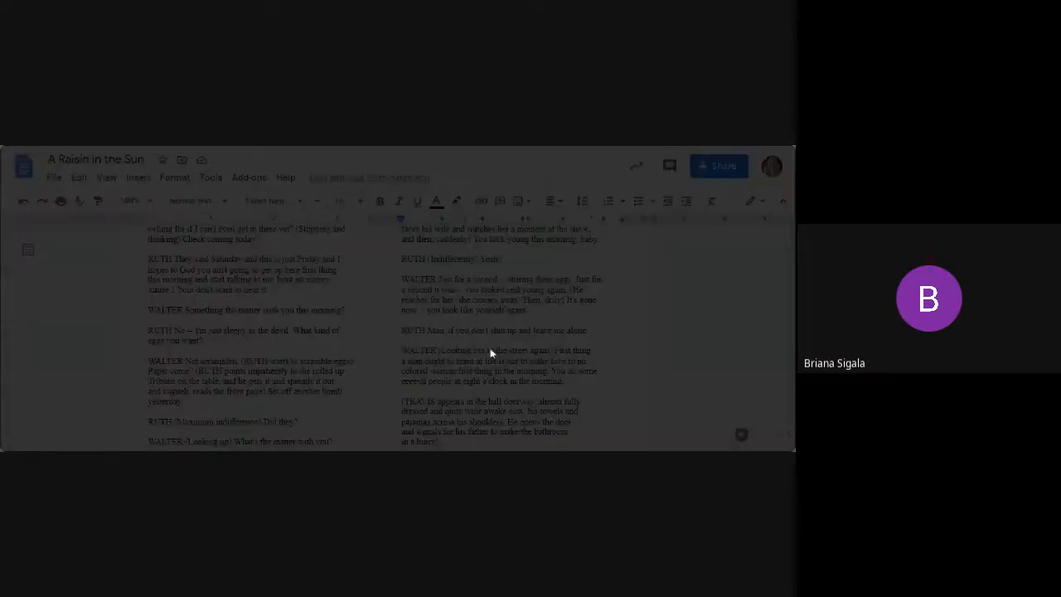
Share the script so anyone with the link can view it and copy the link.
left_click(718, 166)
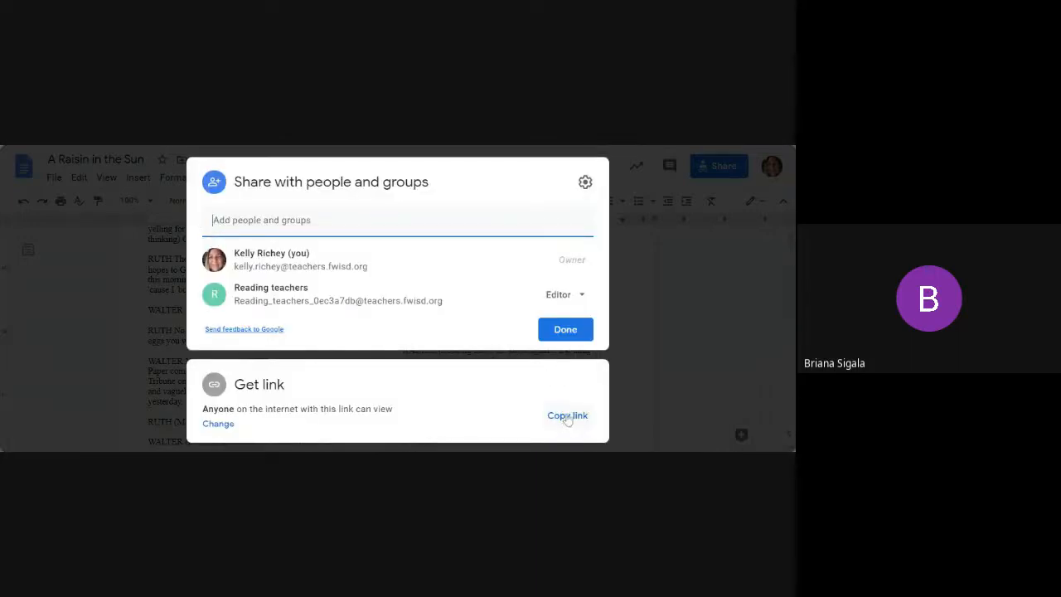
left_click(567, 415)
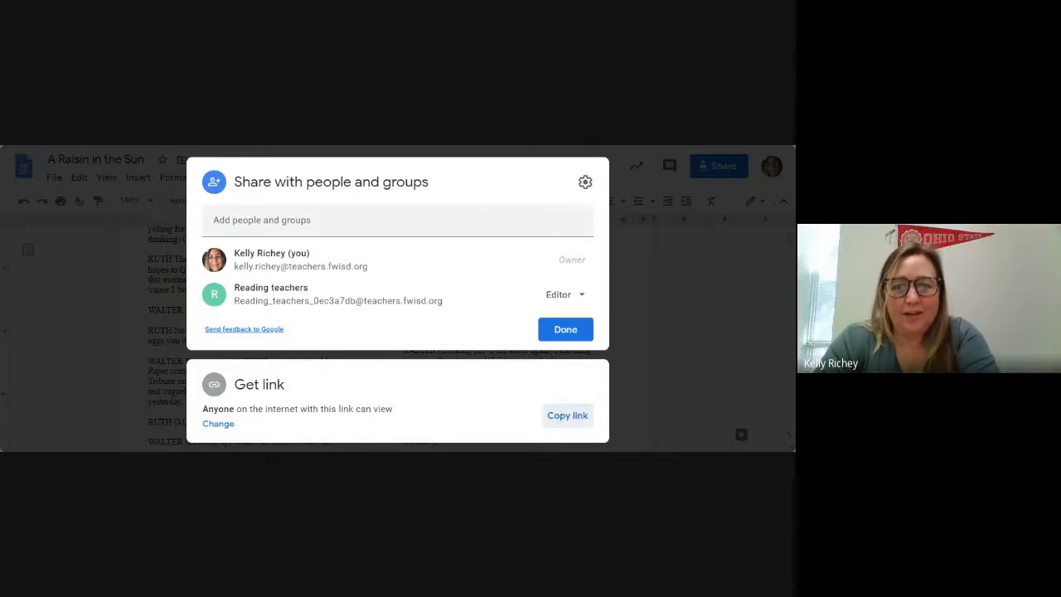
Close the sharing dialog to return to the Walter and Ruth eggs dialogue.
left_click(564, 329)
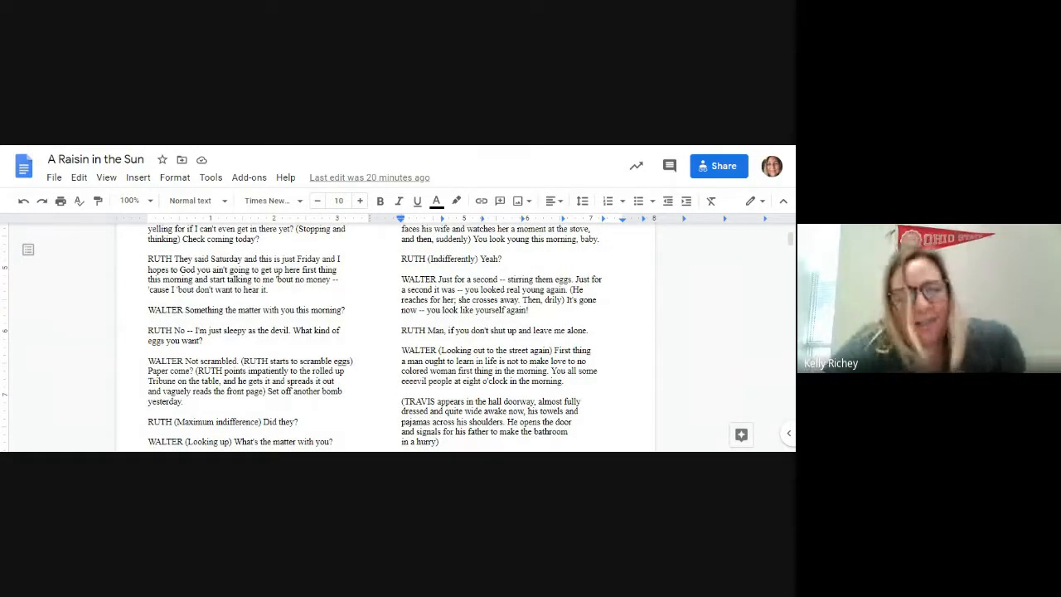
left_click_drag(402, 279, 600, 290)
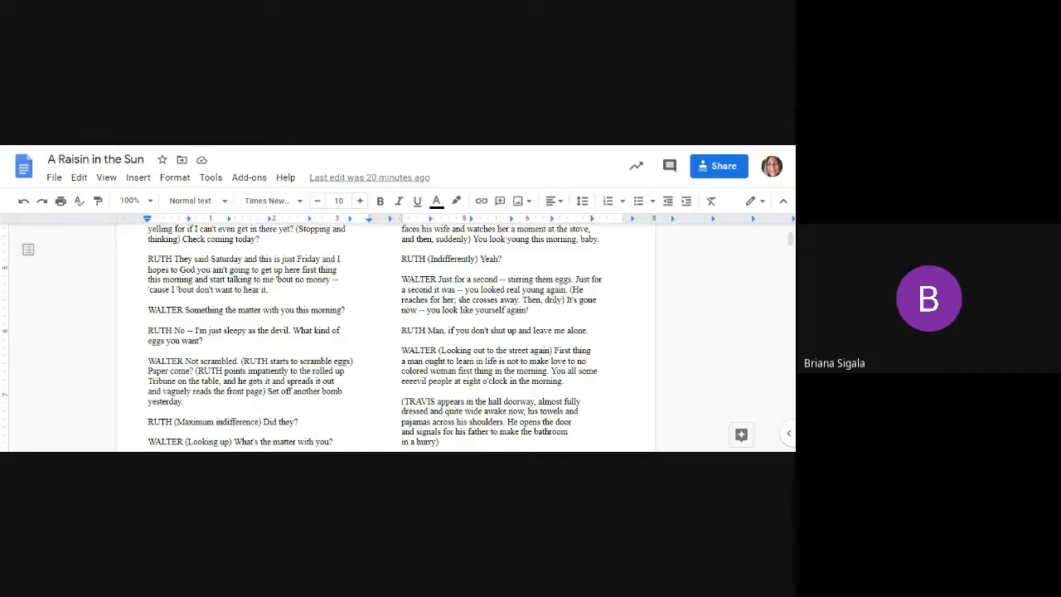
left_click(269, 290)
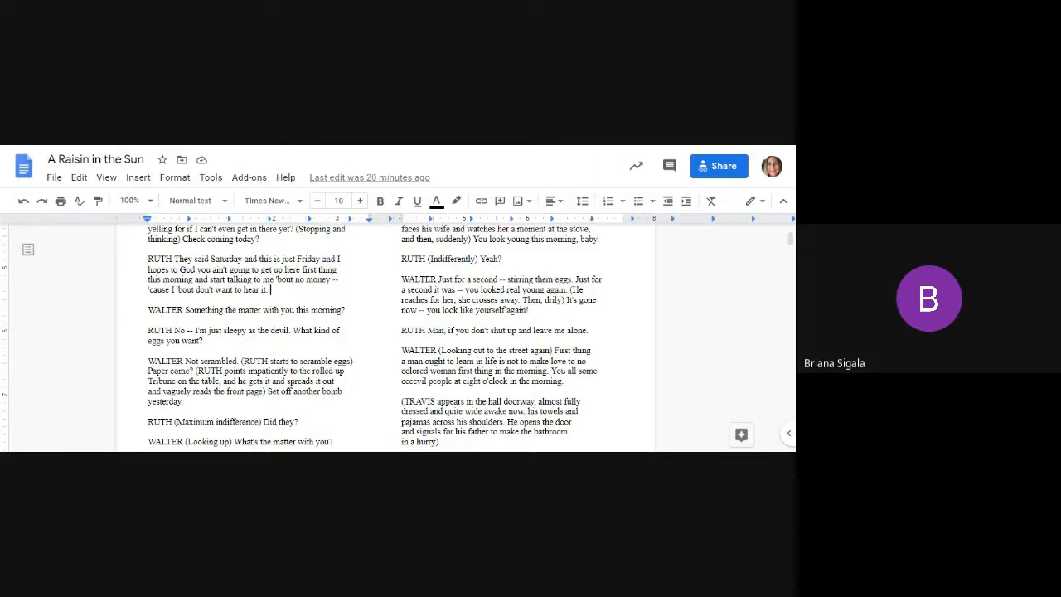
Scroll past the bottom of page 2 to Travis and Ruth's fifty-cents exchange on page 3.
scroll("down", 3)
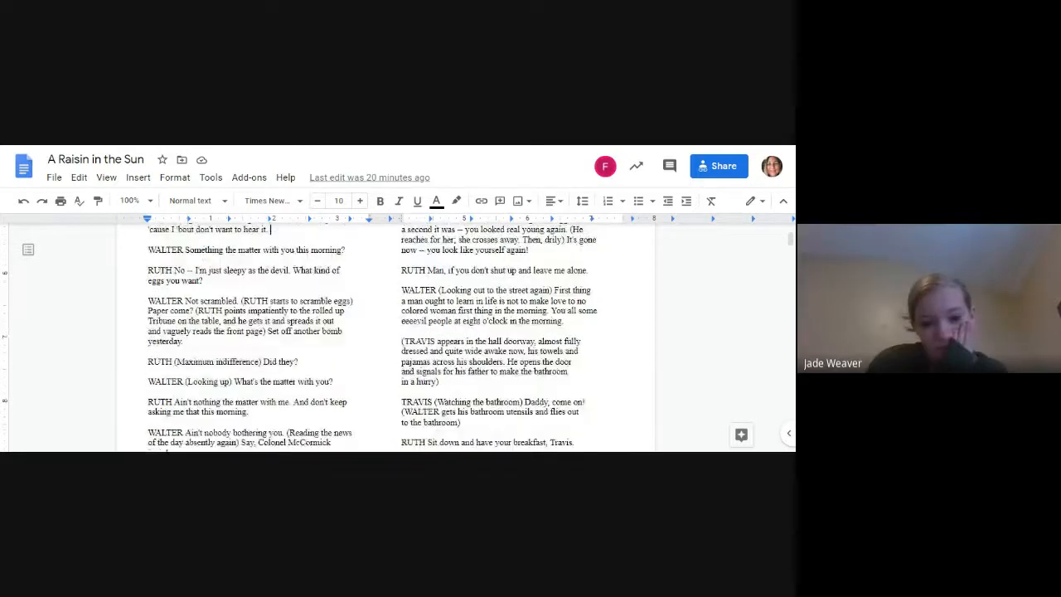
scroll("down", 3)
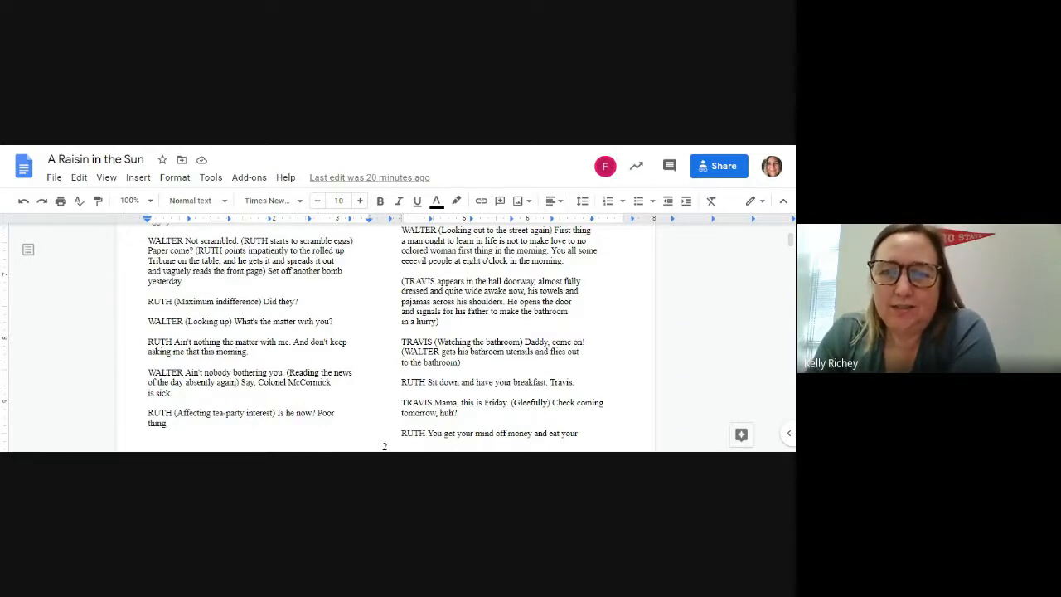
scroll("down", 3)
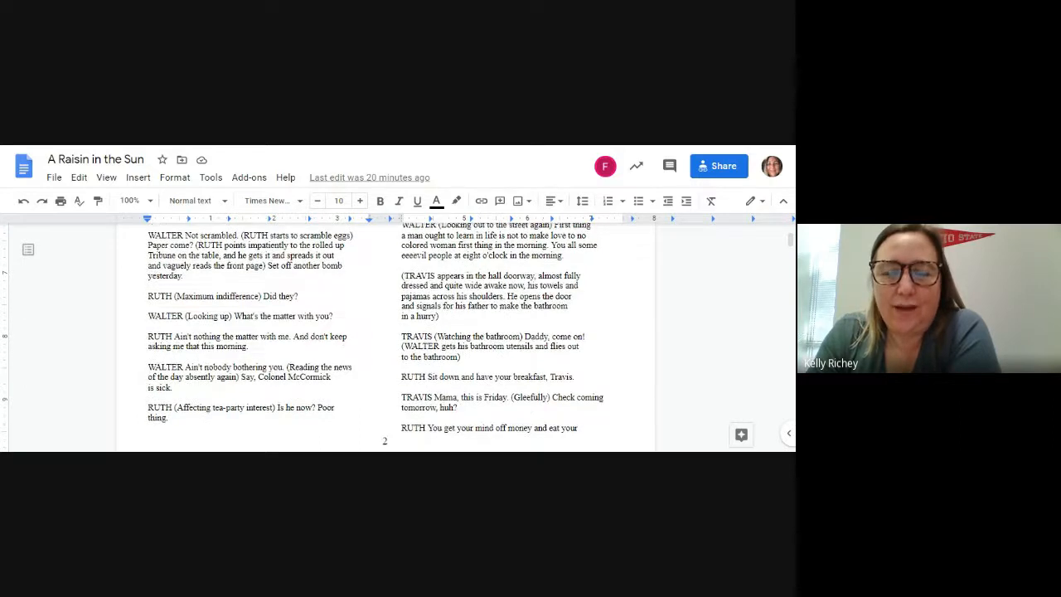
scroll("down", 3)
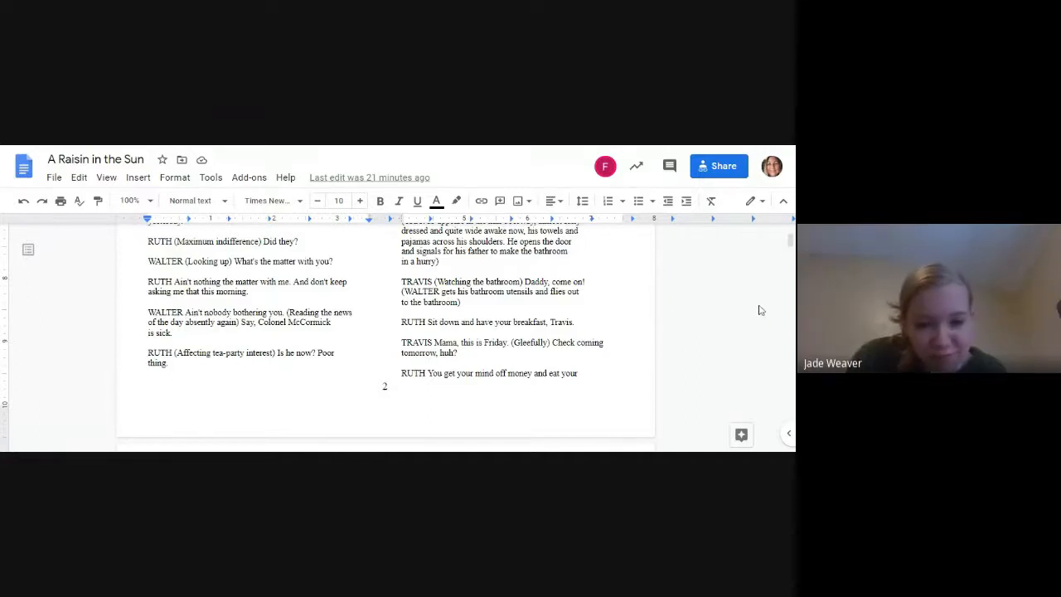
scroll("down", 3)
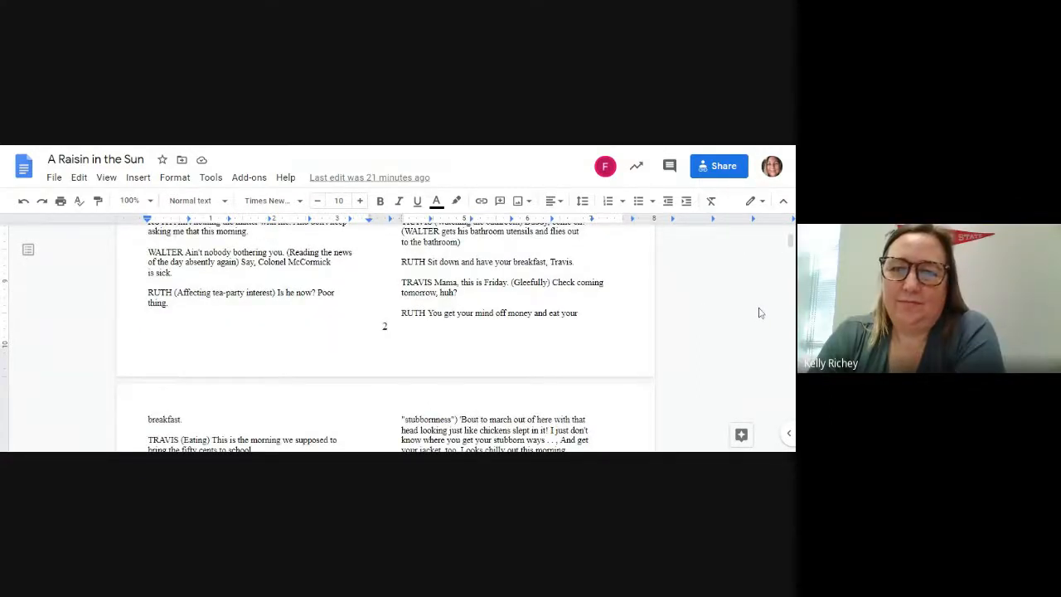
scroll("down", 3)
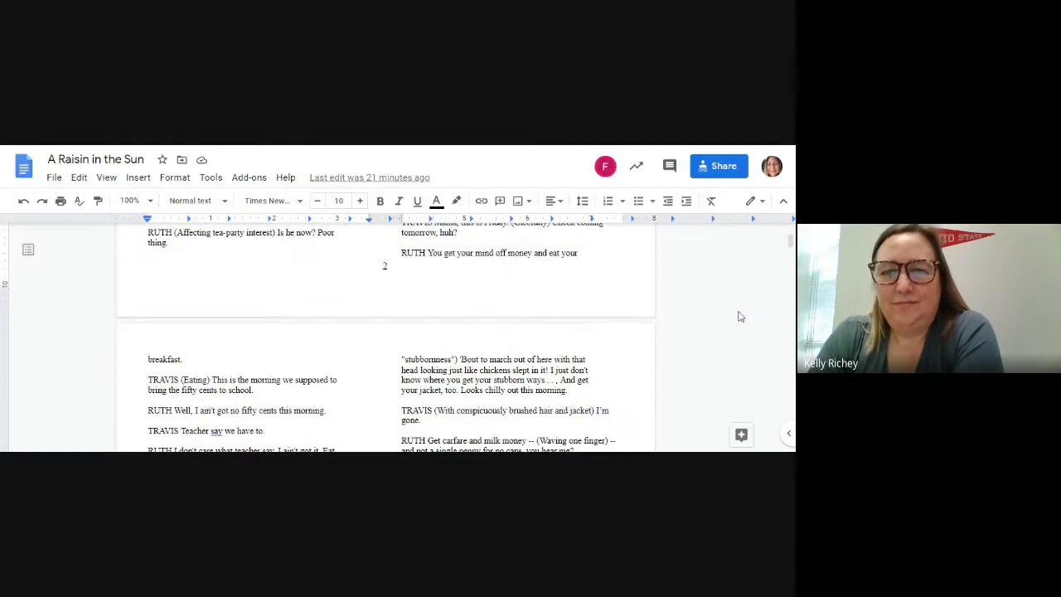
Scroll through page 3 down to Travis's fifty-cents plea to Walter at the page break.
scroll("down", 3)
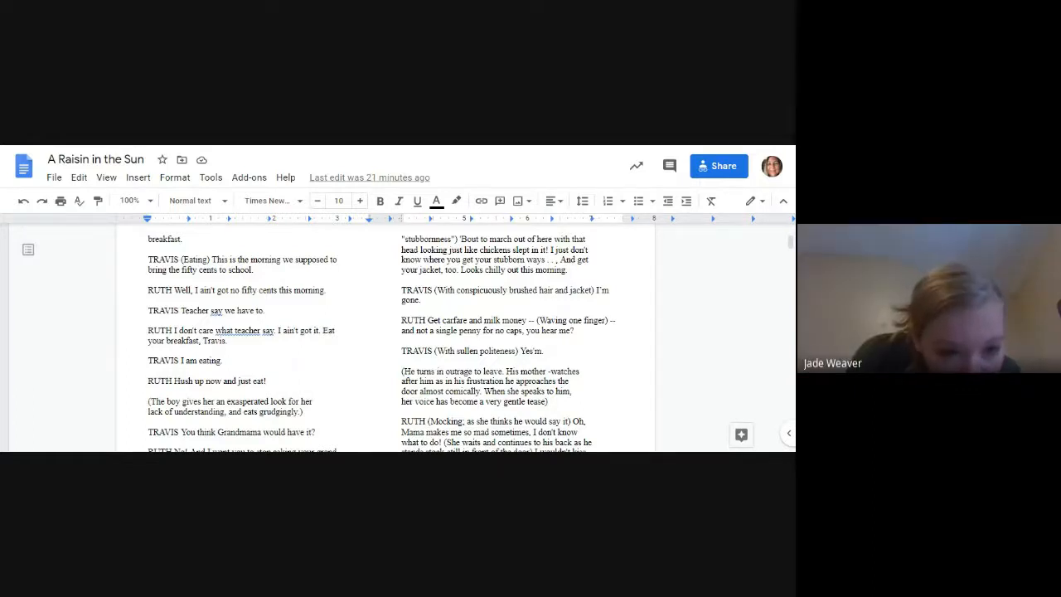
scroll("down", 3)
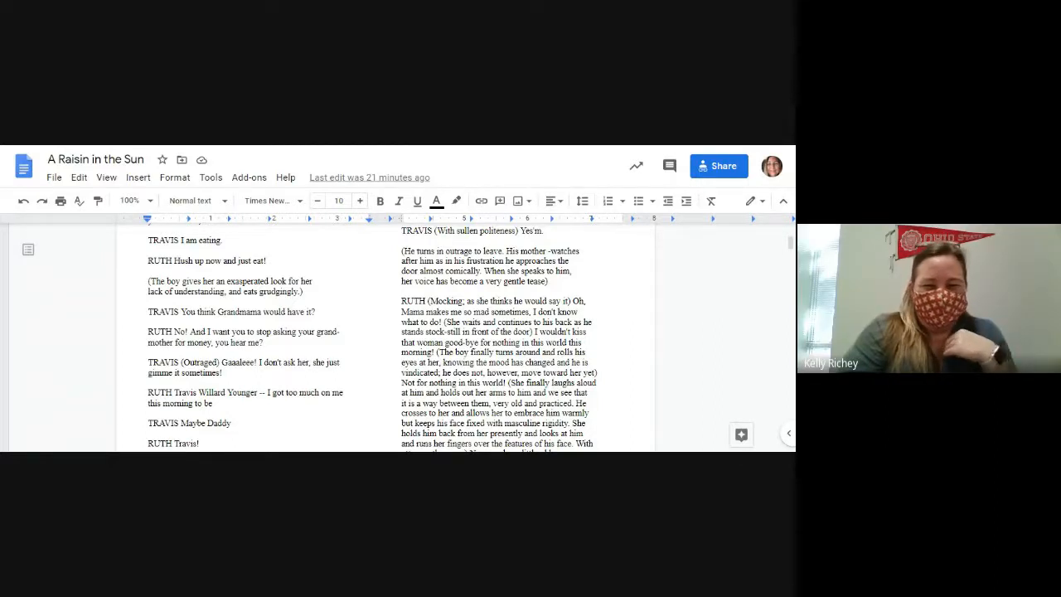
scroll("down", 3)
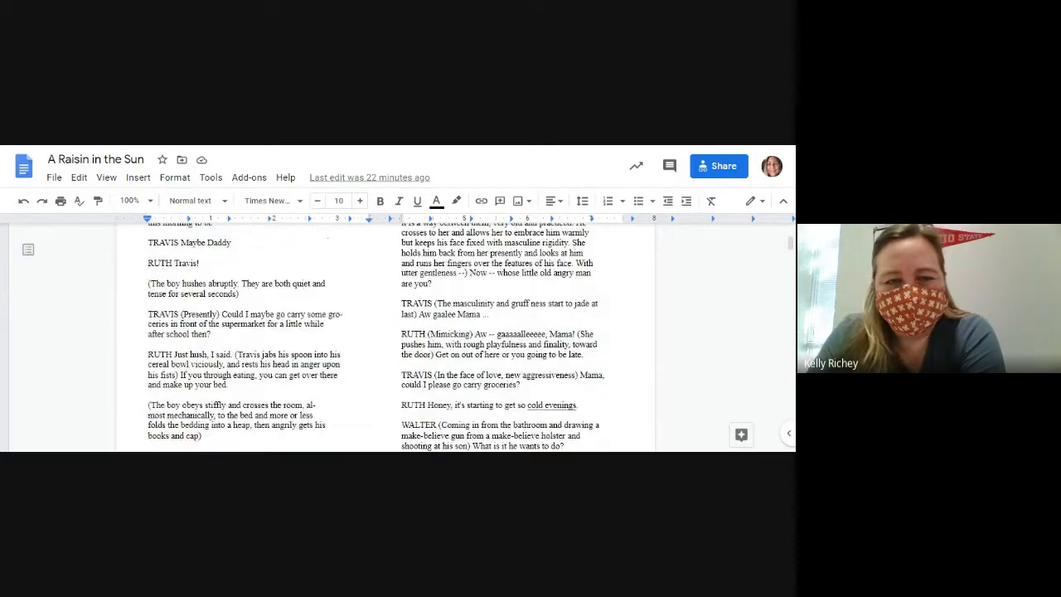
scroll("down", 3)
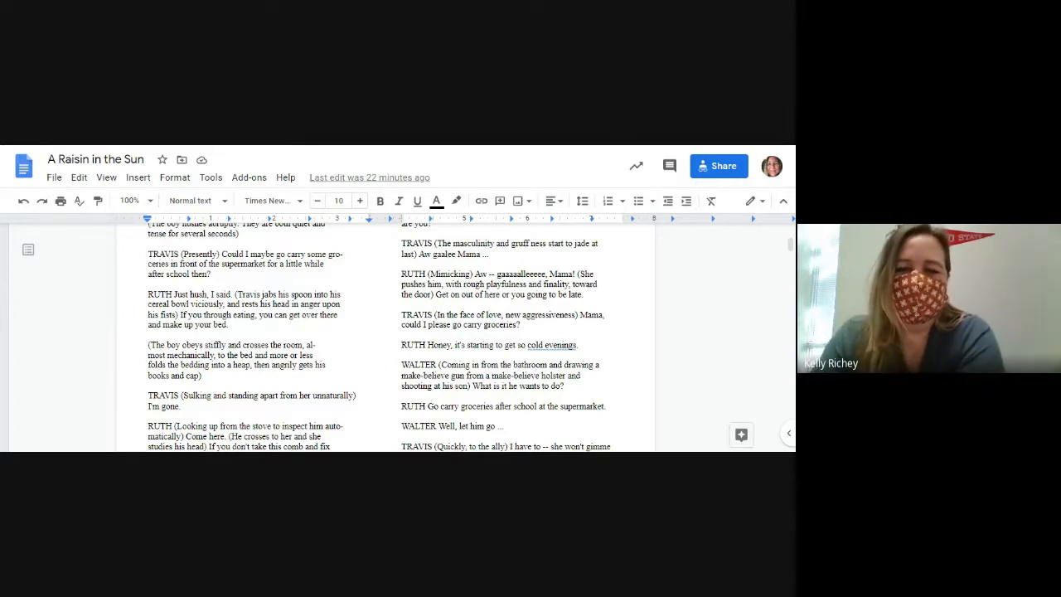
scroll("down", 3)
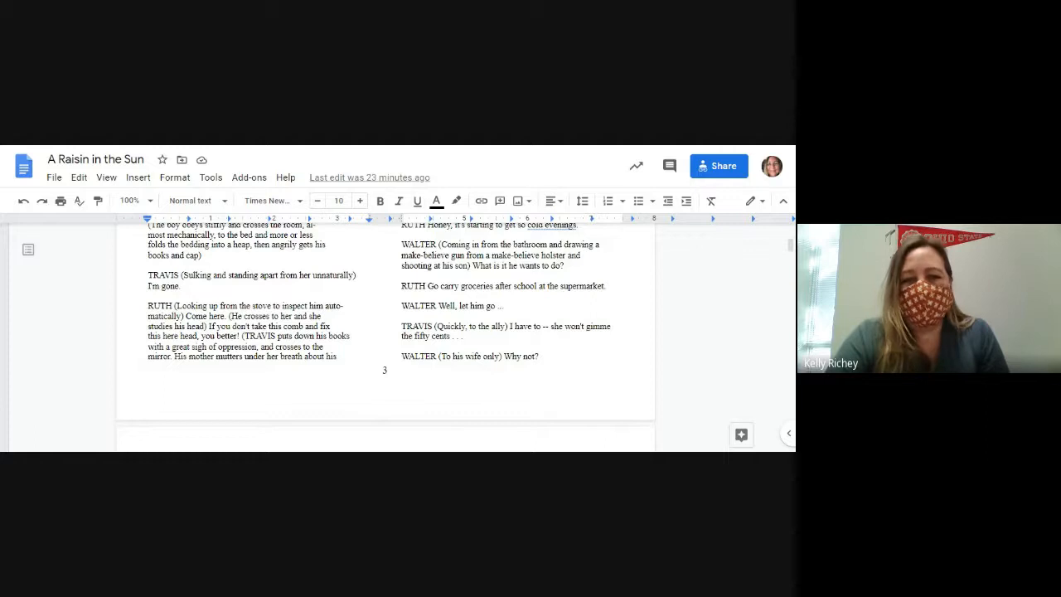
Scroll to Travis's line about carrying groceries and Ruth's teasing farewell speech.
scroll("down", 3)
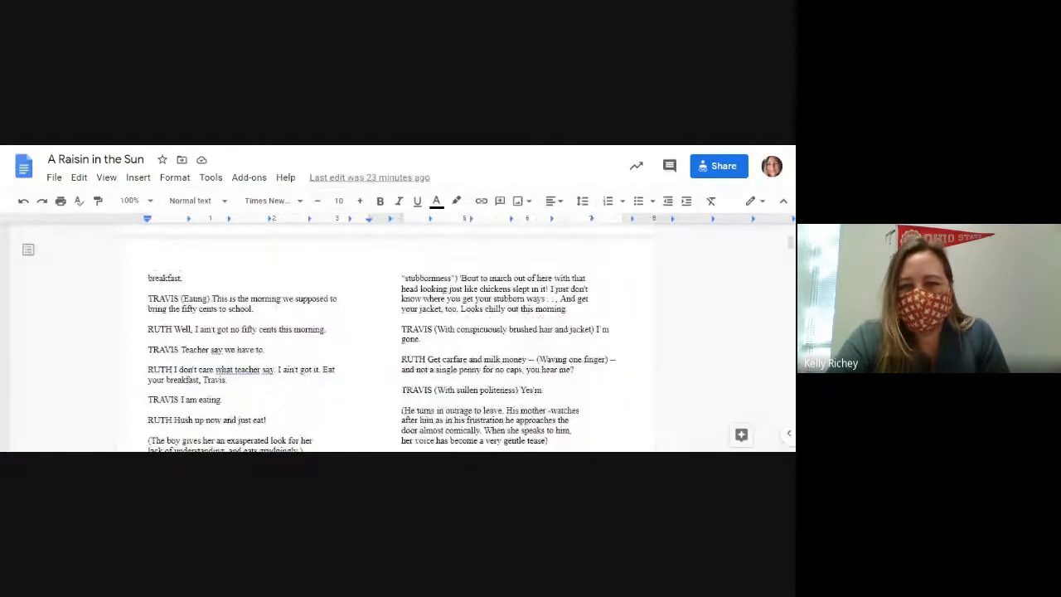
scroll("down", 3)
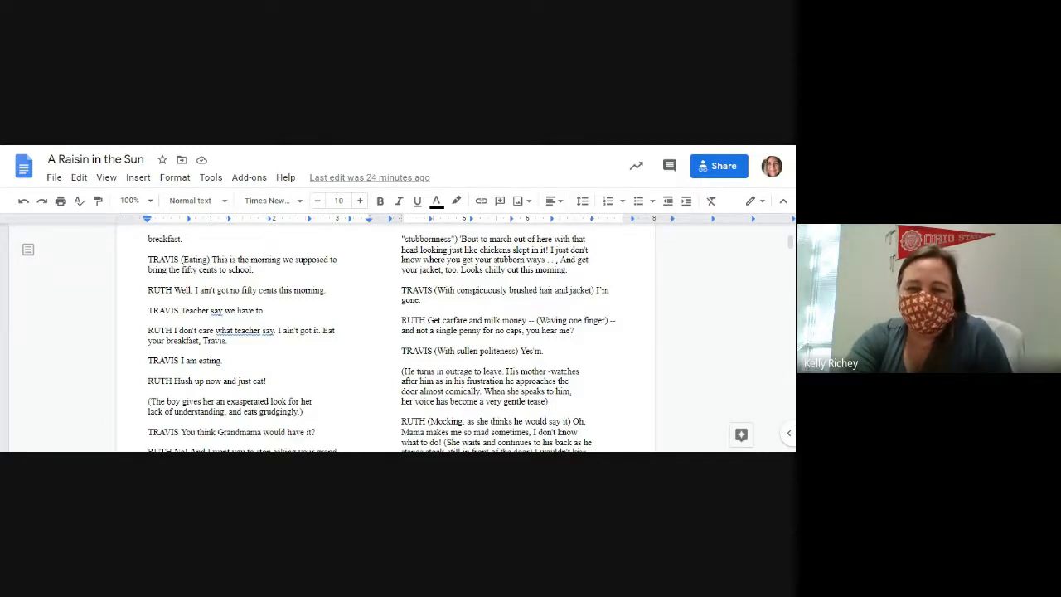
scroll("down", 3)
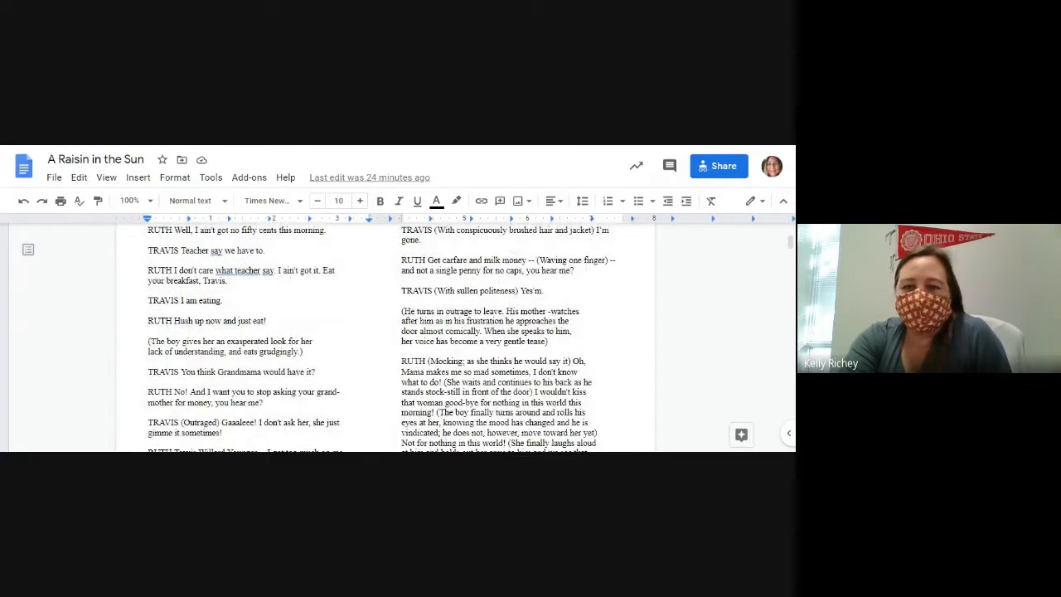
scroll("down", 3)
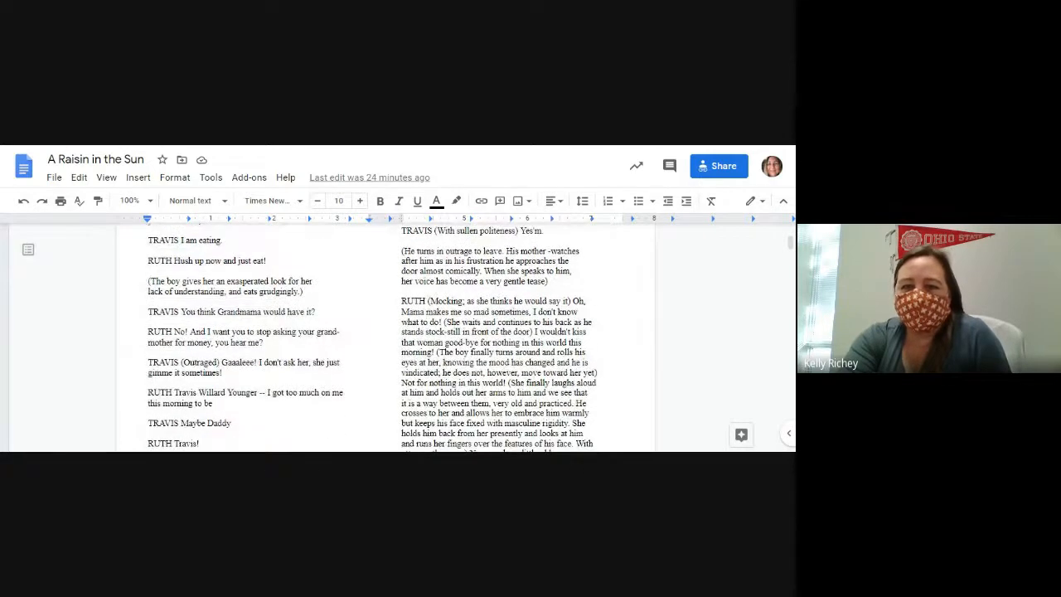
scroll("down", 3)
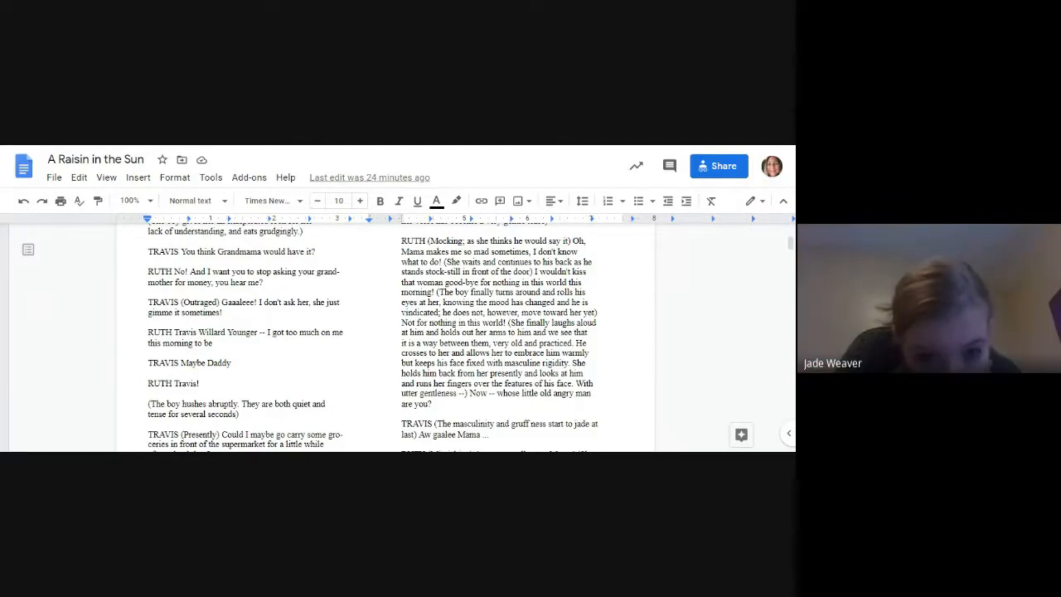
Scroll to the bottom of page 3 where Walter asks "Why not?".
scroll("down", 3)
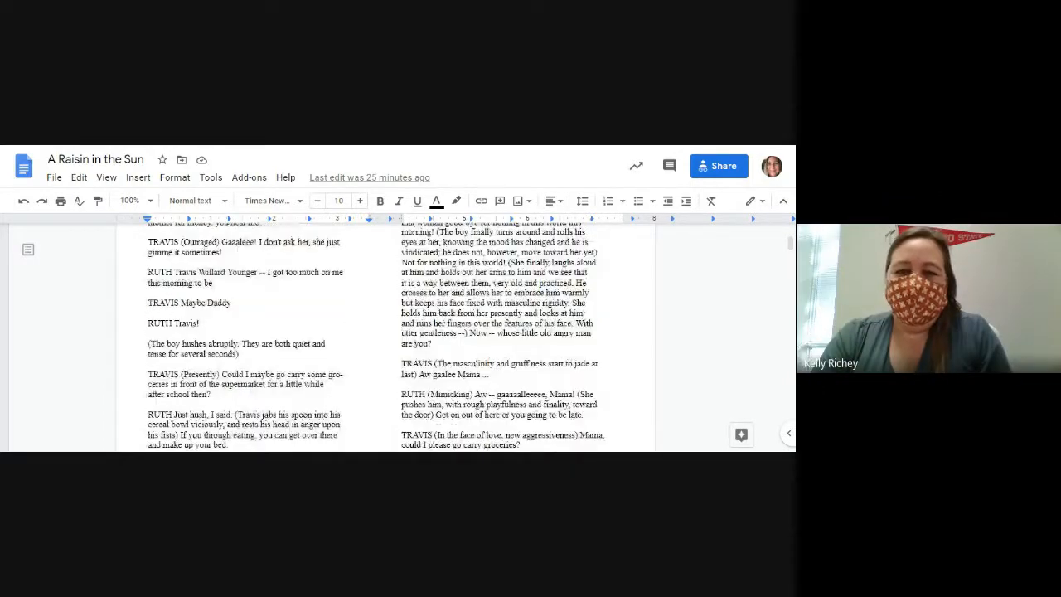
scroll("down", 3)
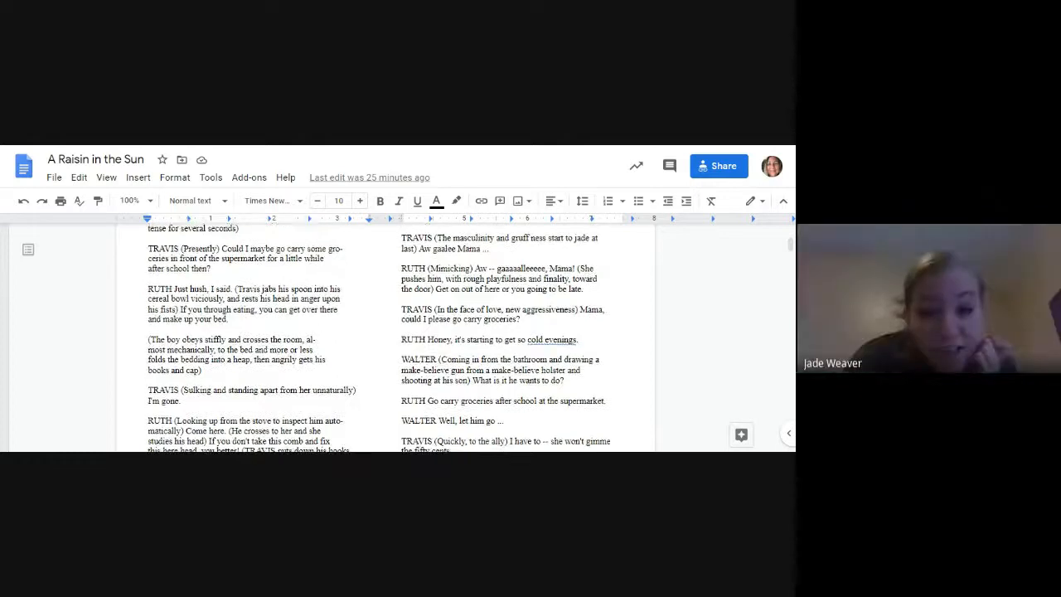
scroll("down", 3)
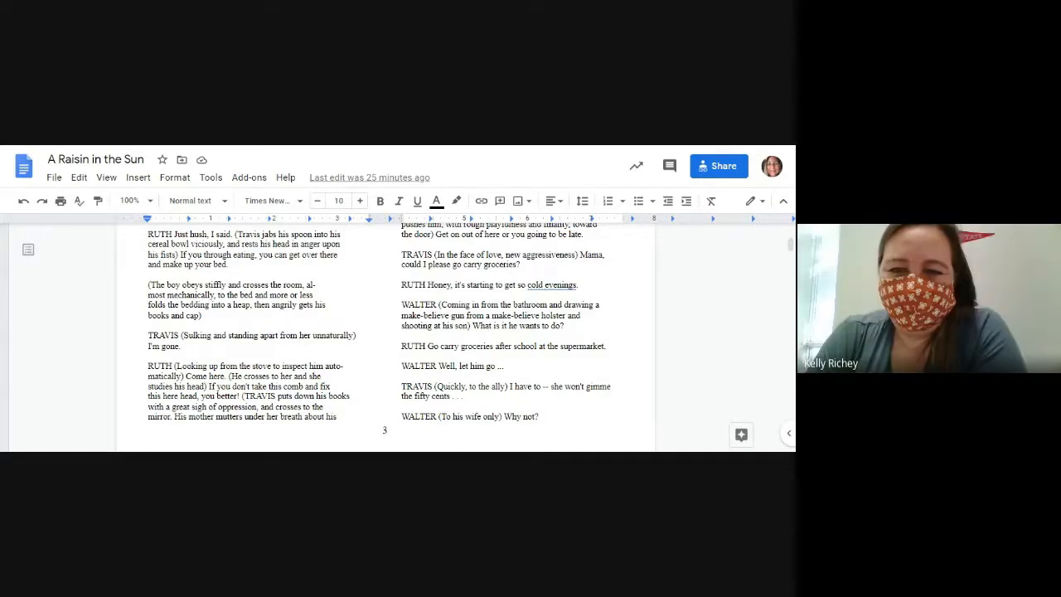
Scroll past the page break to page 4, where Walter hands Travis the money and Travis says "Whoopee".
scroll("down", 3)
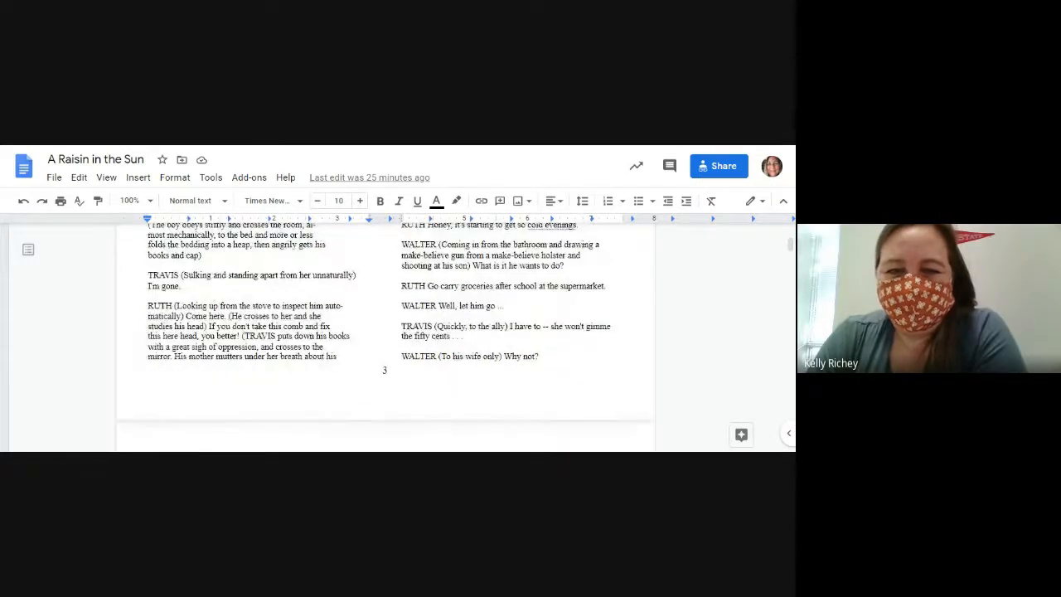
scroll("down", 3)
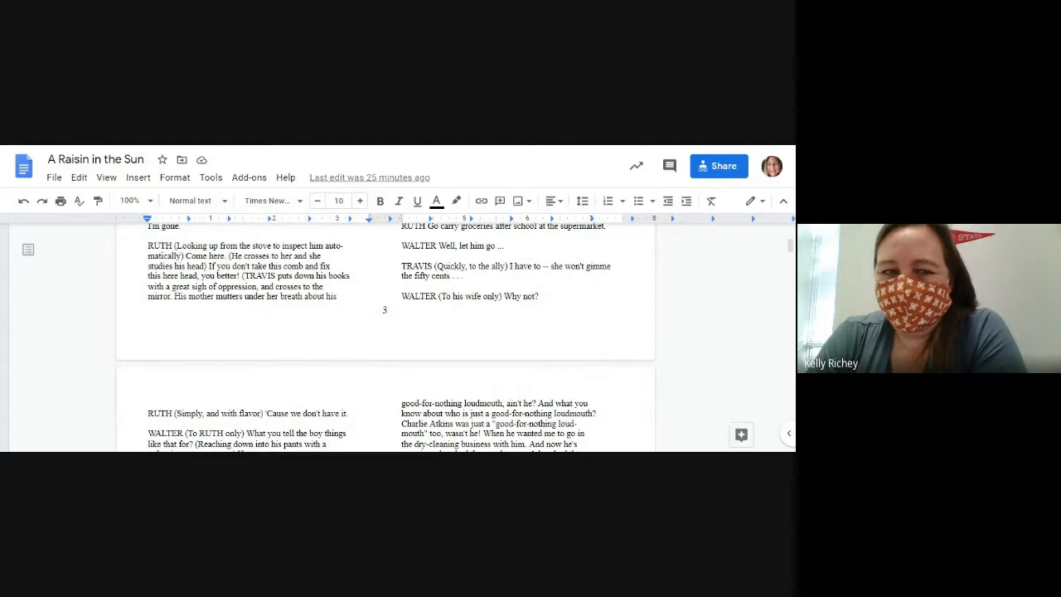
scroll("down", 3)
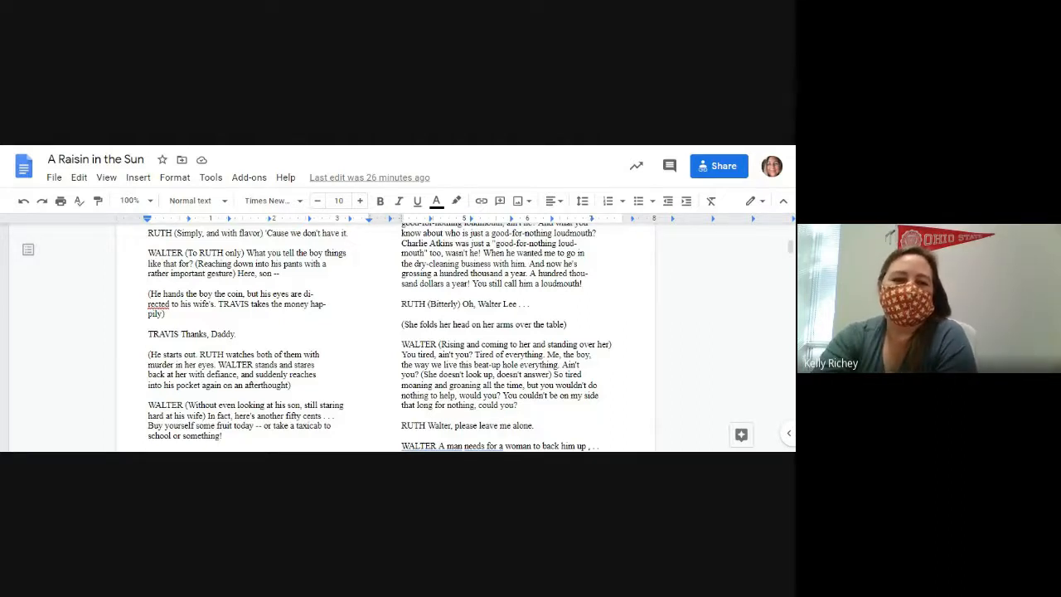
scroll("down", 3)
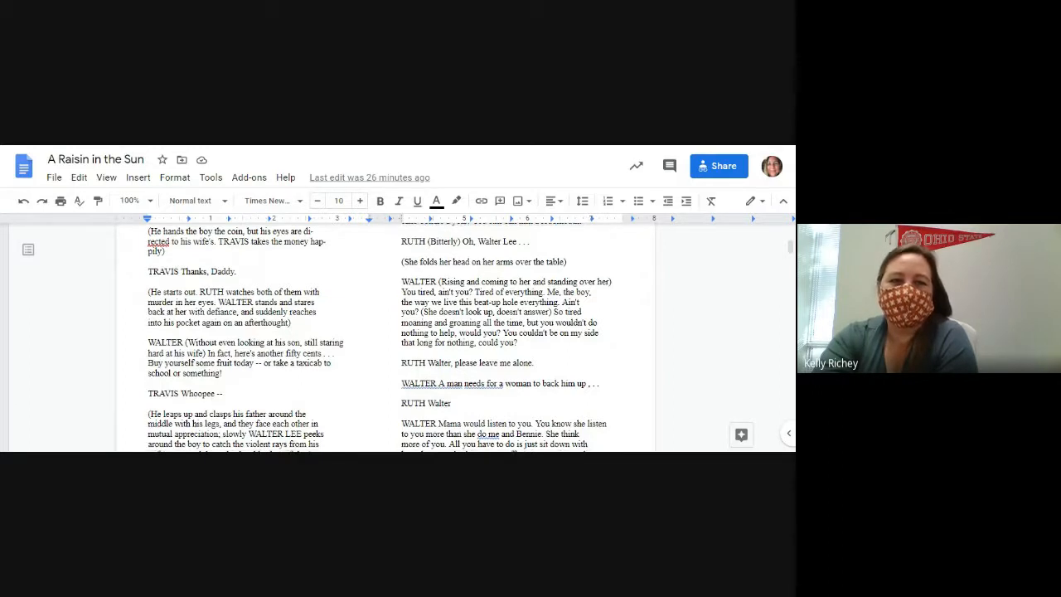
Scroll down page 4 to Travis's "O.K. Good-bye" and Walter's liquor store speech to Ruth.
scroll("down", 3)
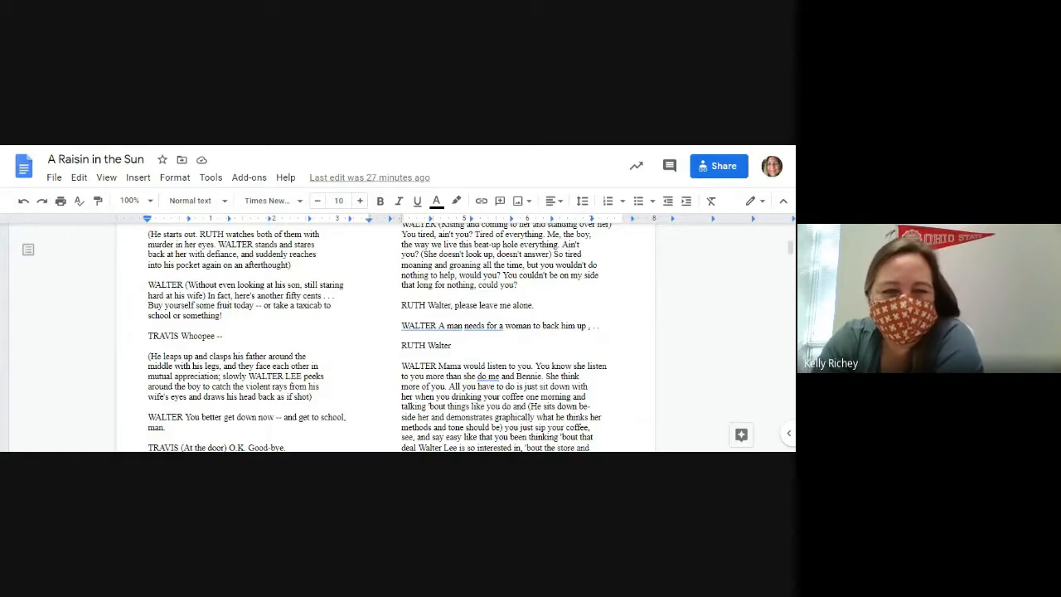
scroll("down", 3)
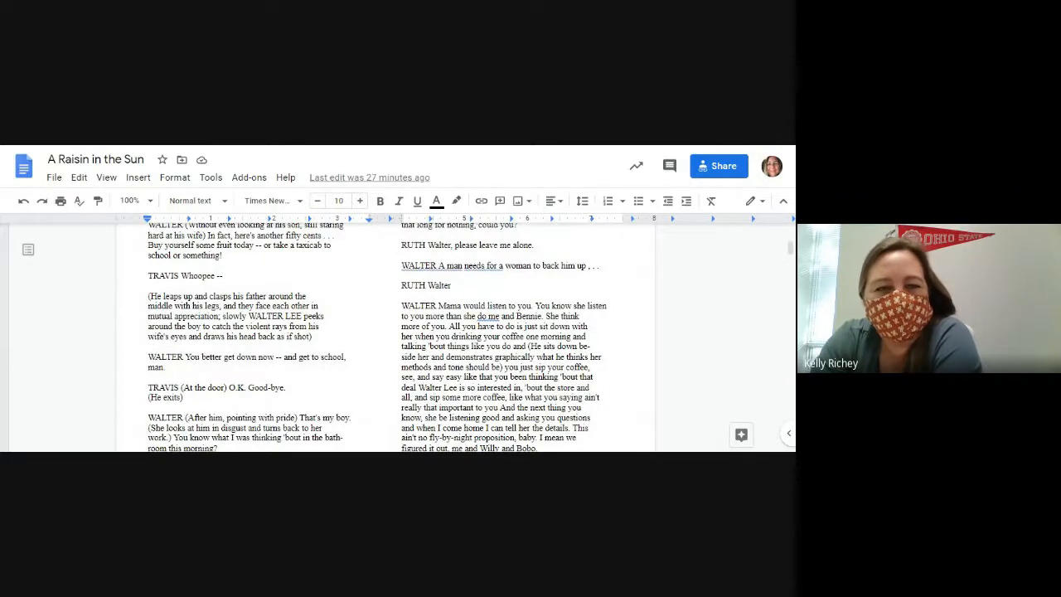
scroll("down", 3)
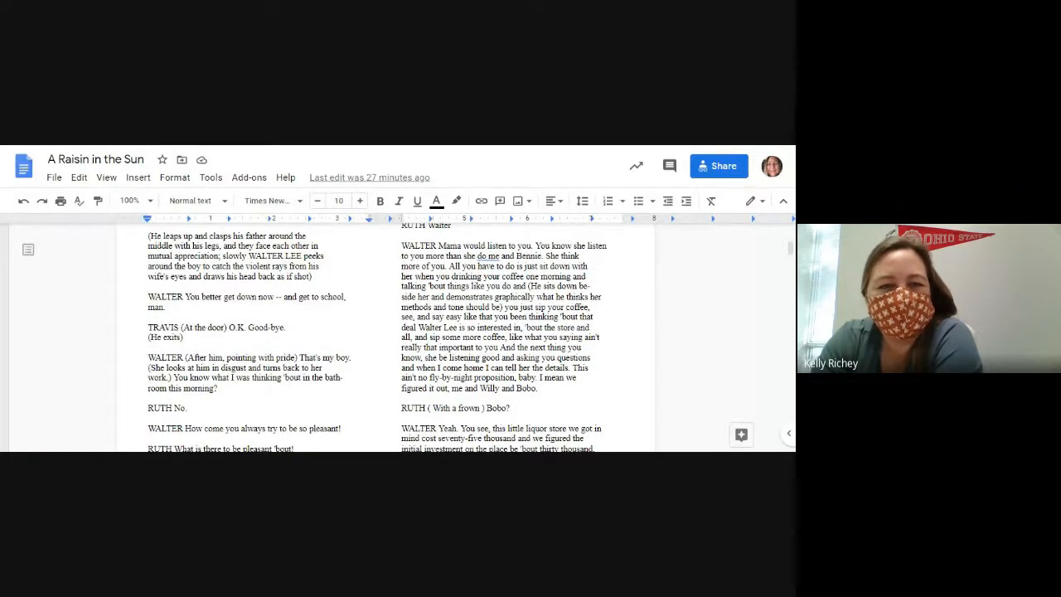
scroll("down", 3)
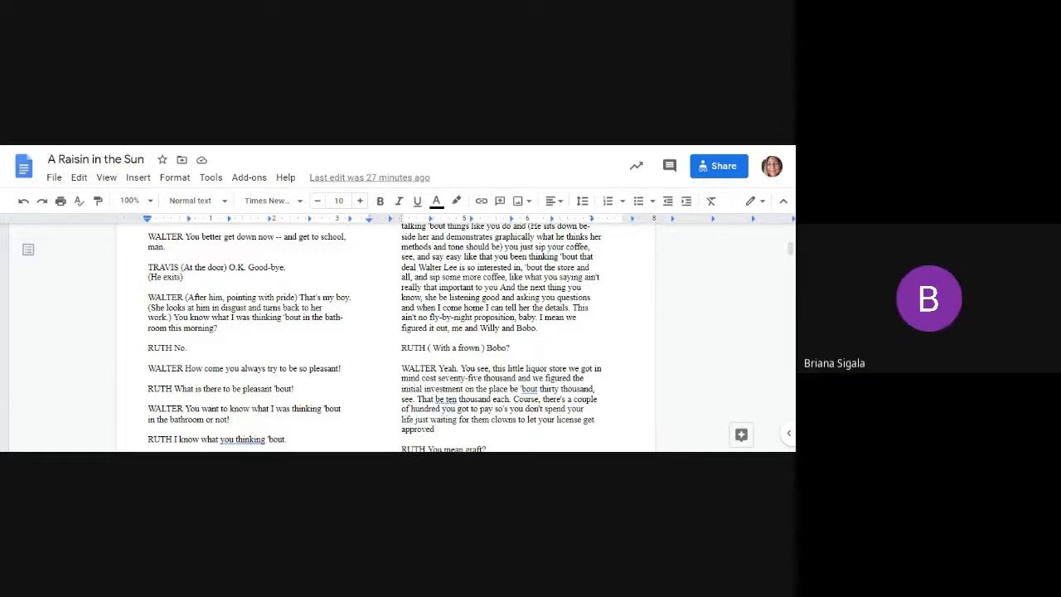
Scroll through the Willy Harris lines and settle back on Travis's "Whoopee" passage.
scroll("down", 3)
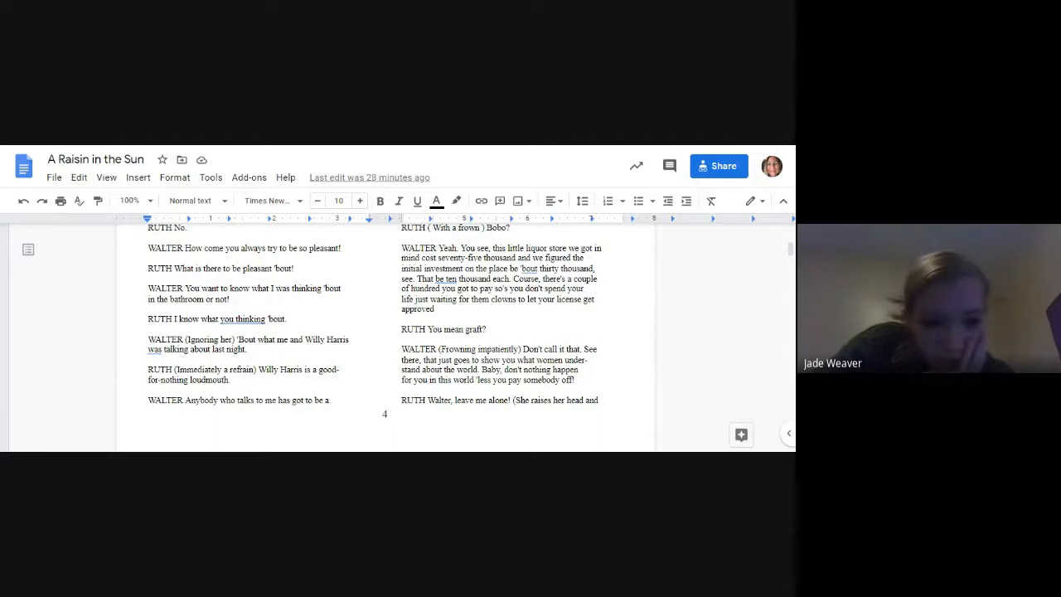
scroll("down", 3)
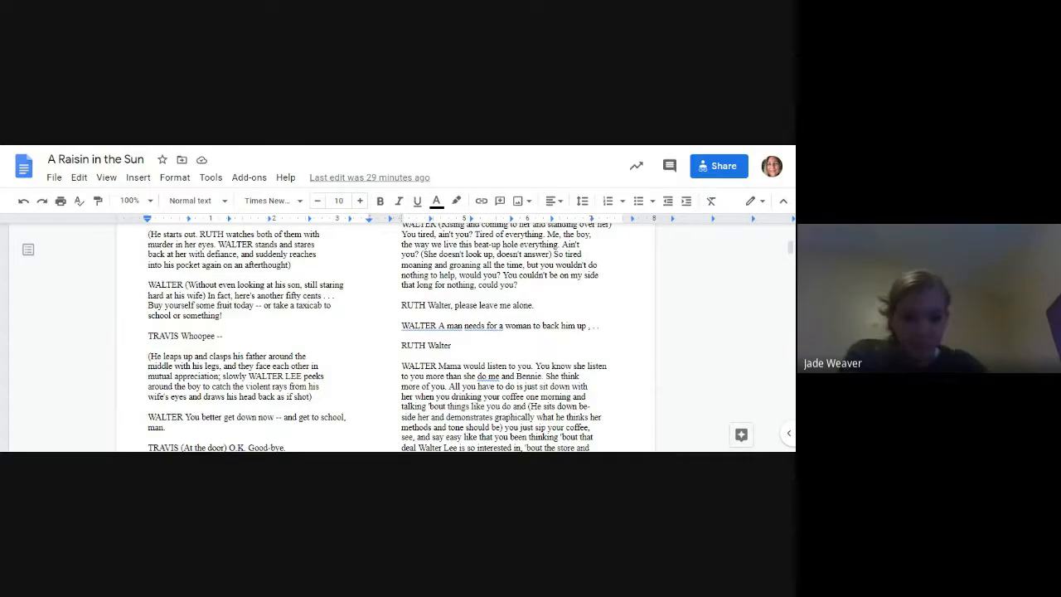
Scroll to the bottom of page 4, ending with Ruth telling Walter to leave her alone.
scroll("down", 3)
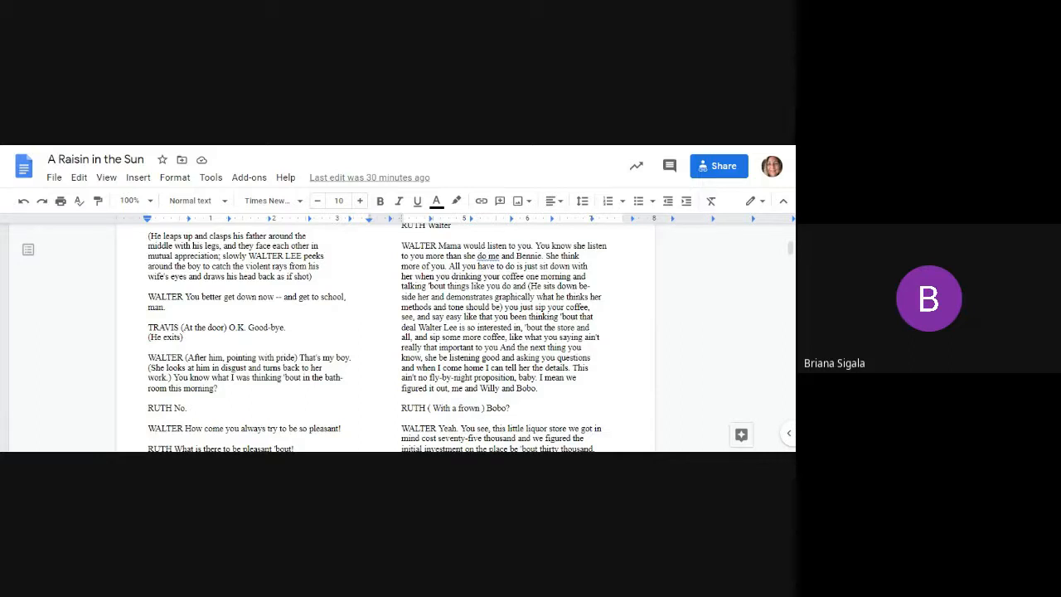
scroll("down", 3)
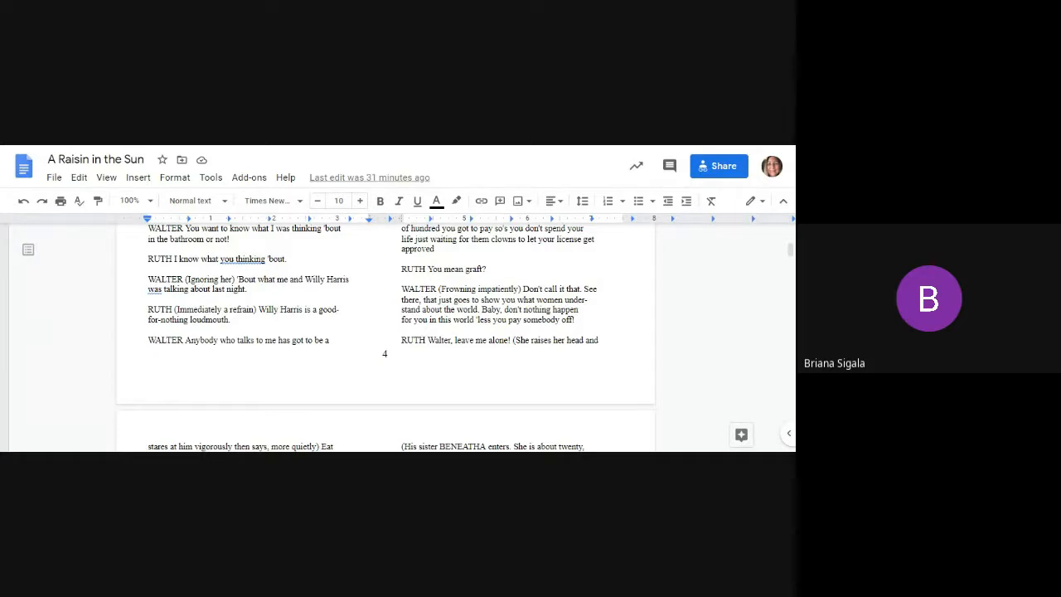
Scroll down to Ruth's "Honey, you never say nothing new" beside Beneatha's morning greeting.
scroll("down", 3)
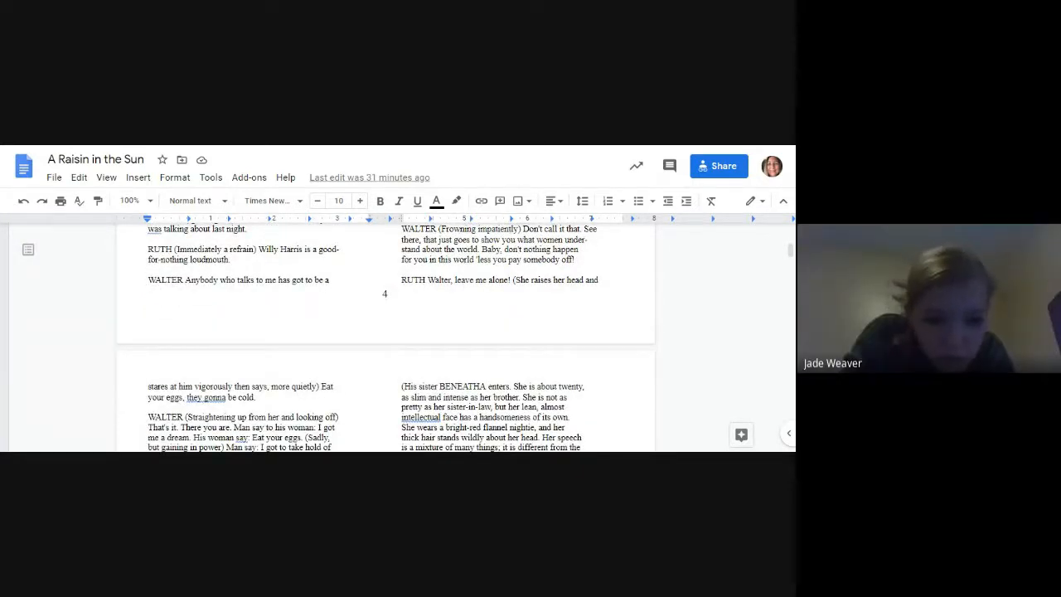
scroll("down", 3)
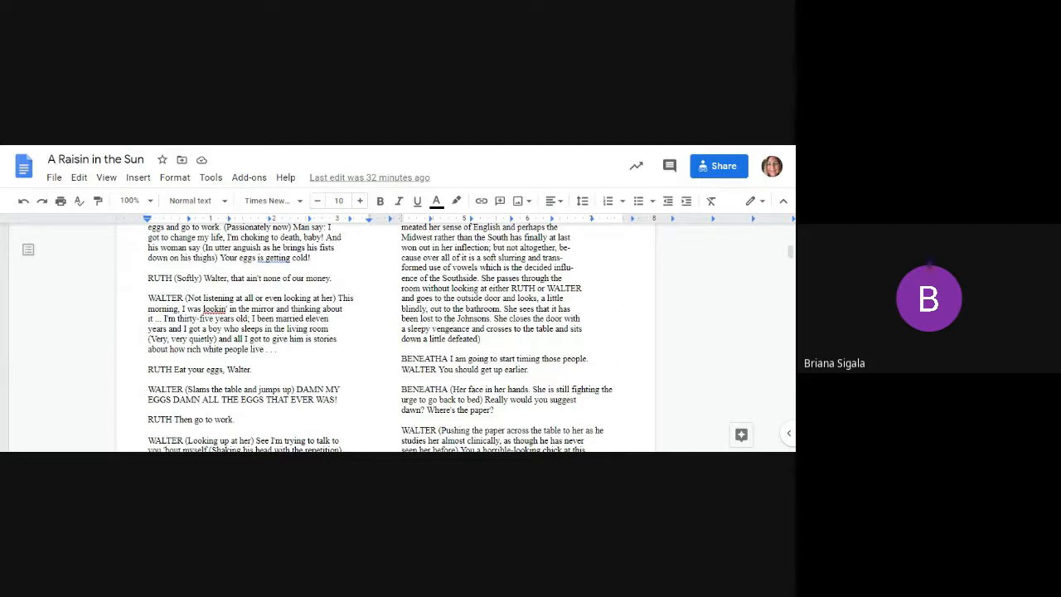
scroll("down", 3)
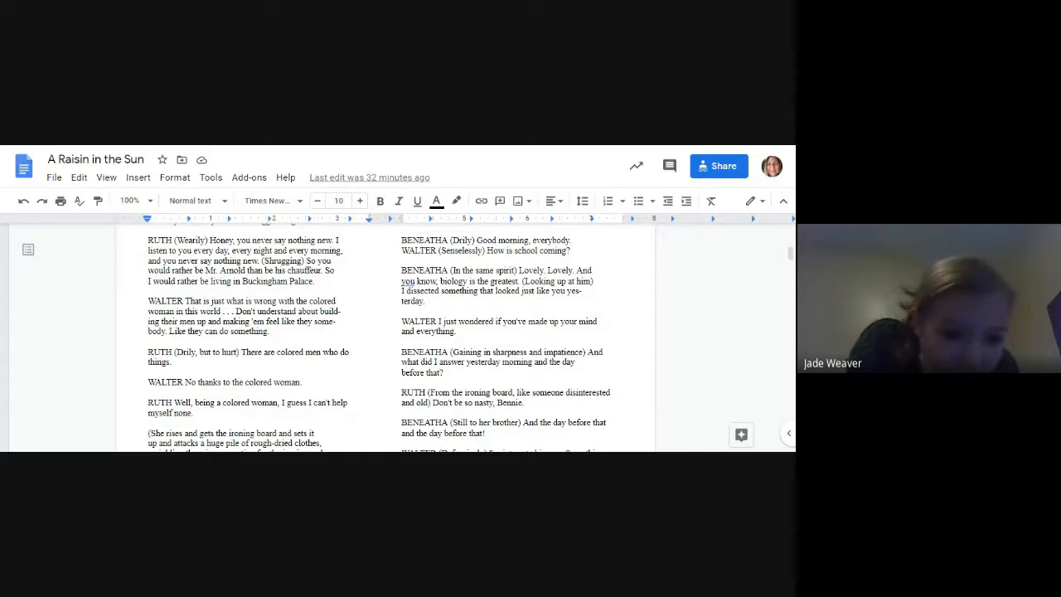
Scroll to the top of page 5, showing Walter's eggs speech and Beneatha's entrance description.
scroll("down", 3)
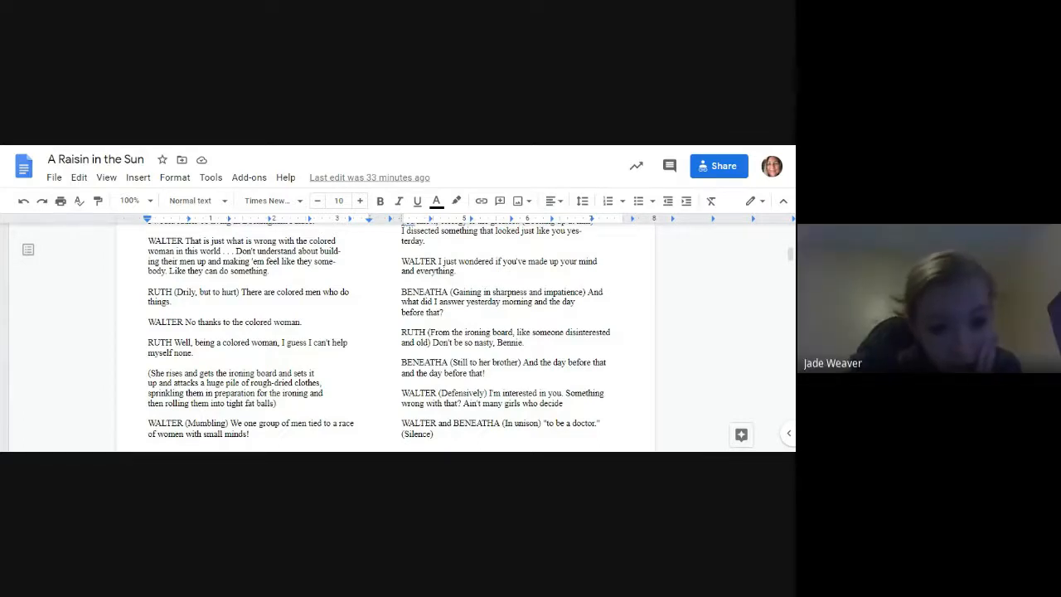
scroll("down", 3)
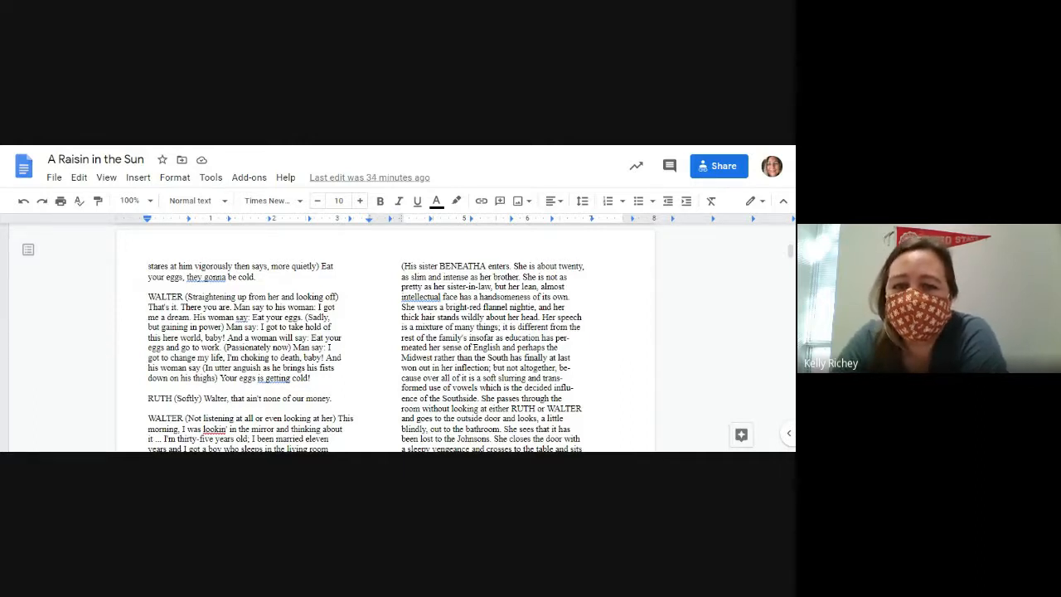
Scroll down page 5 to Walter slamming the table over the eggs beside Beneatha's "Good morning".
scroll("down", 3)
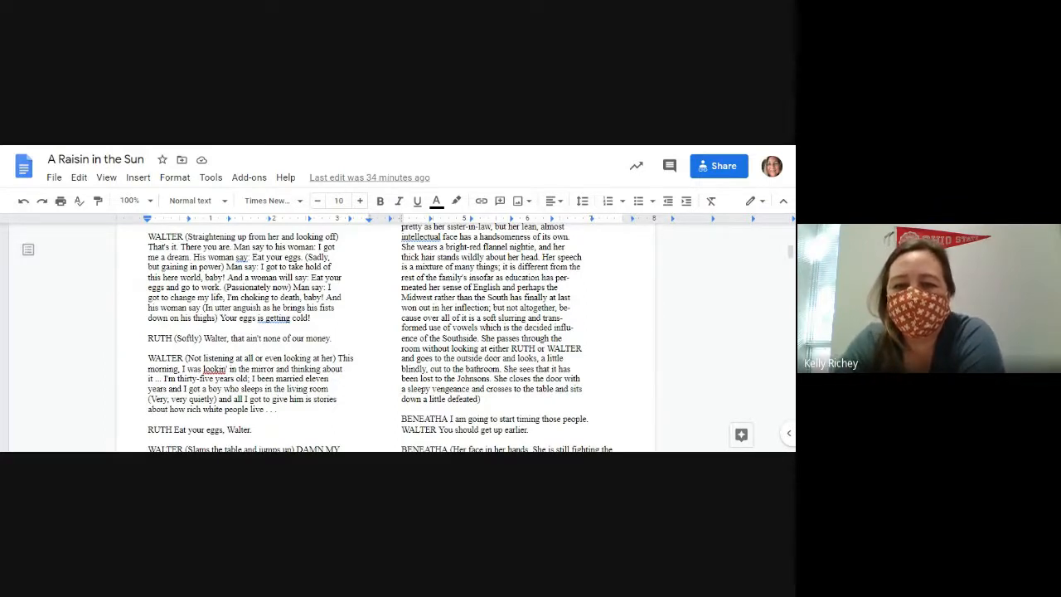
scroll("down", 3)
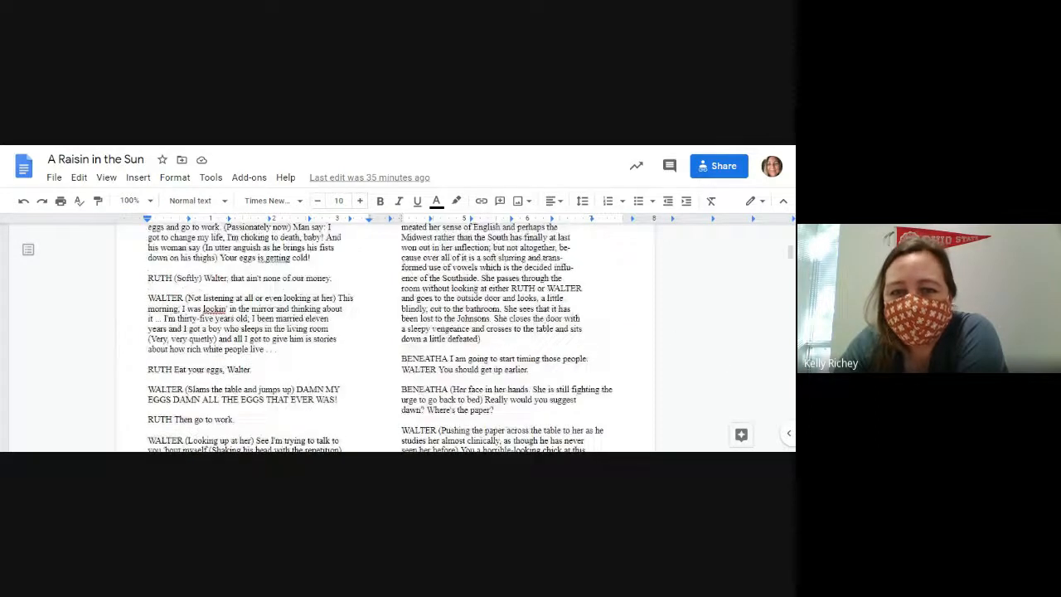
scroll("down", 3)
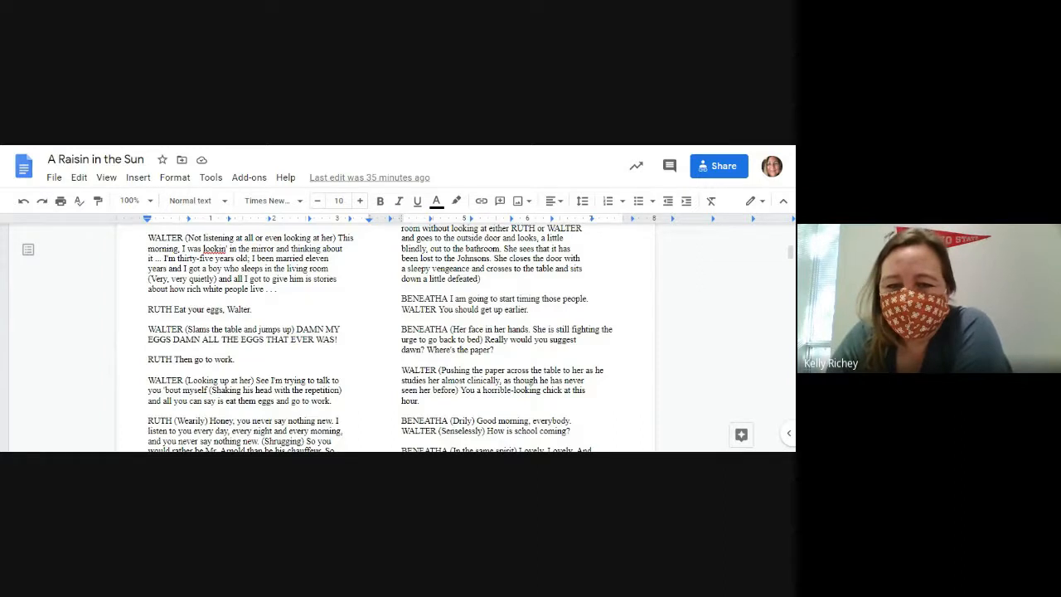
Scroll past the end of page 5 onto page 6, where Walter asks about medical school costs and Beneatha says the money is Mama's.
scroll("down", 3)
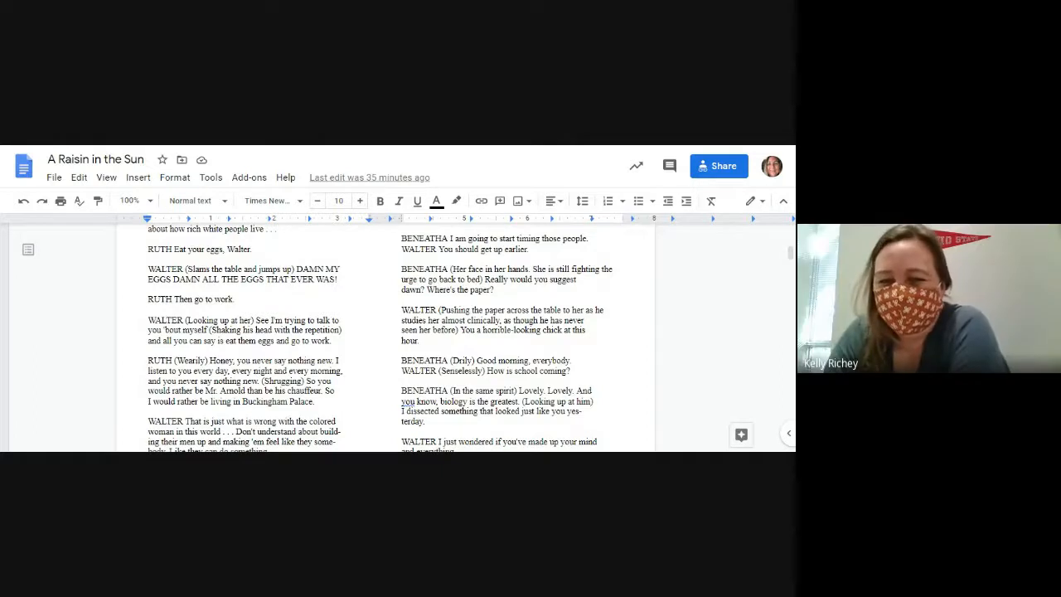
scroll("down", 3)
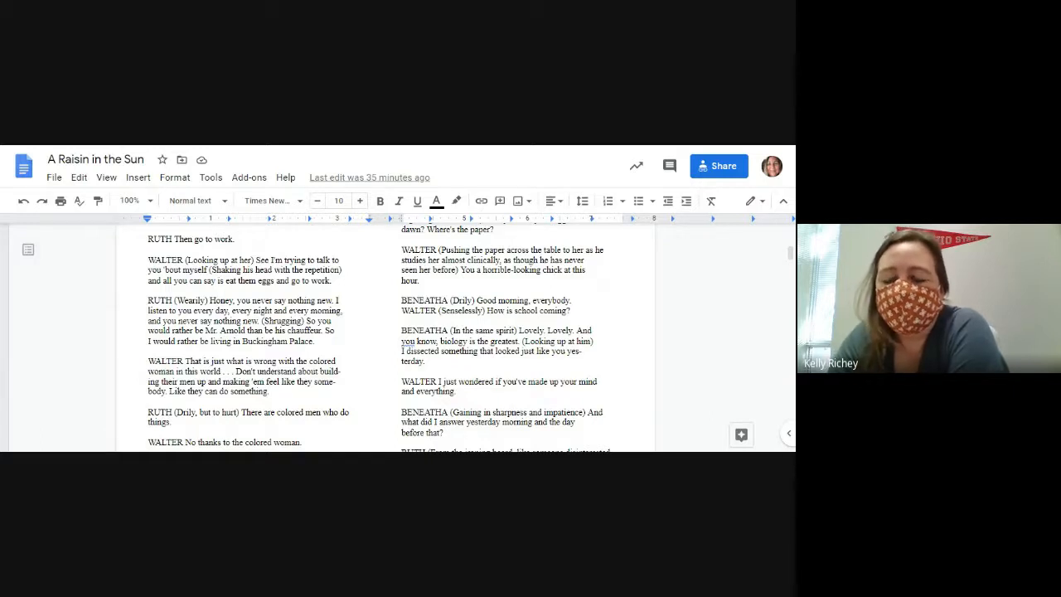
scroll("down", 3)
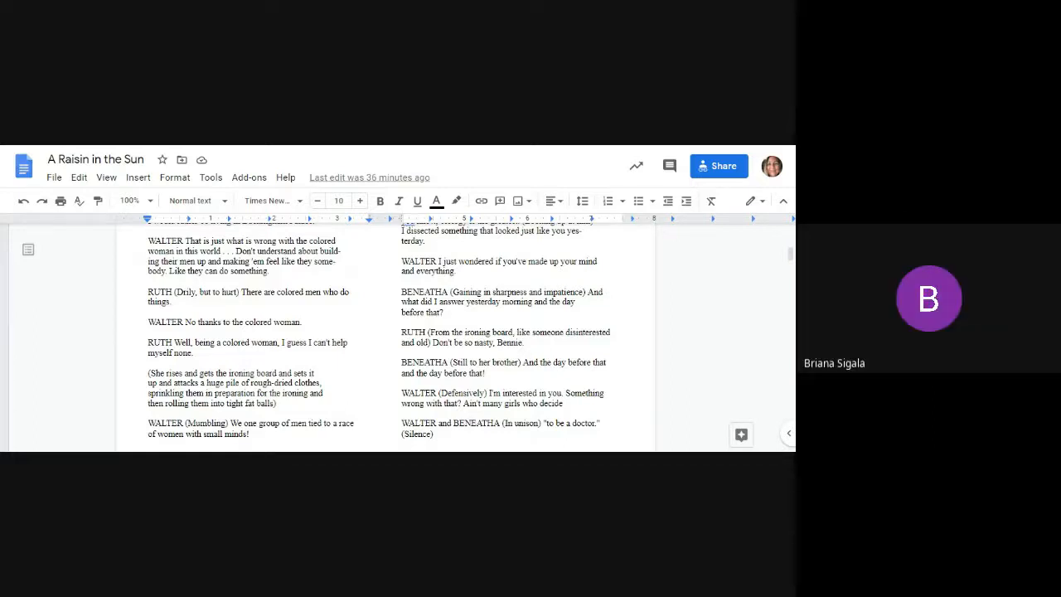
scroll("down", 3)
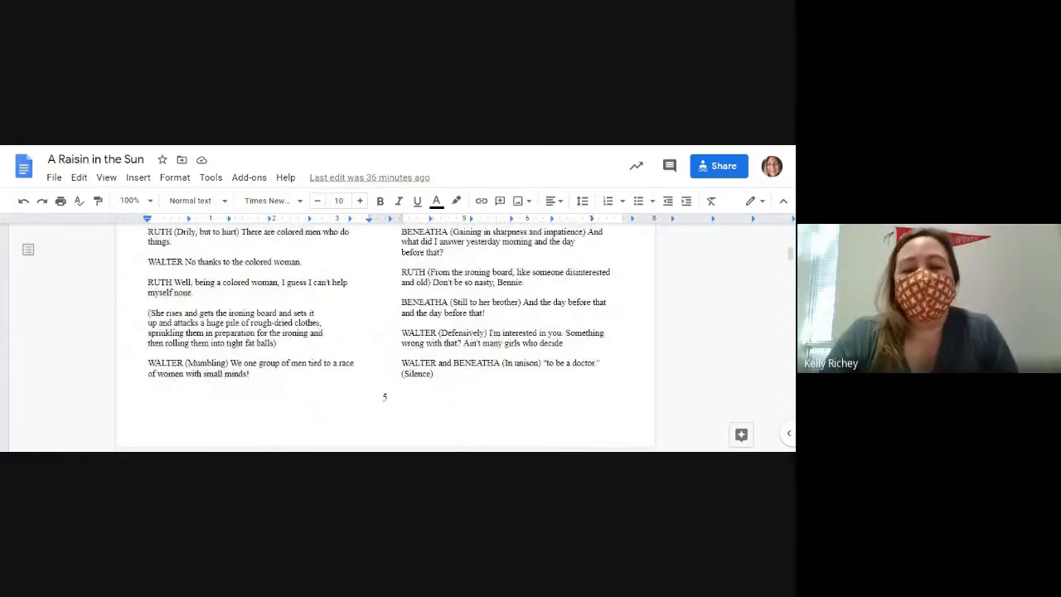
scroll("down", 3)
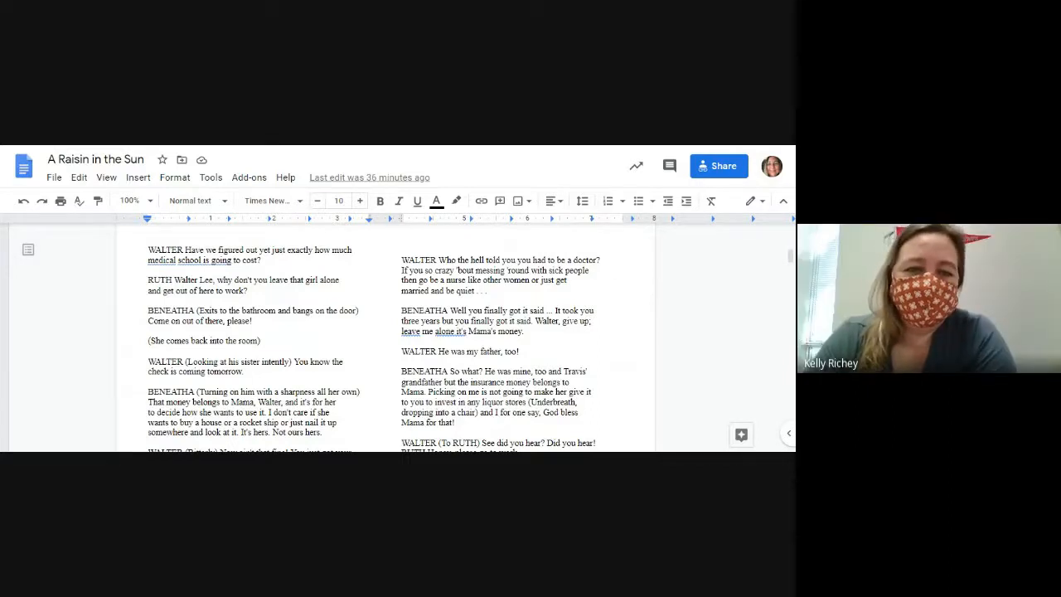
scroll("down", 3)
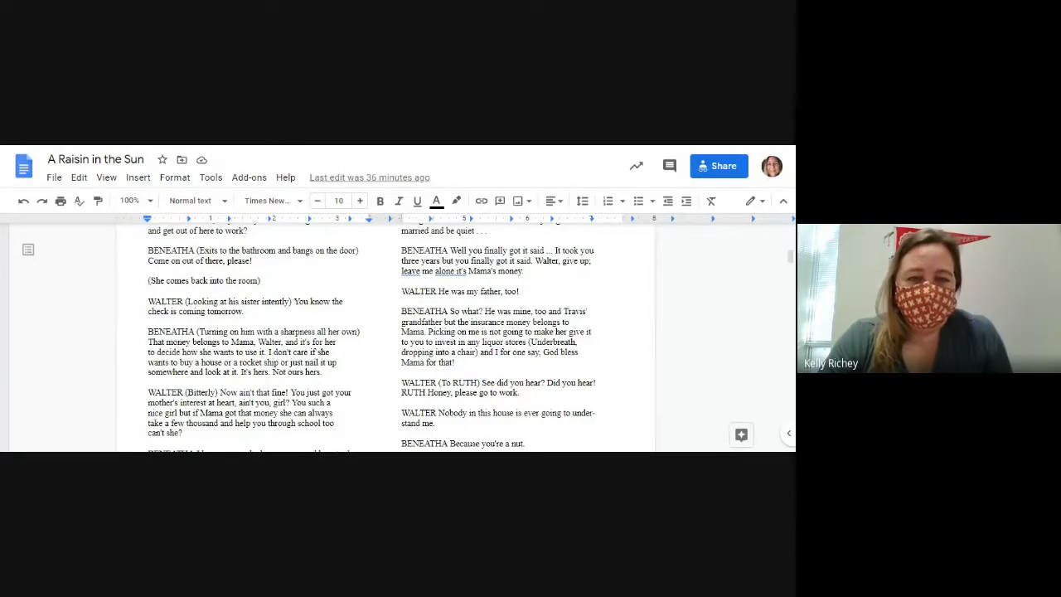
scroll("down", 3)
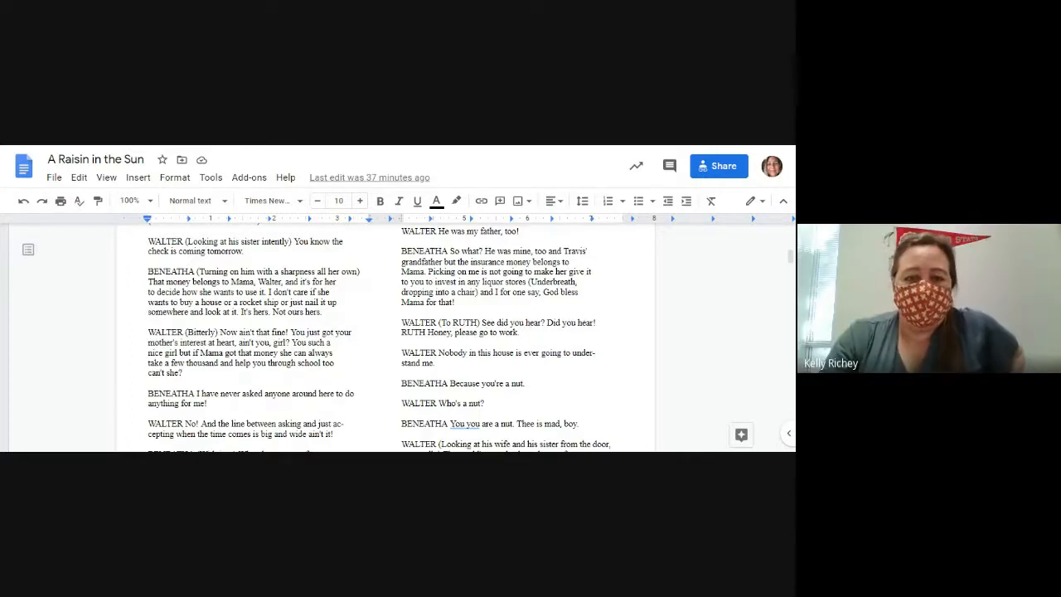
scroll("down", 3)
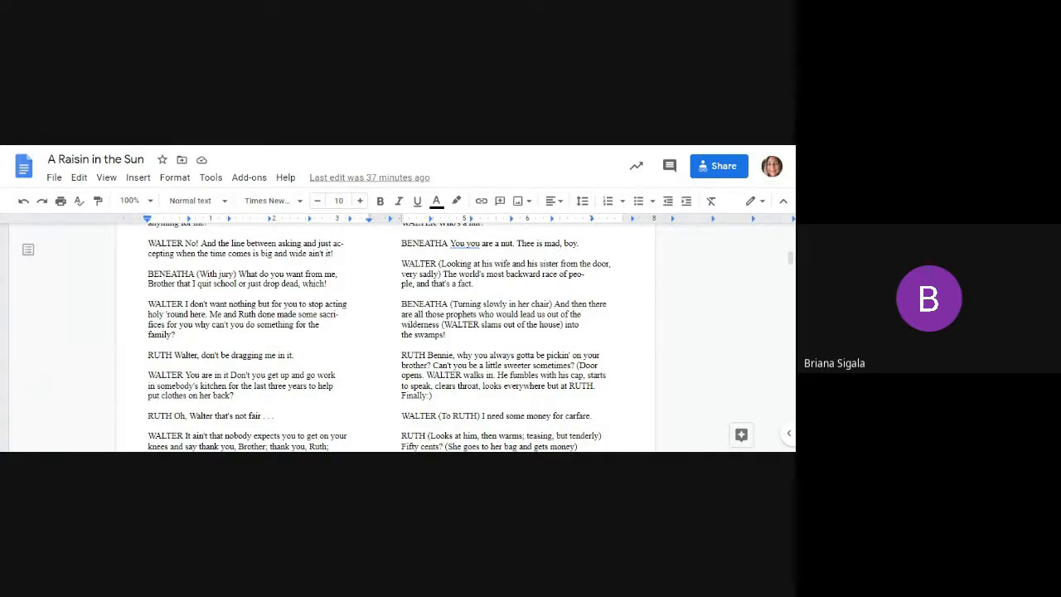
scroll("down", 3)
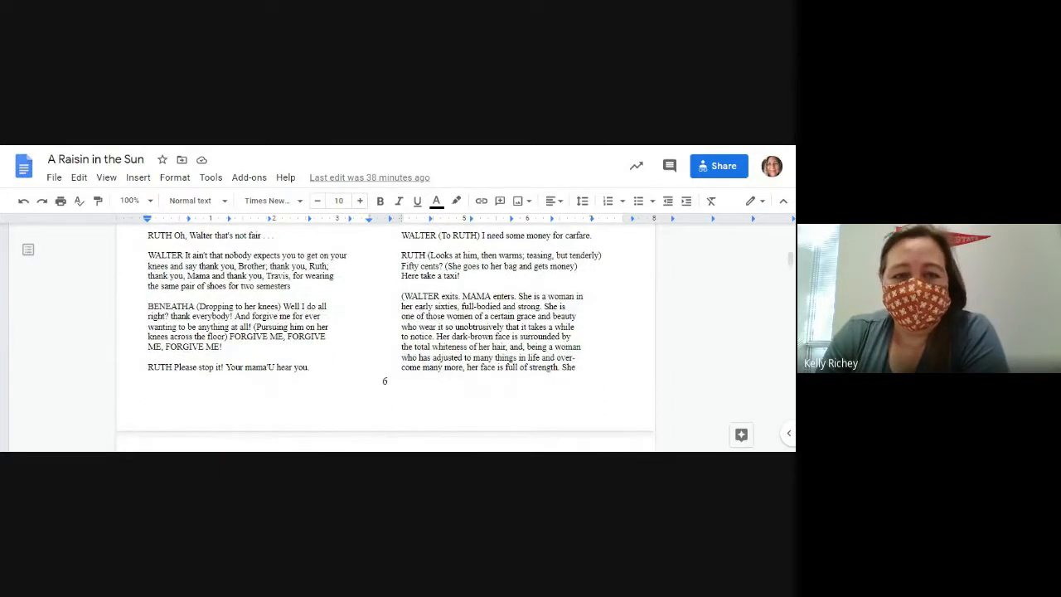
scroll("down", 3)
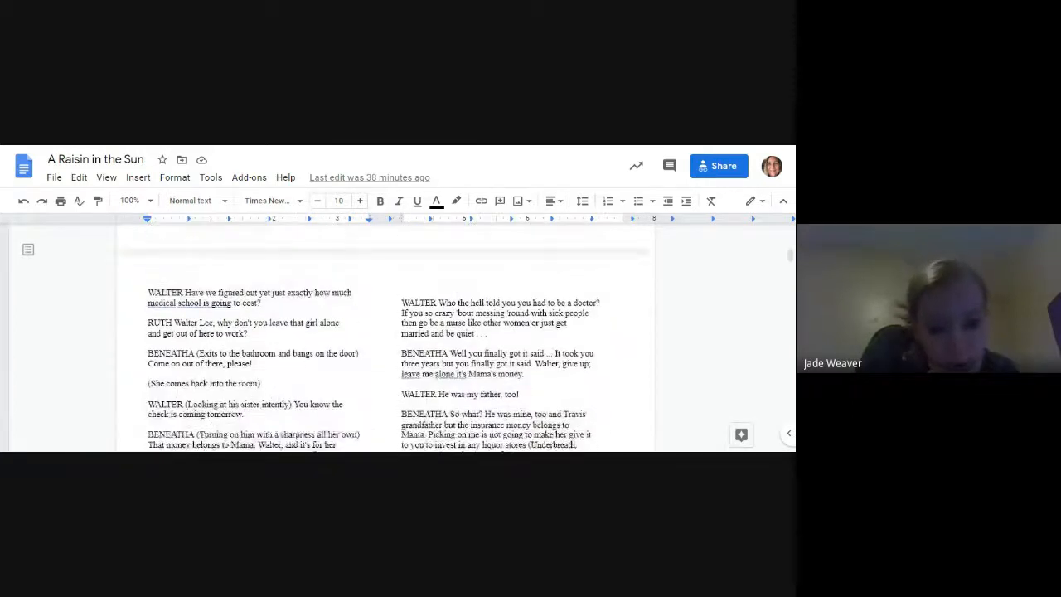
scroll("down", 3)
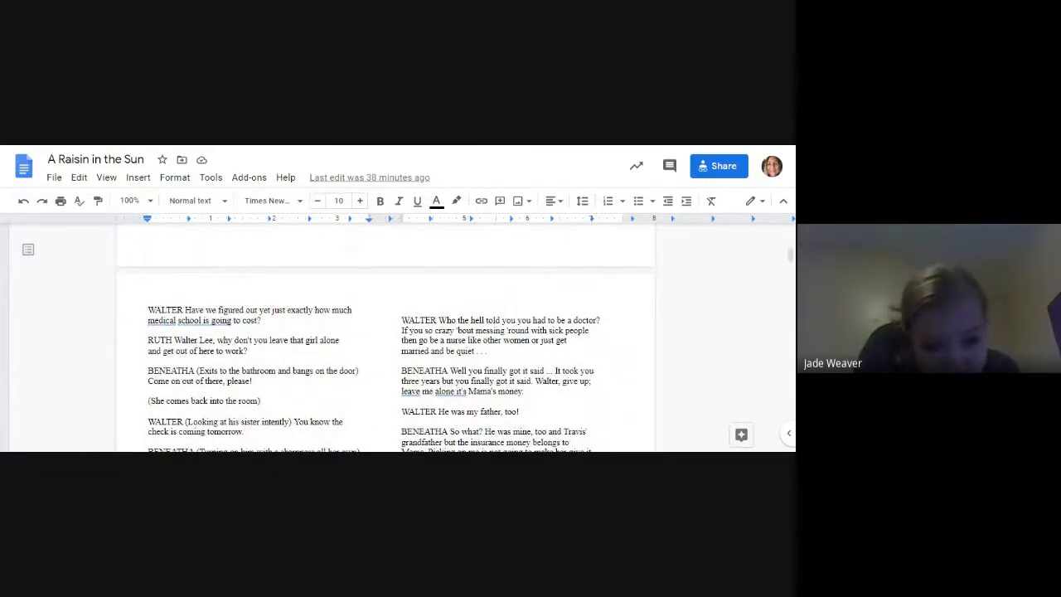
scroll("down", 3)
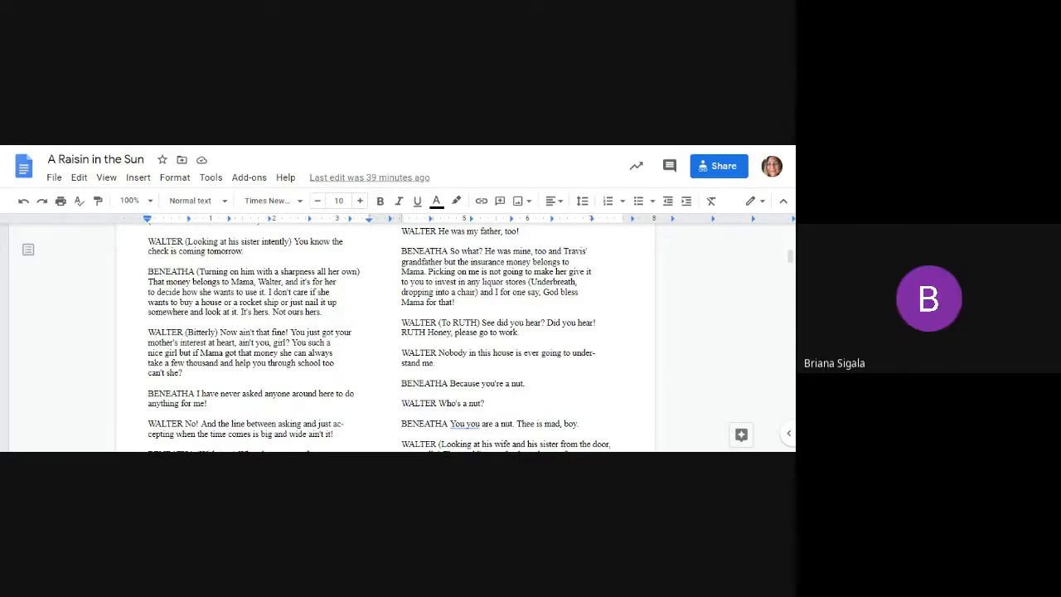
scroll("down", 3)
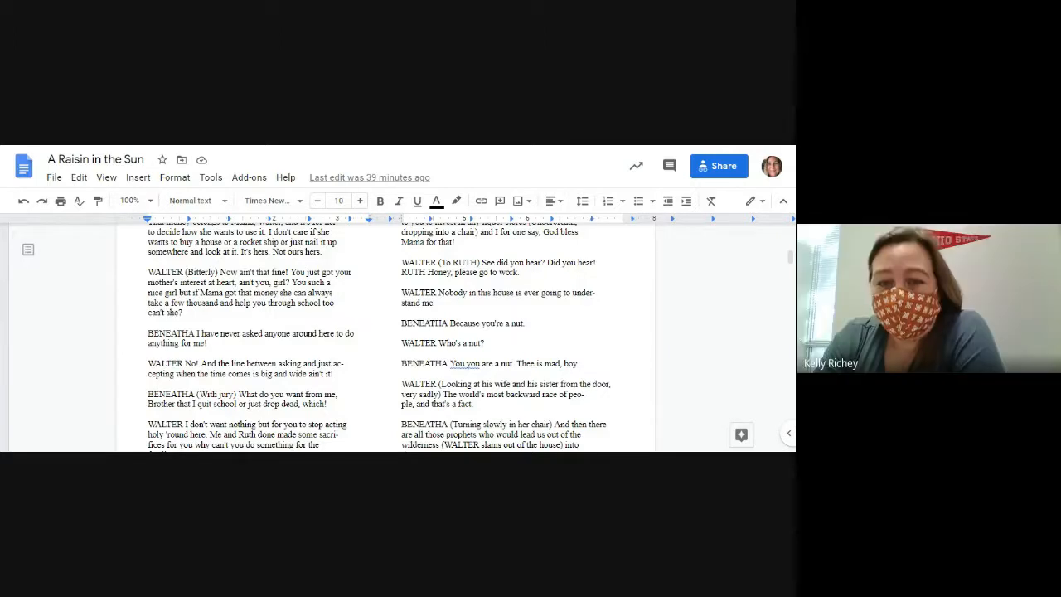
scroll("down", 3)
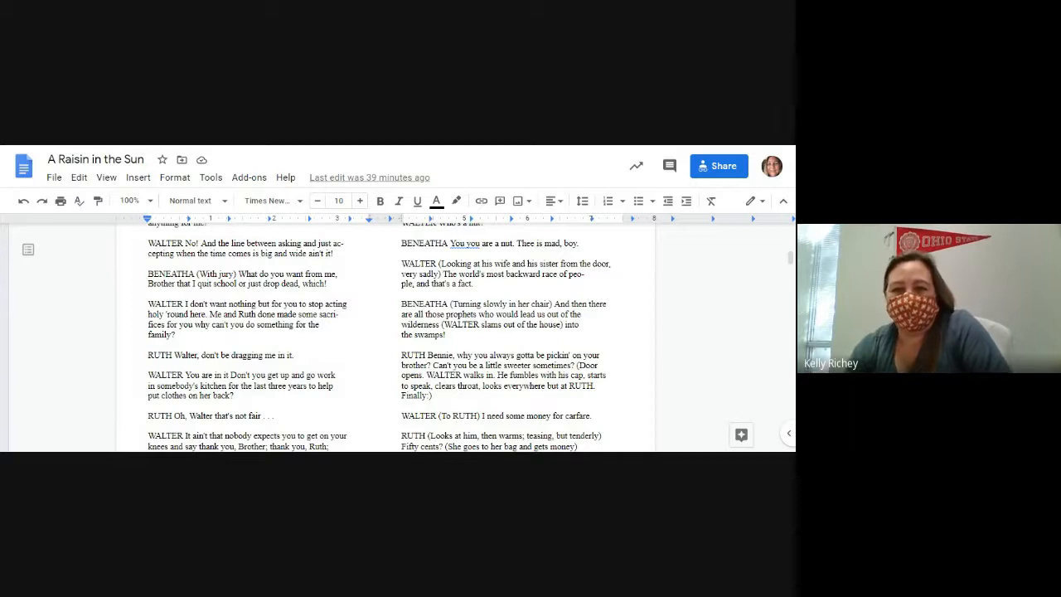
scroll("down", 3)
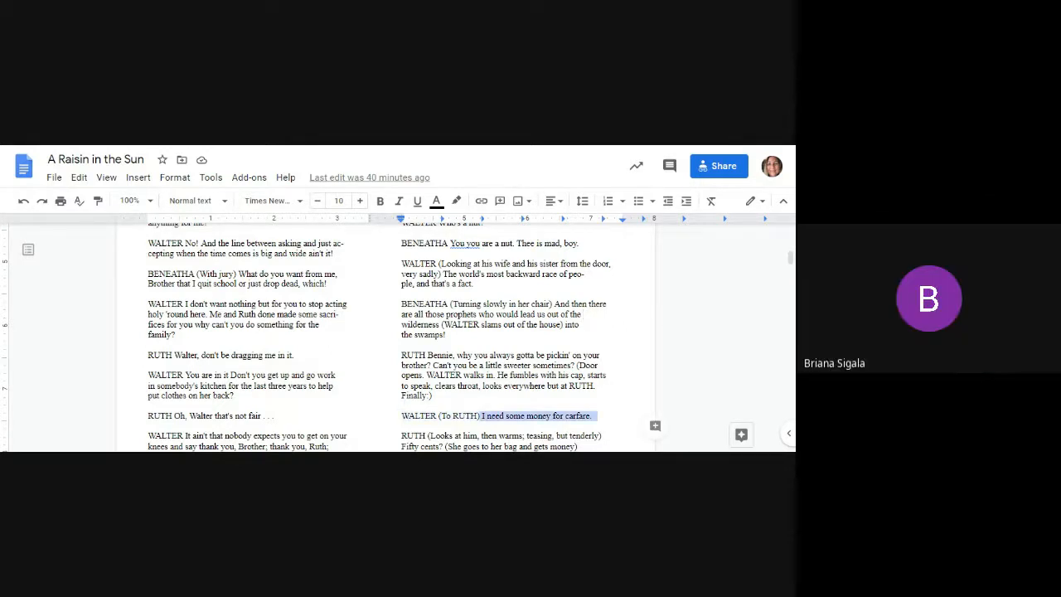
scroll("down", 3)
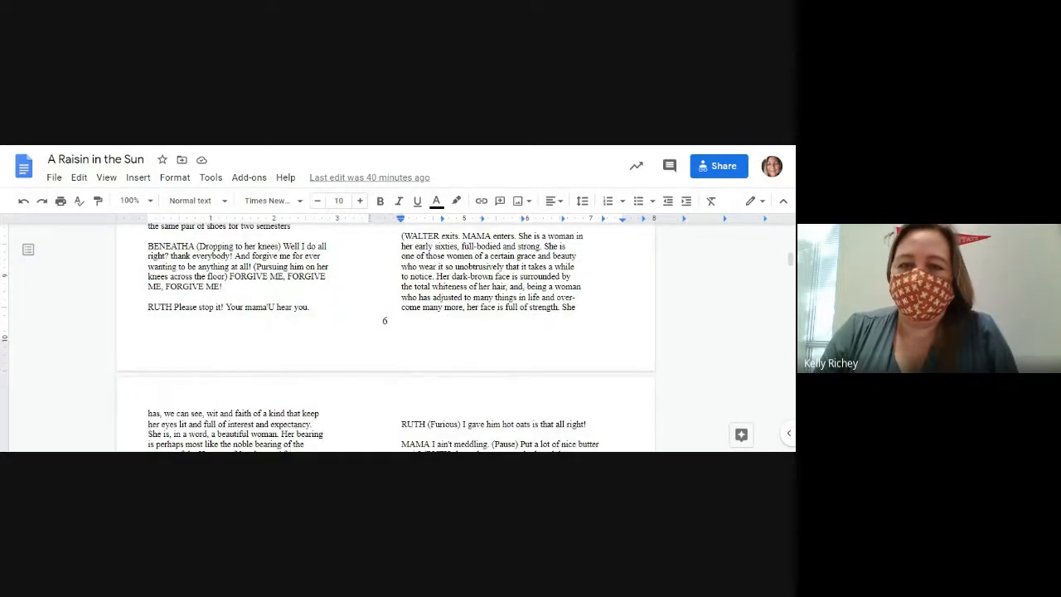
scroll("down", 3)
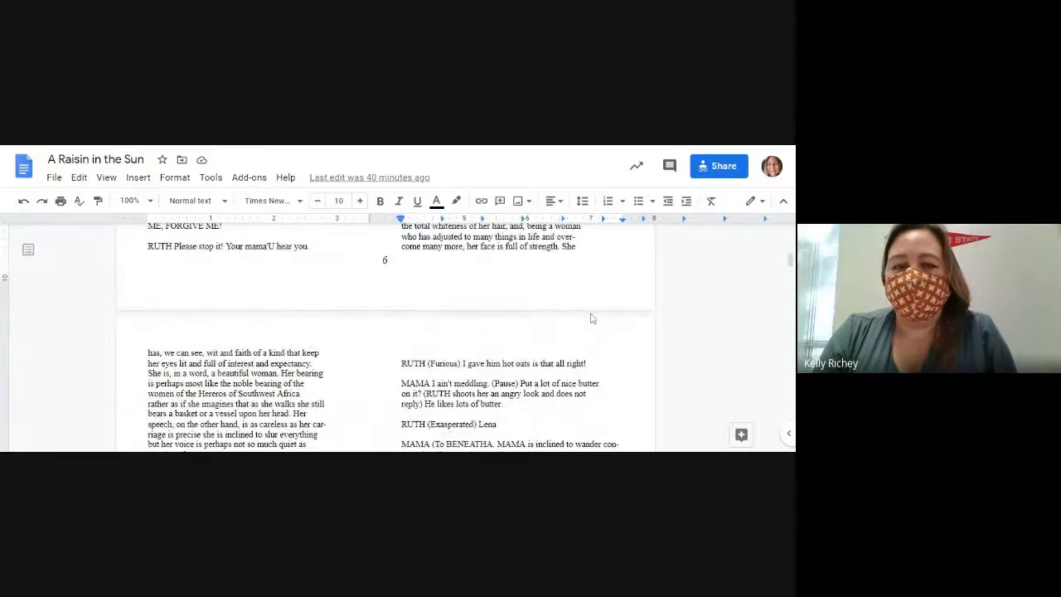
scroll("down", 3)
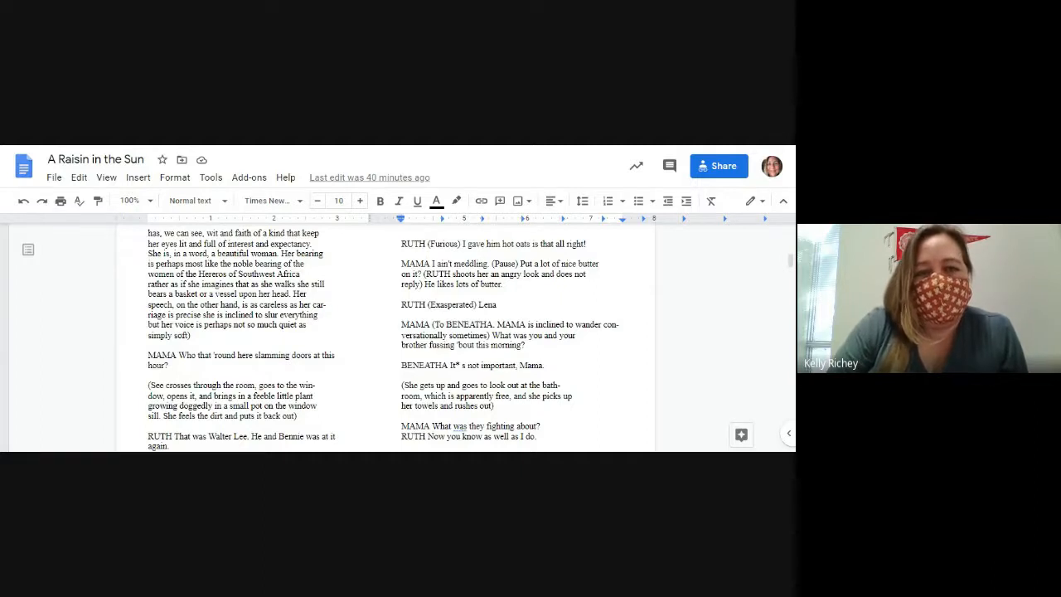
scroll("down", 3)
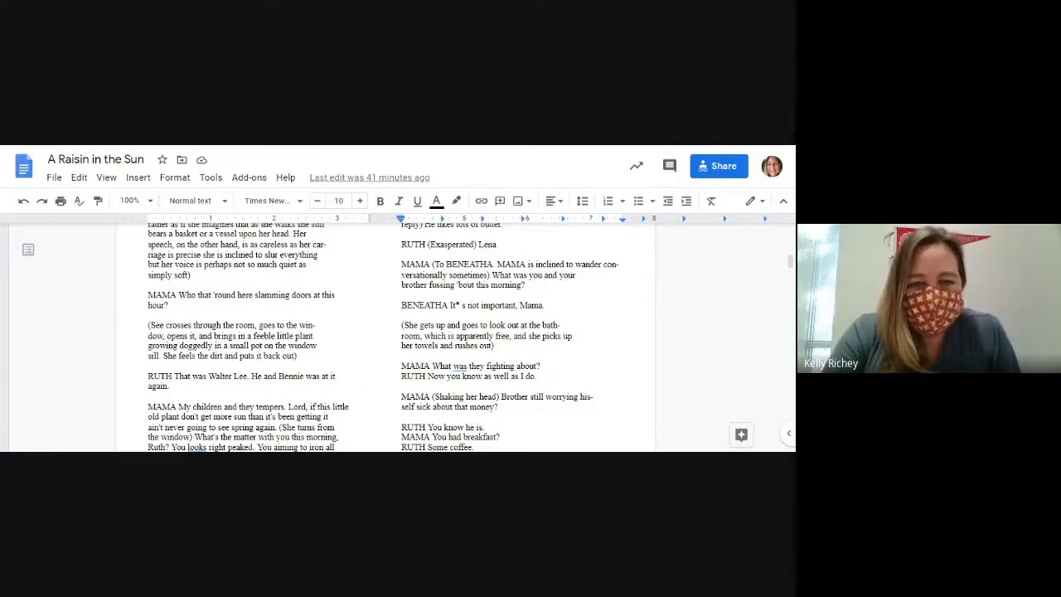
scroll("down", 3)
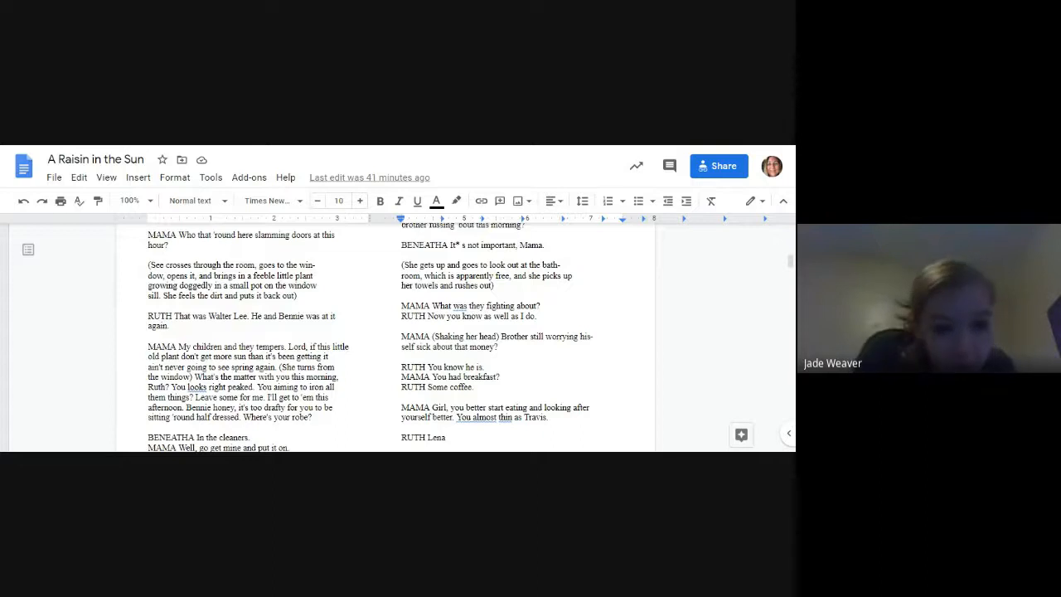
scroll("down", 3)
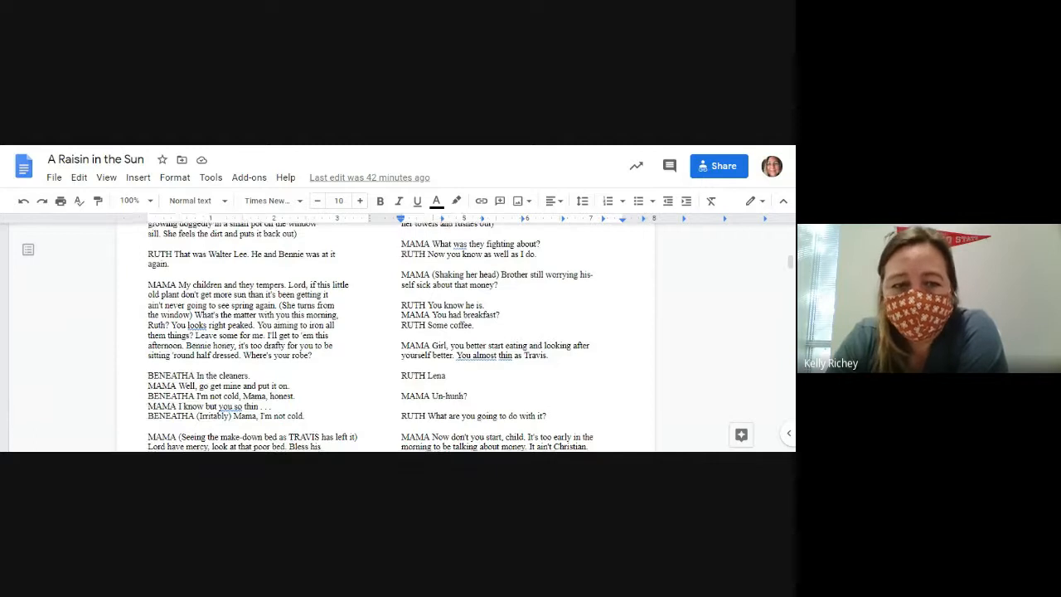
scroll("down", 3)
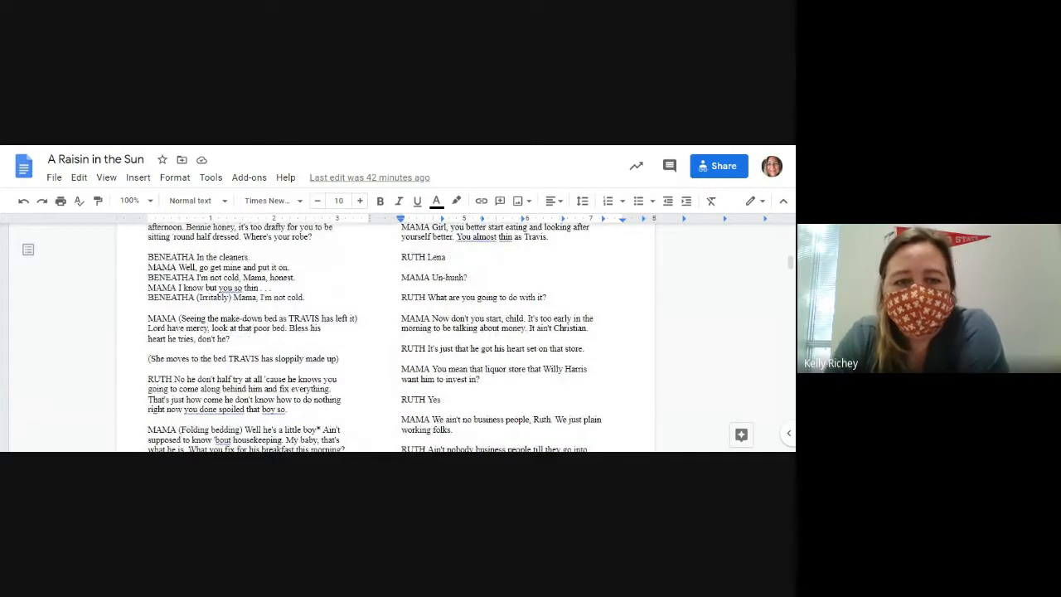
scroll("down", 3)
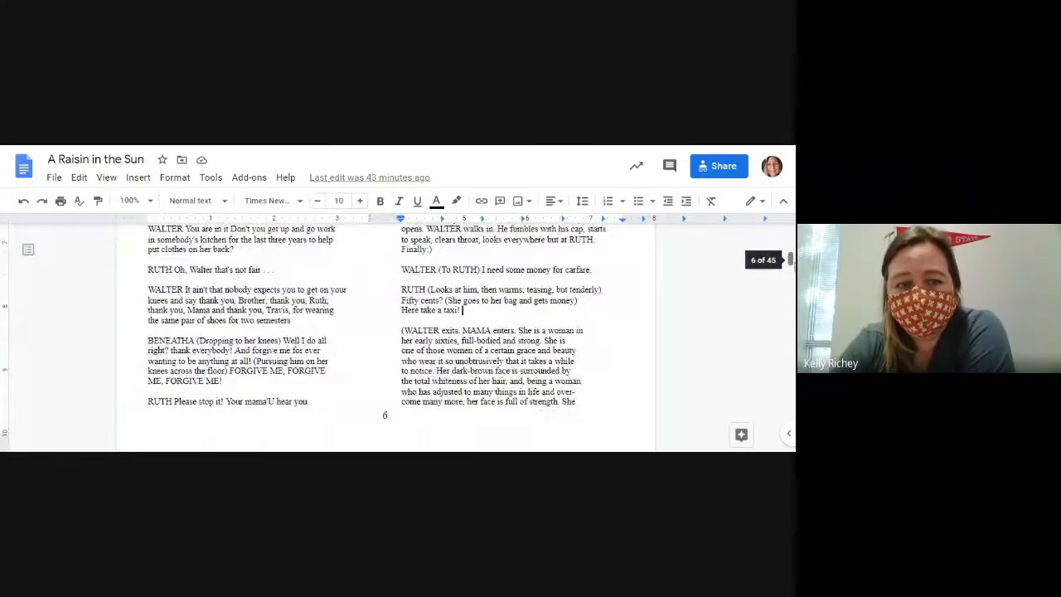
scroll("down", 3)
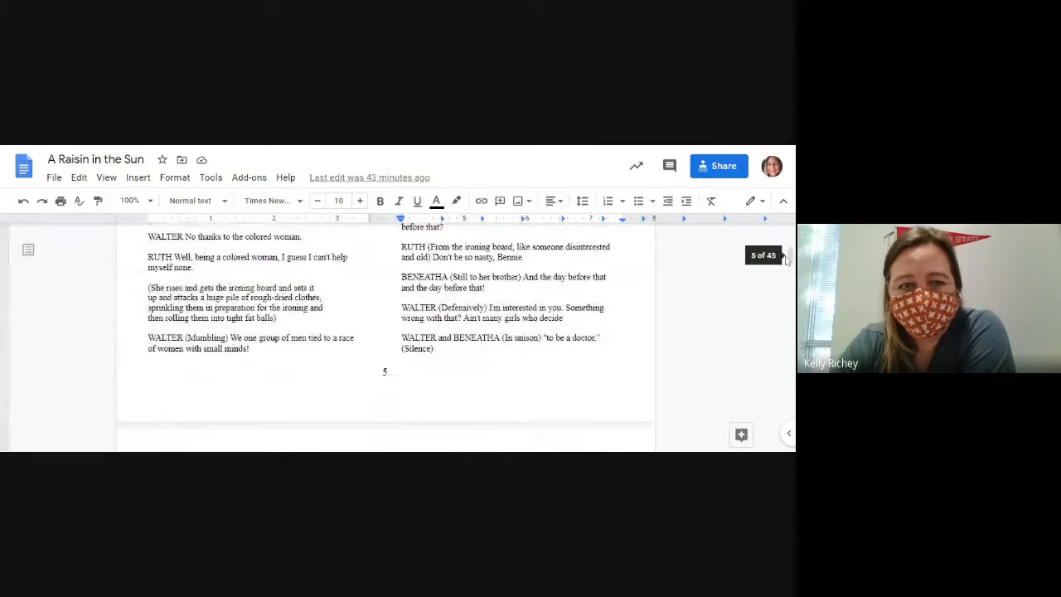
Scroll down through page 7 of the script, following Mama and Ruth's conversation.
scroll("down", 3)
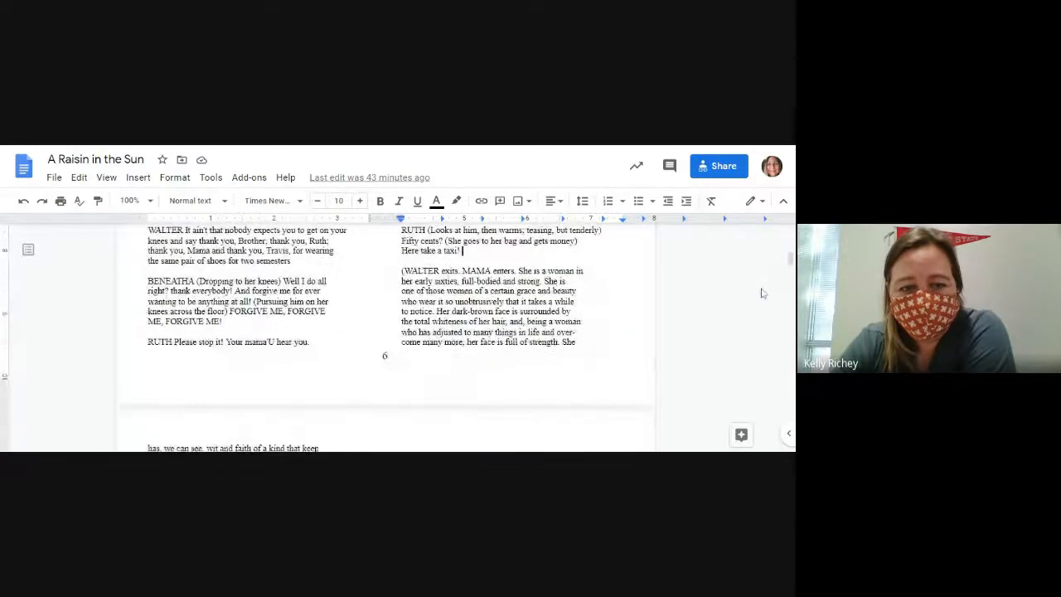
scroll("down", 3)
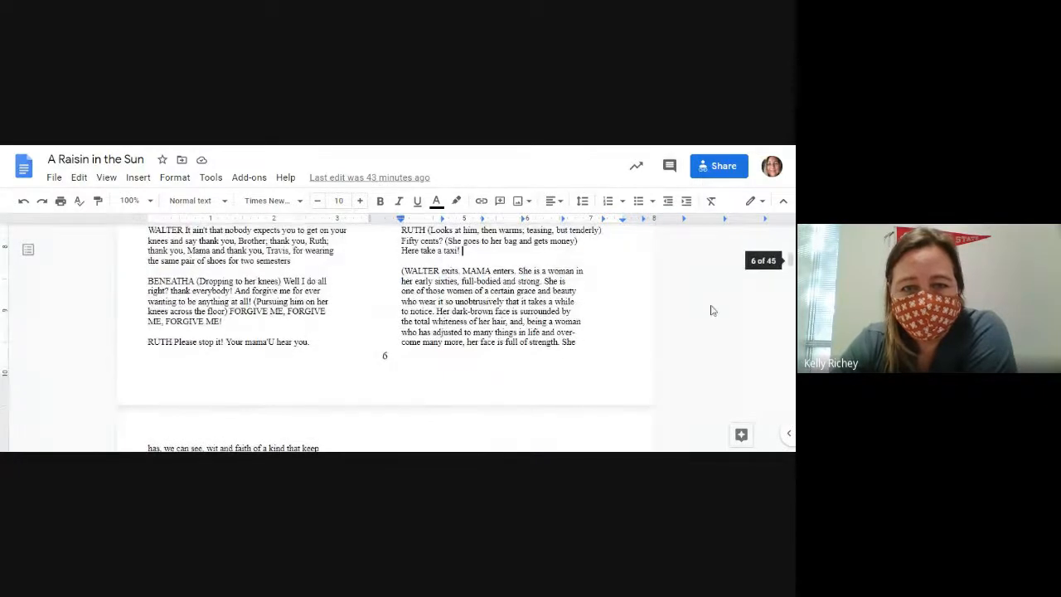
scroll("down", 3)
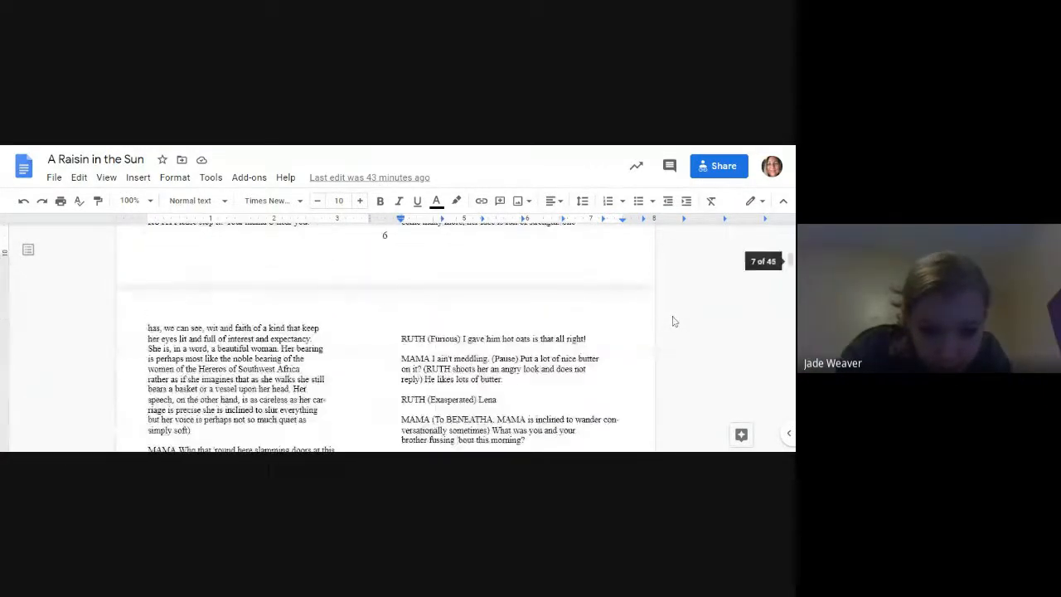
scroll("down", 3)
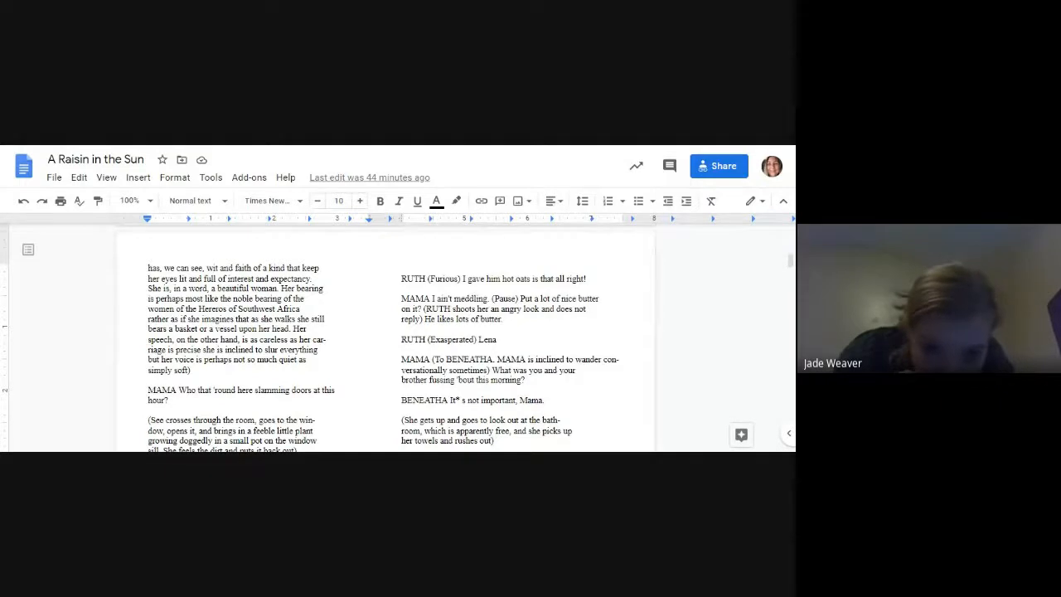
scroll("down", 3)
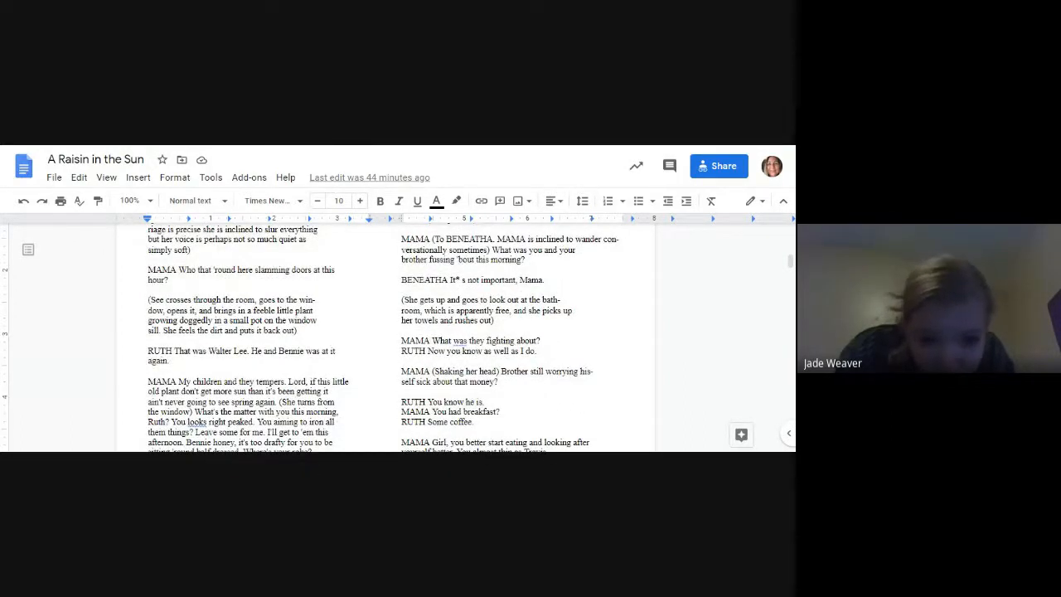
left_click_drag(490, 249, 525, 259)
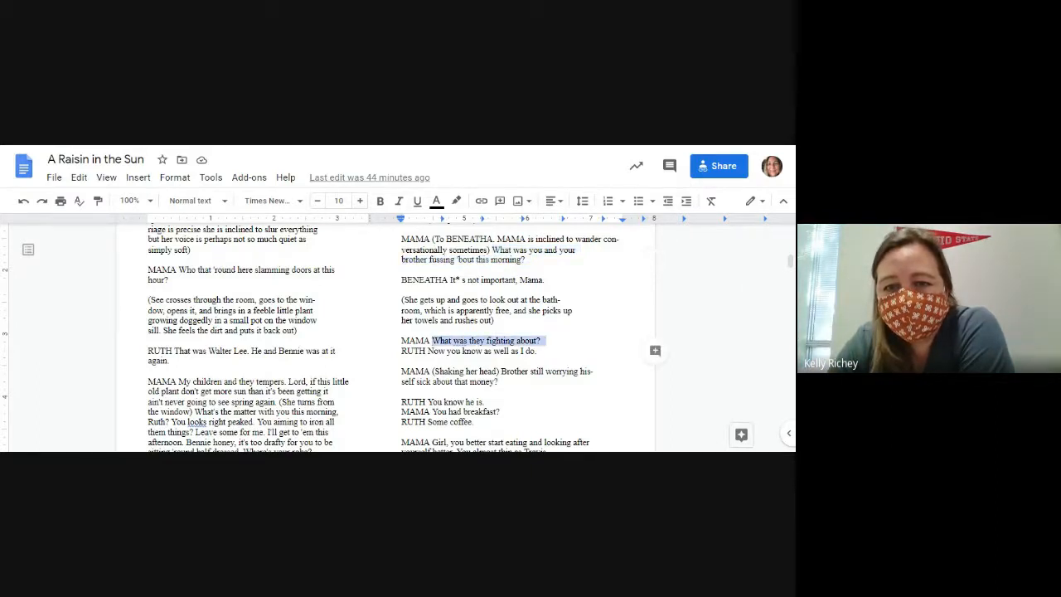
Continue to the bottom of page 7, where Mama asks whether Walter Lee sold Ruth on investing.
scroll("down", 3)
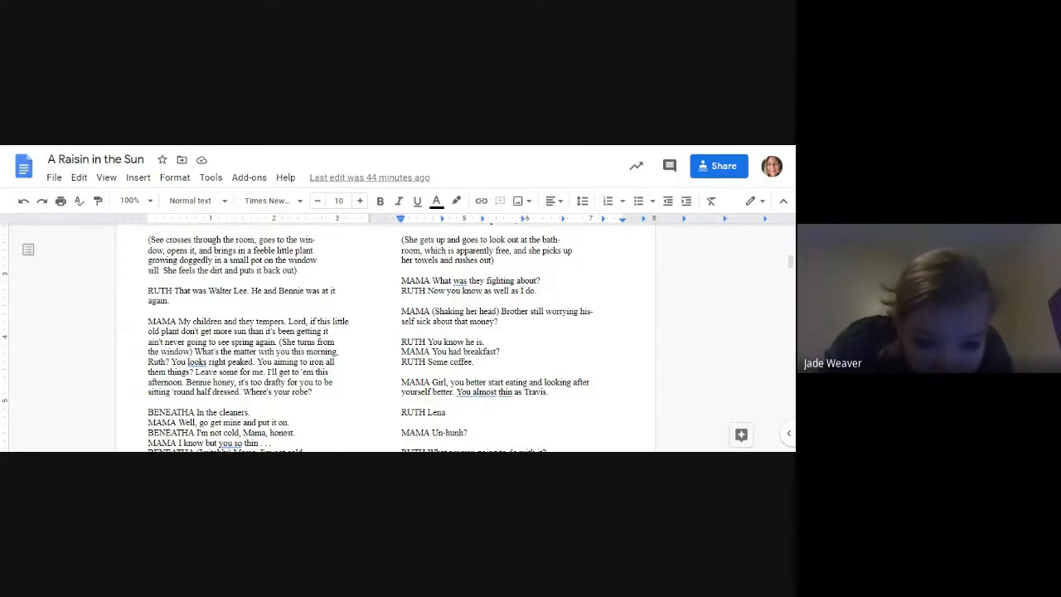
scroll("down", 3)
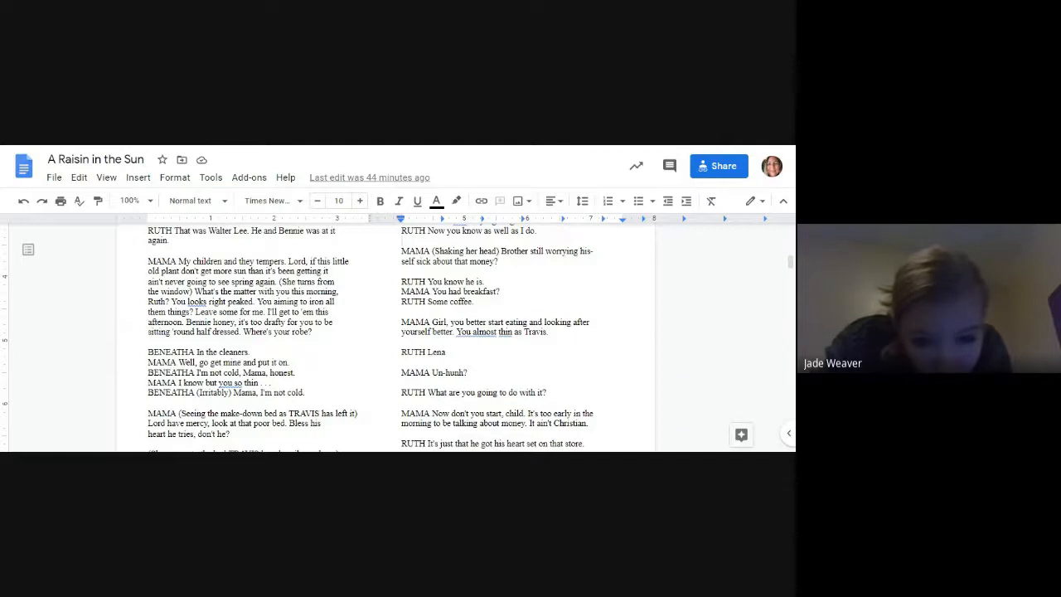
scroll("down", 3)
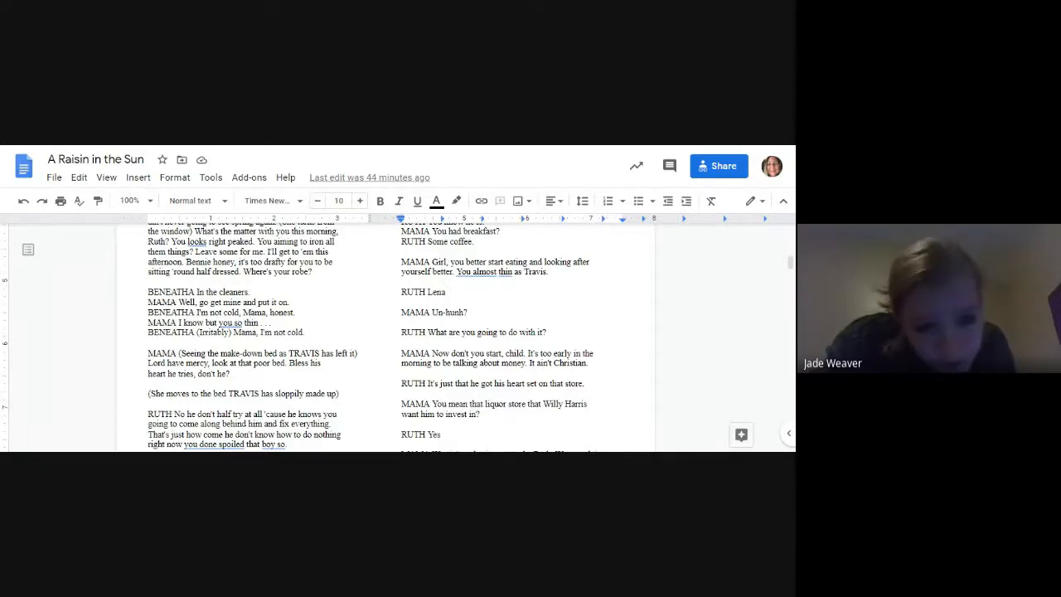
scroll("down", 3)
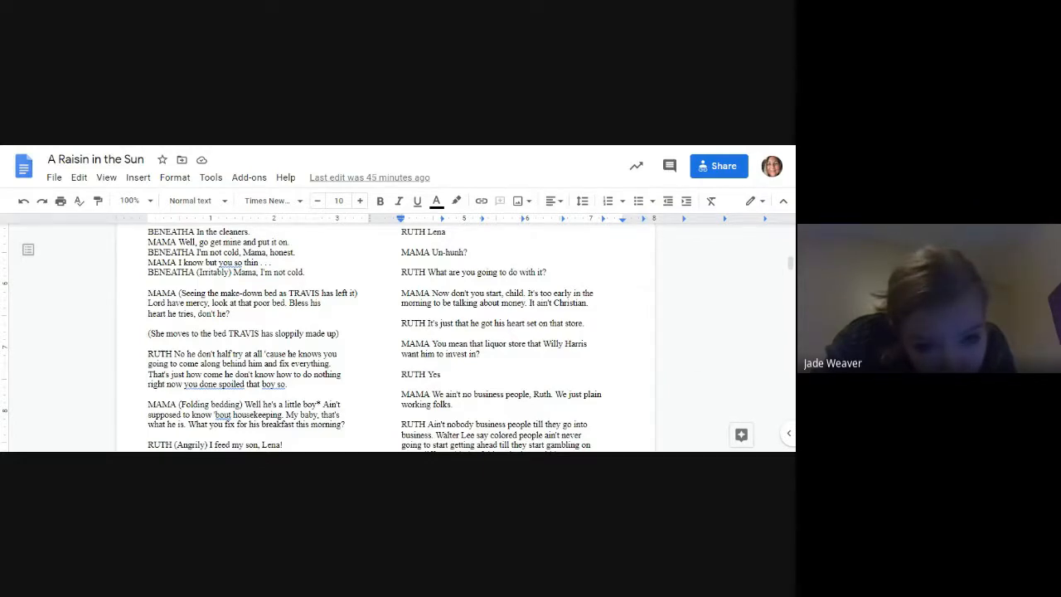
scroll("down", 3)
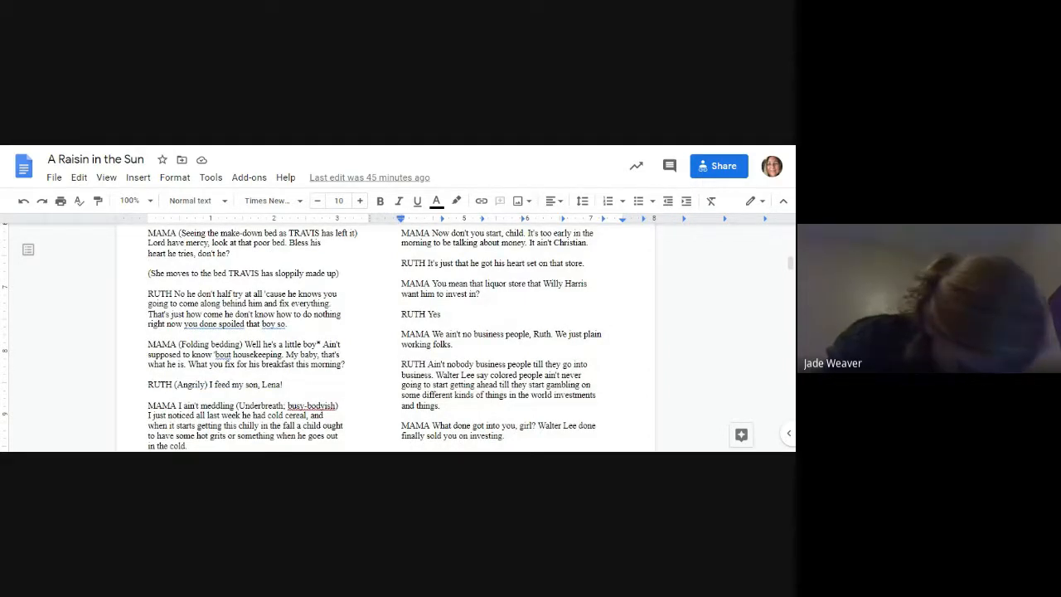
scroll("down", 3)
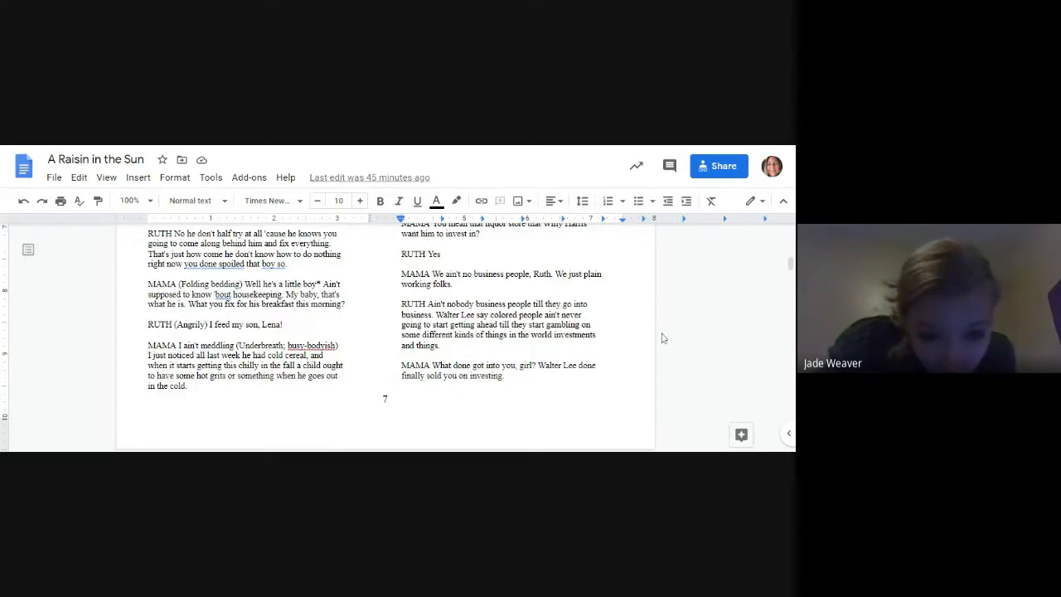
mouse_move(668, 338)
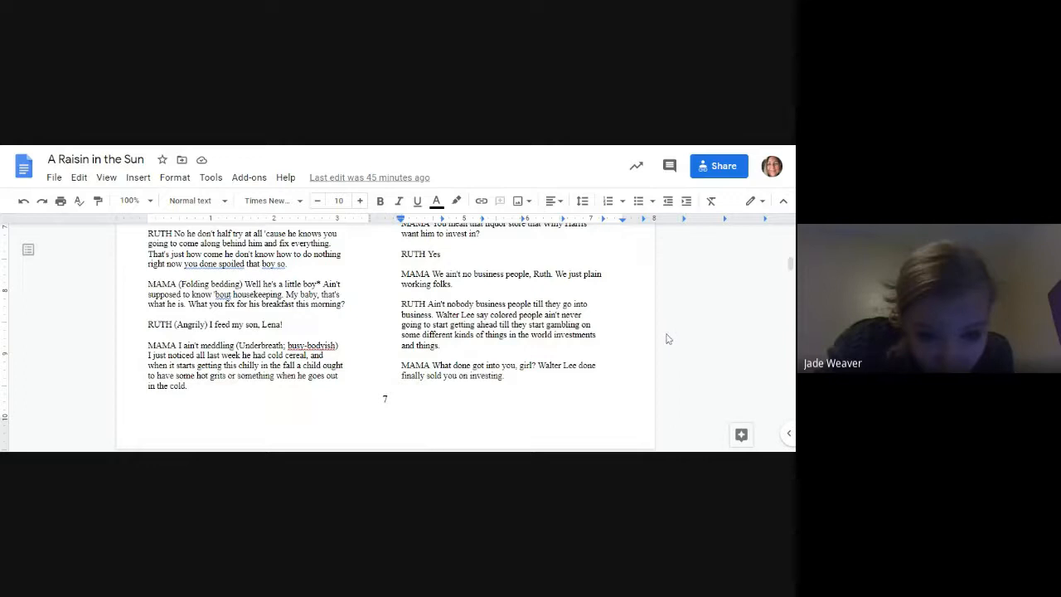
mouse_move(661, 355)
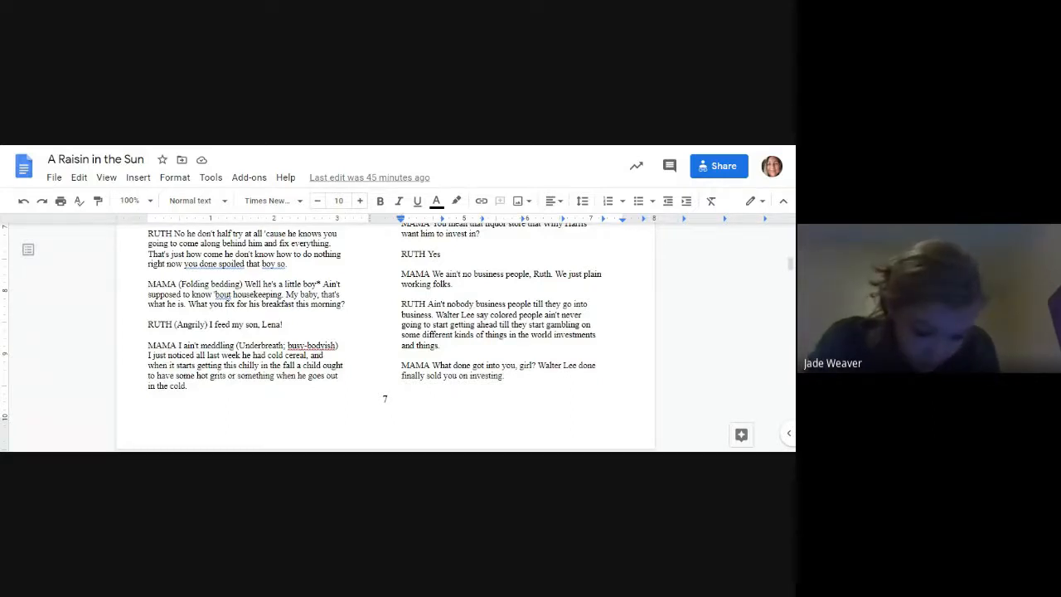
scroll("down", 3)
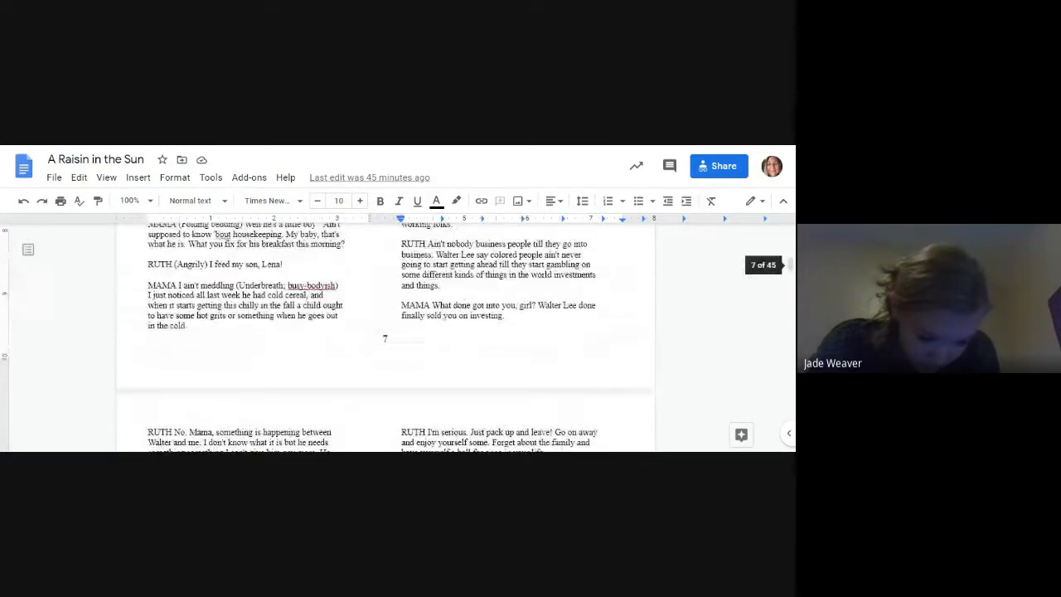
Scroll briefly onto page 8, then return to Mama asking who has been slamming doors.
scroll("down", 3)
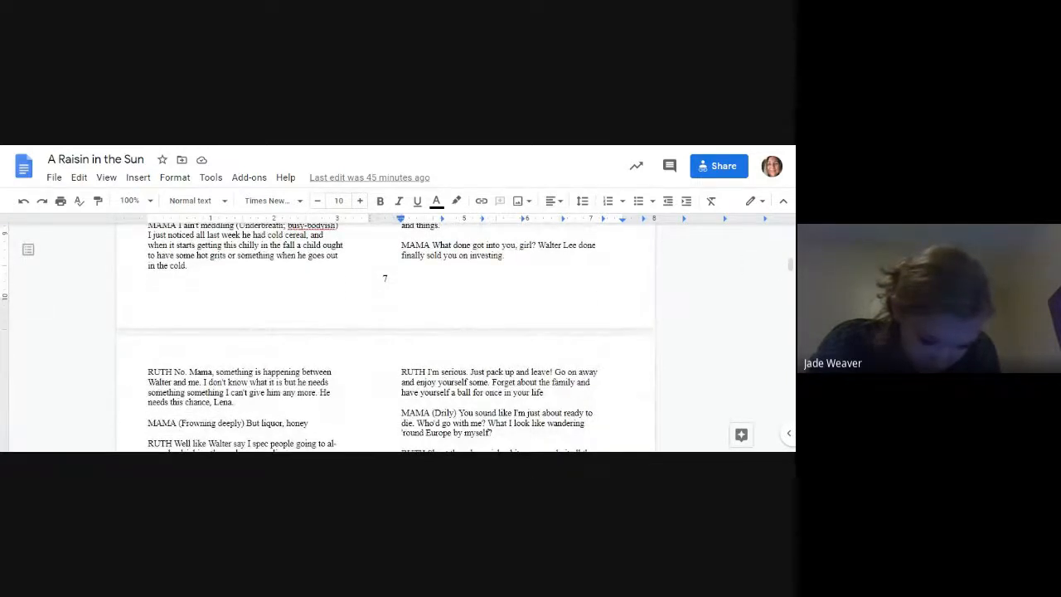
scroll("down", 3)
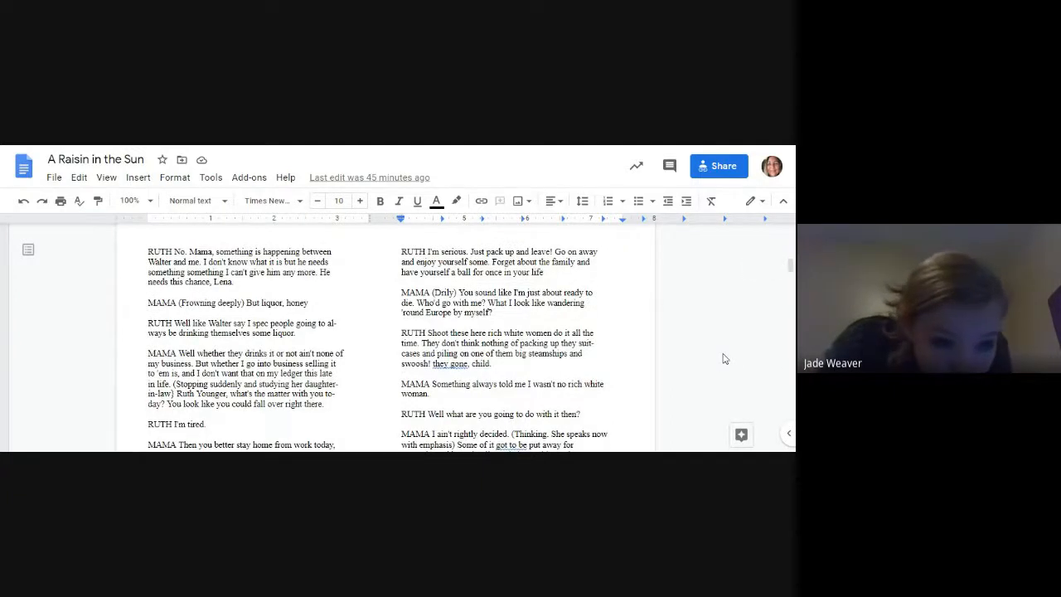
mouse_move(716, 354)
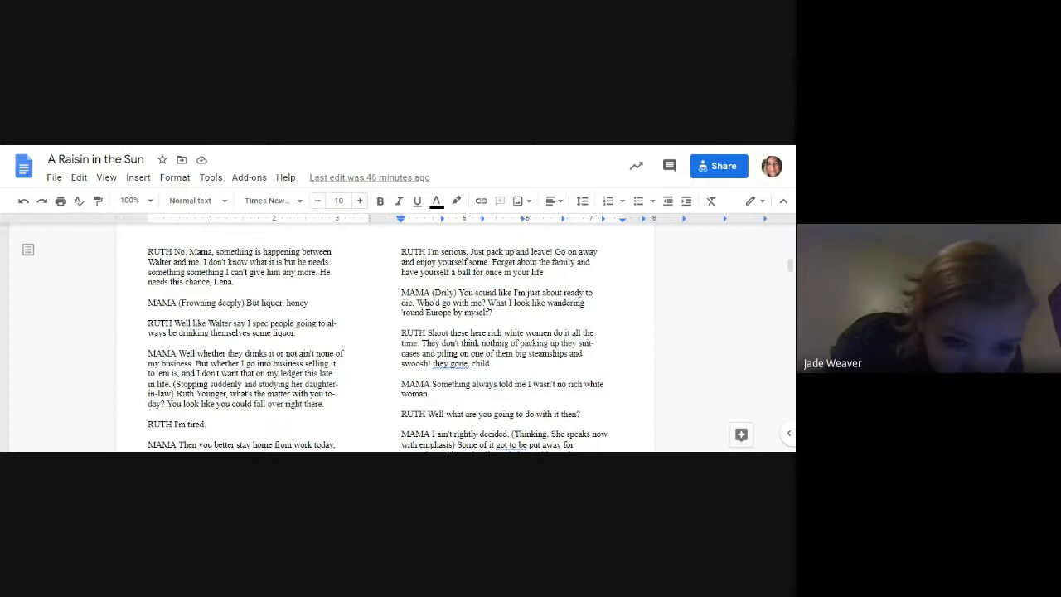
scroll("down", 3)
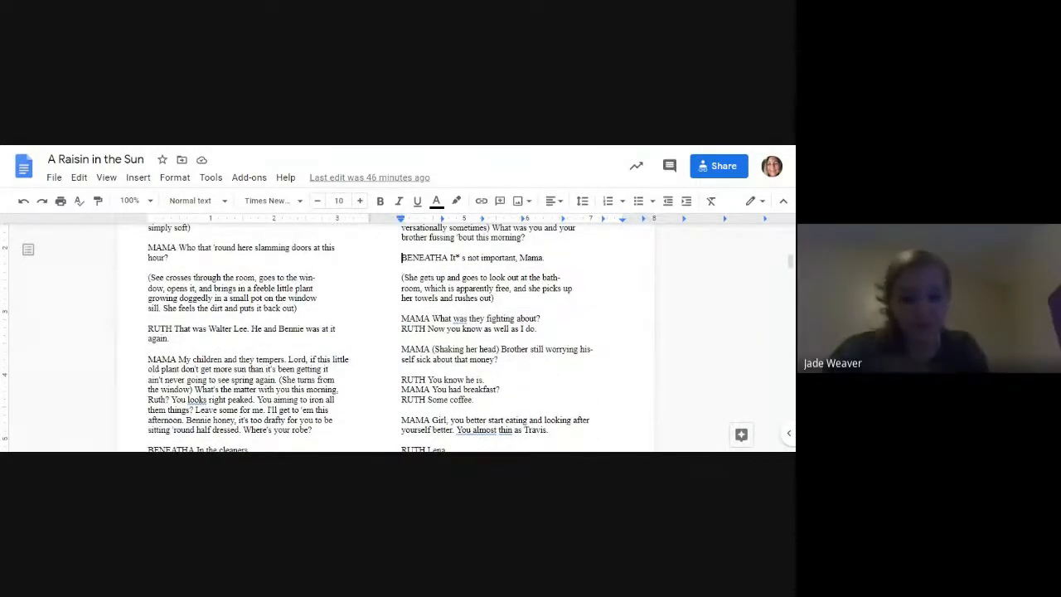
scroll("up", 3)
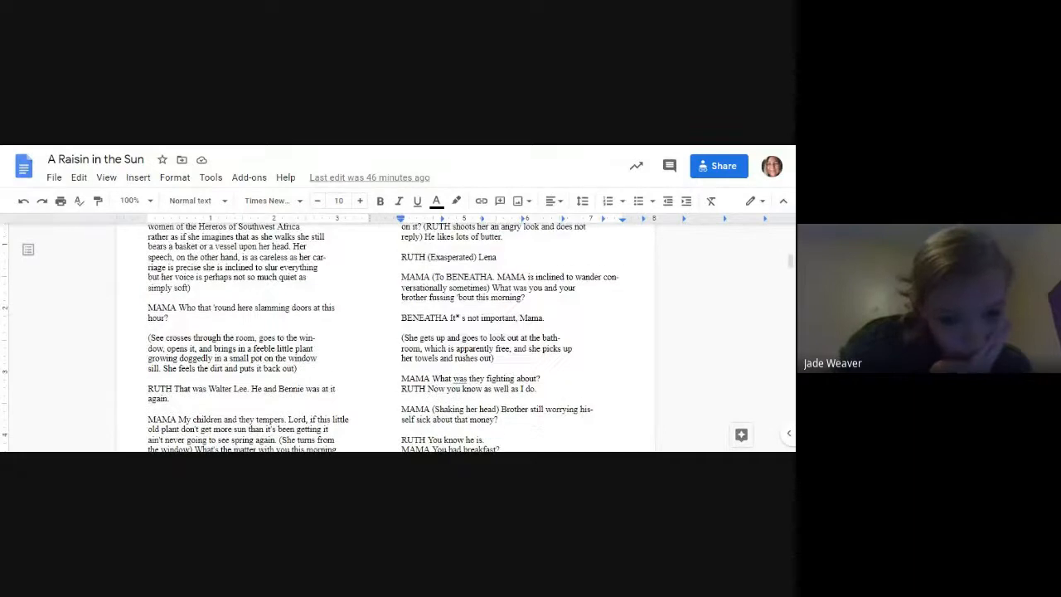
scroll("down", 3)
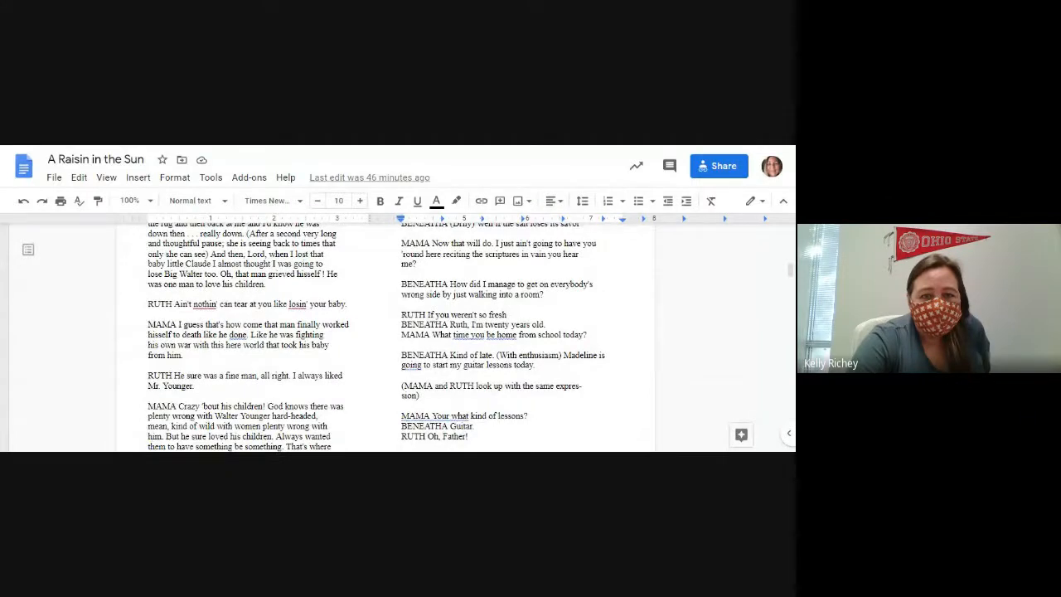
scroll("down", 3)
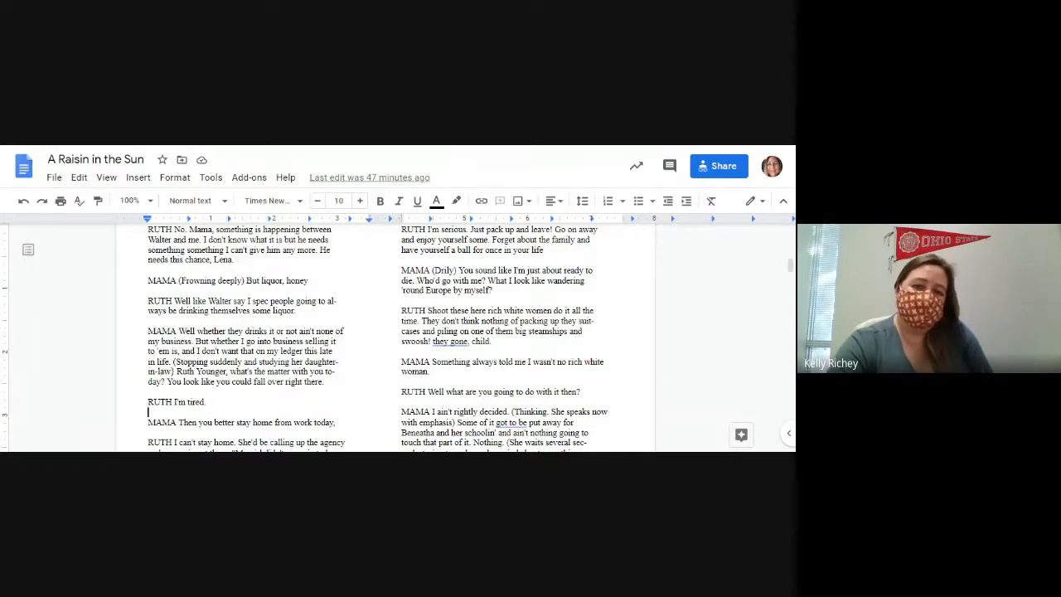
scroll("down", 3)
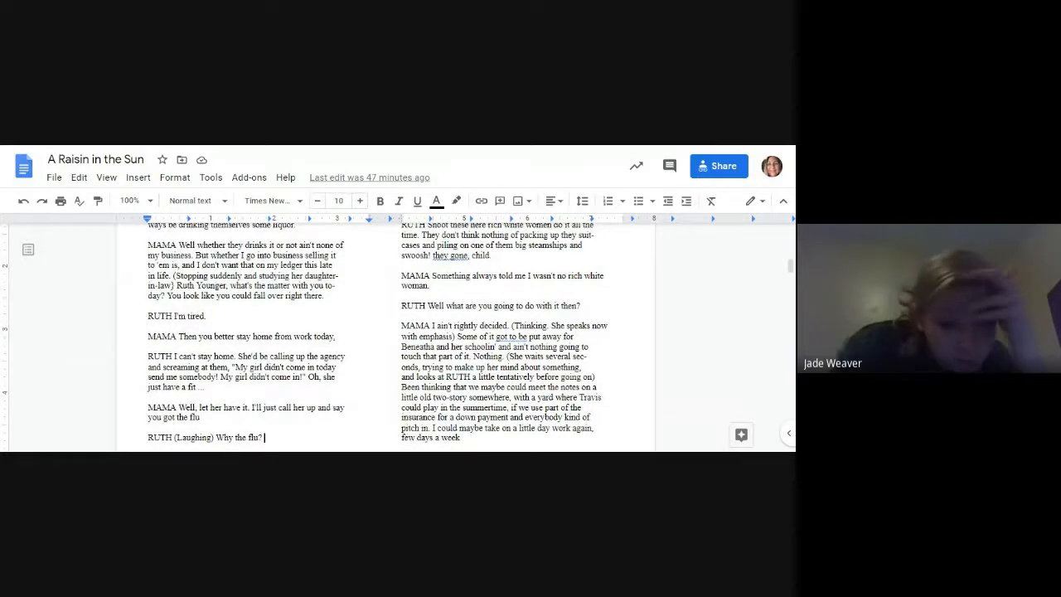
scroll("down", 3)
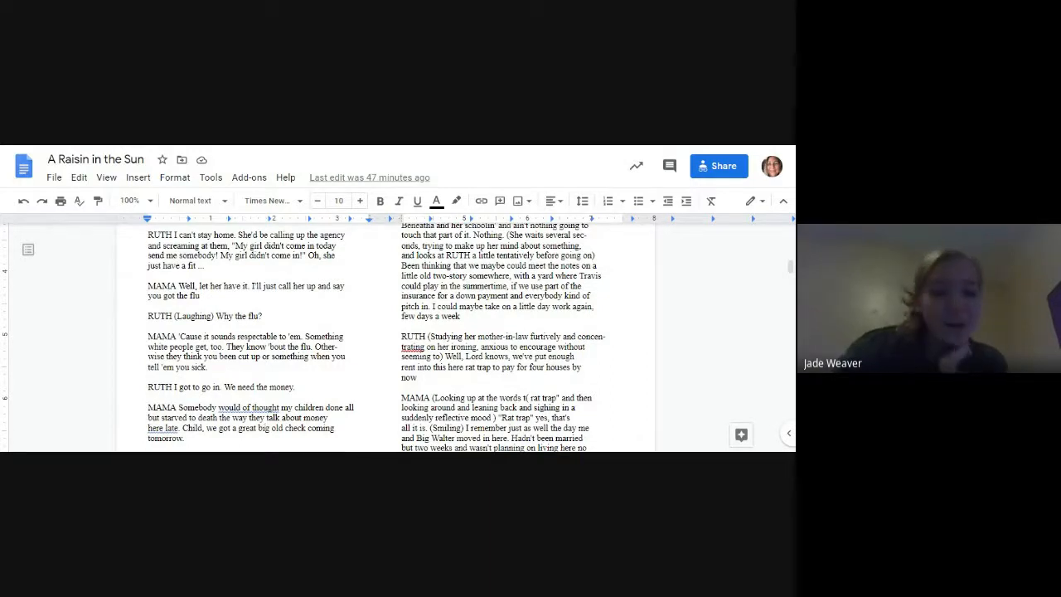
scroll("down", 3)
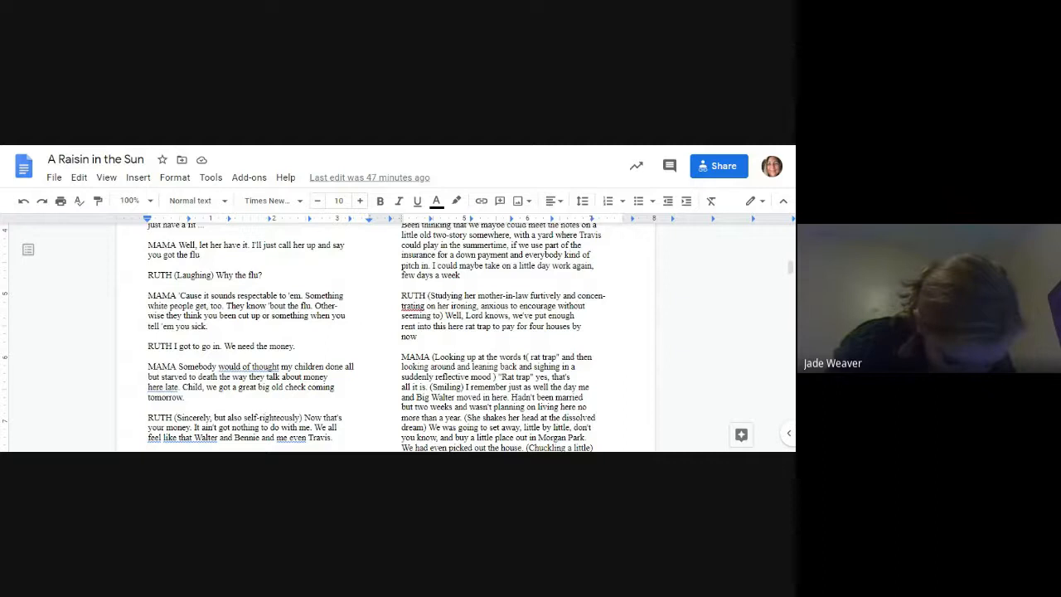
scroll("down", 3)
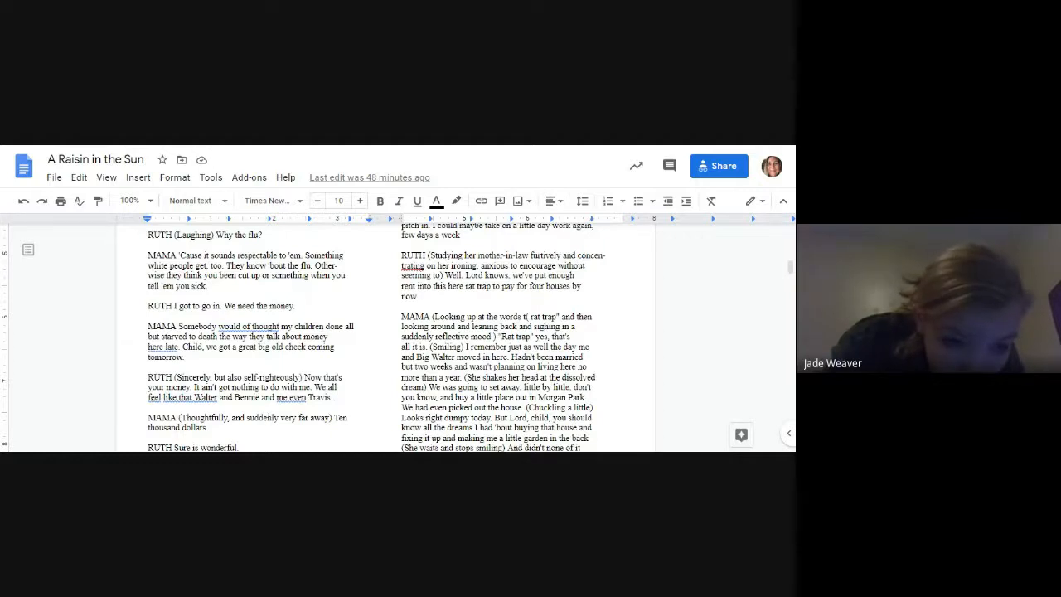
scroll("down", 3)
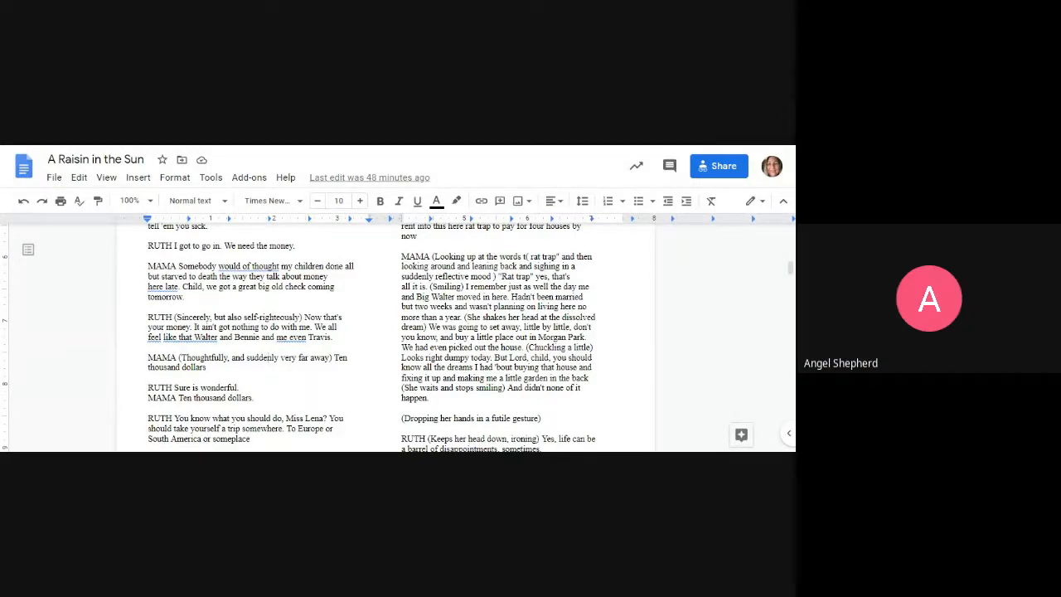
scroll("down", 3)
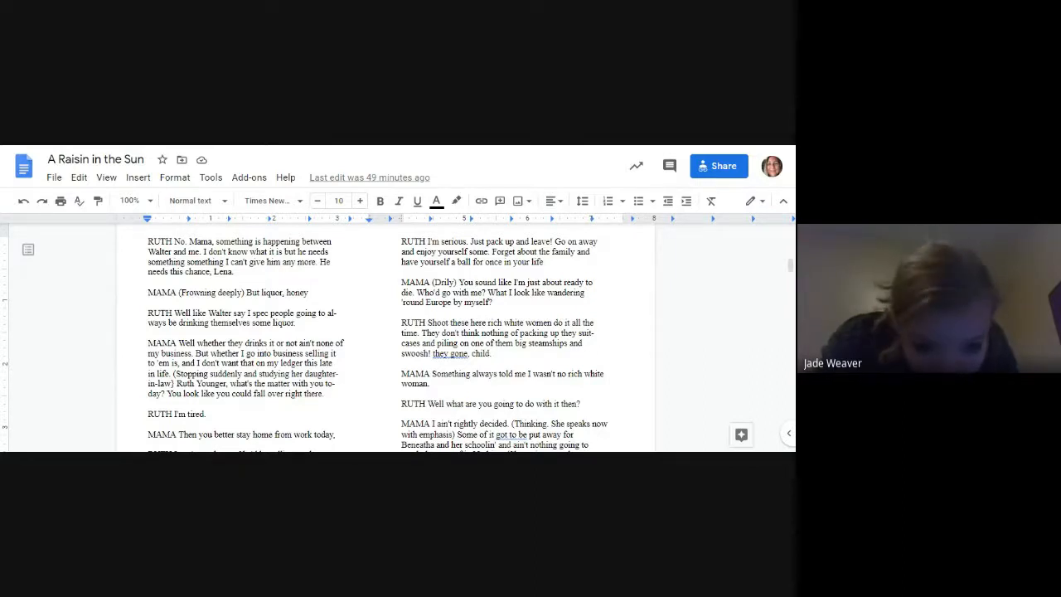
scroll("down", 3)
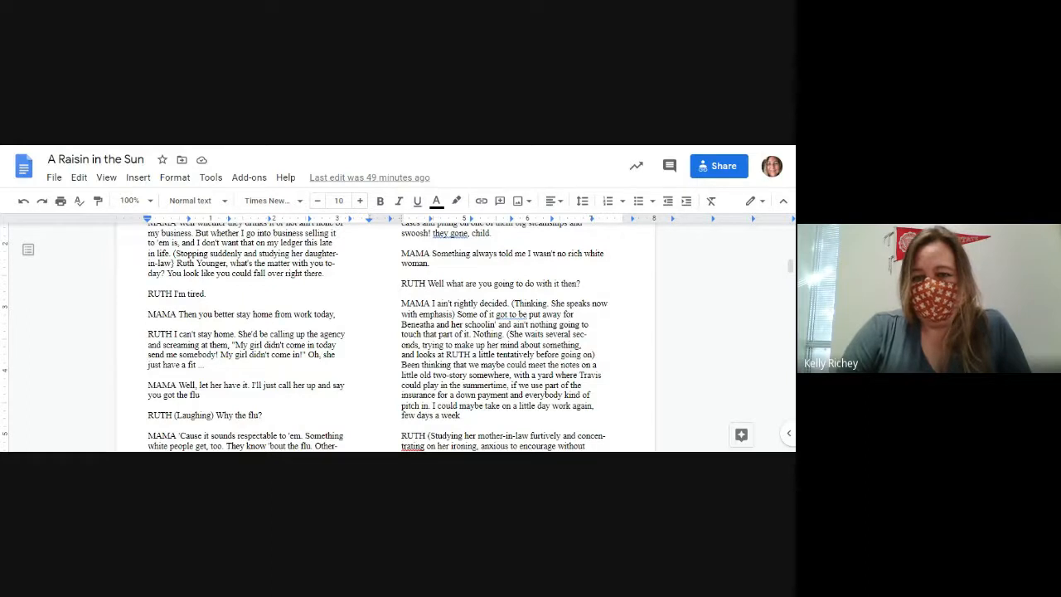
scroll("down", 3)
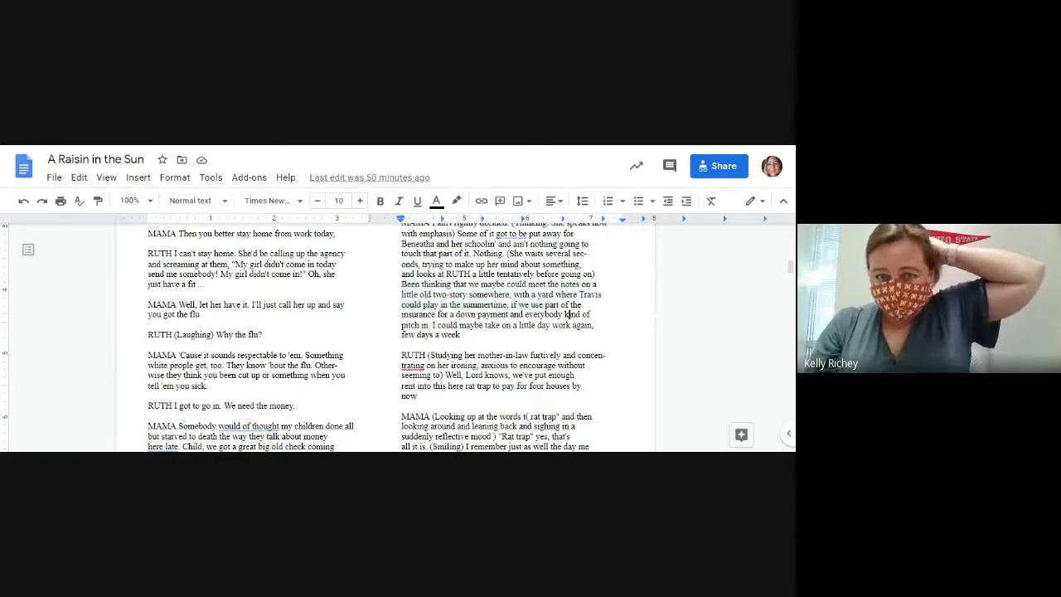
left_click_drag(514, 305, 466, 334)
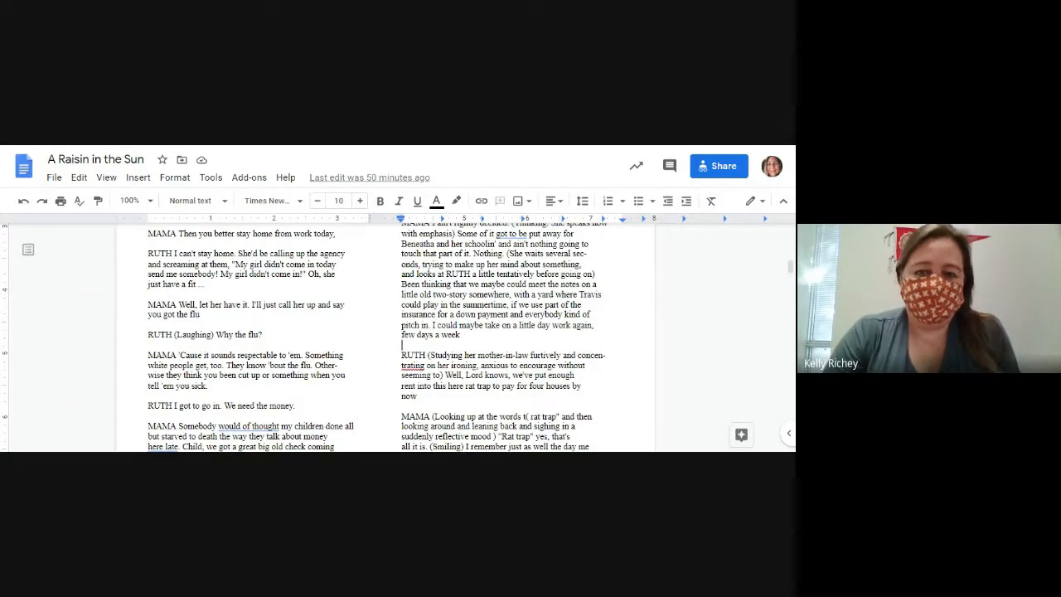
scroll("down", 3)
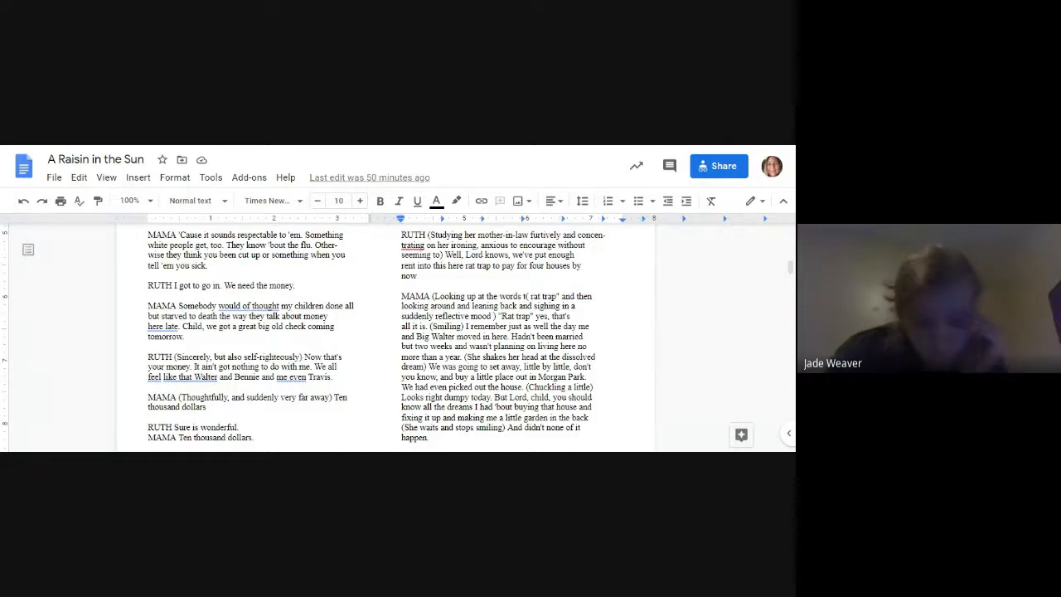
scroll("down", 3)
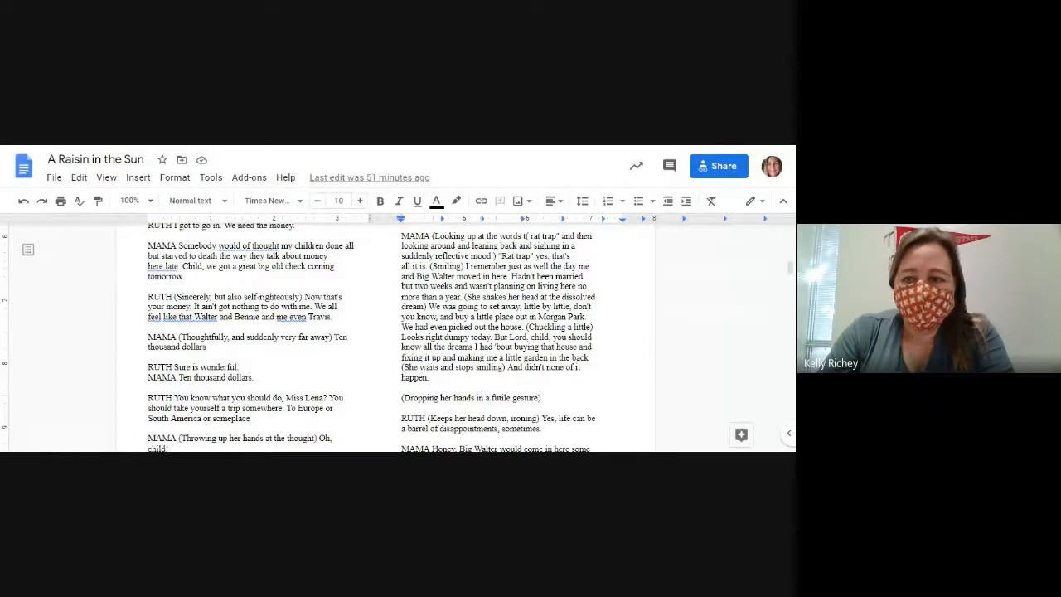
scroll("down", 3)
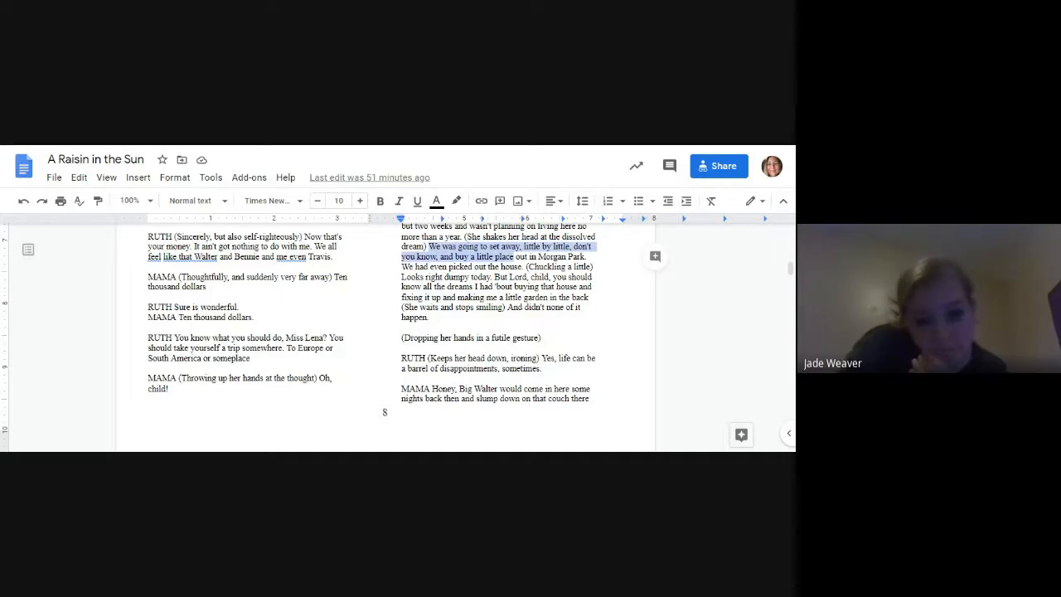
Read down the script, highlighting Ruth's reply that he sure could along the way.
scroll("down", 3)
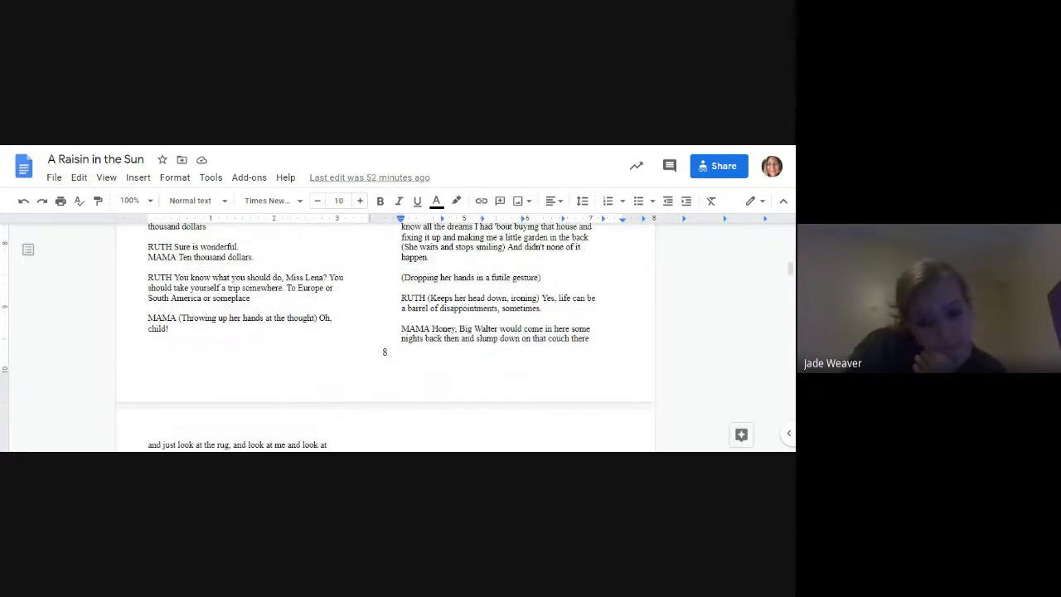
scroll("down", 3)
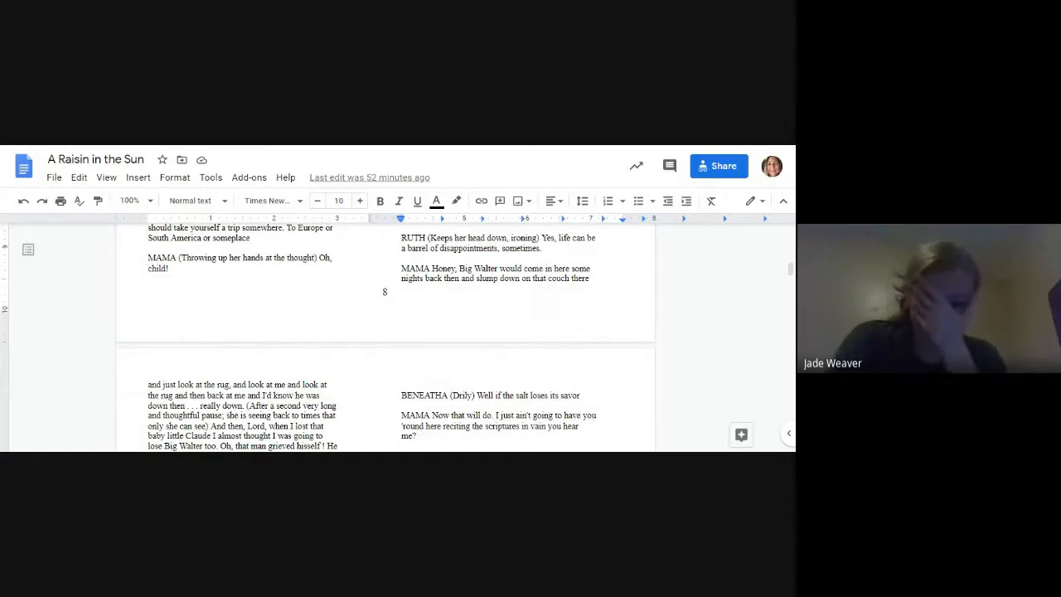
scroll("down", 3)
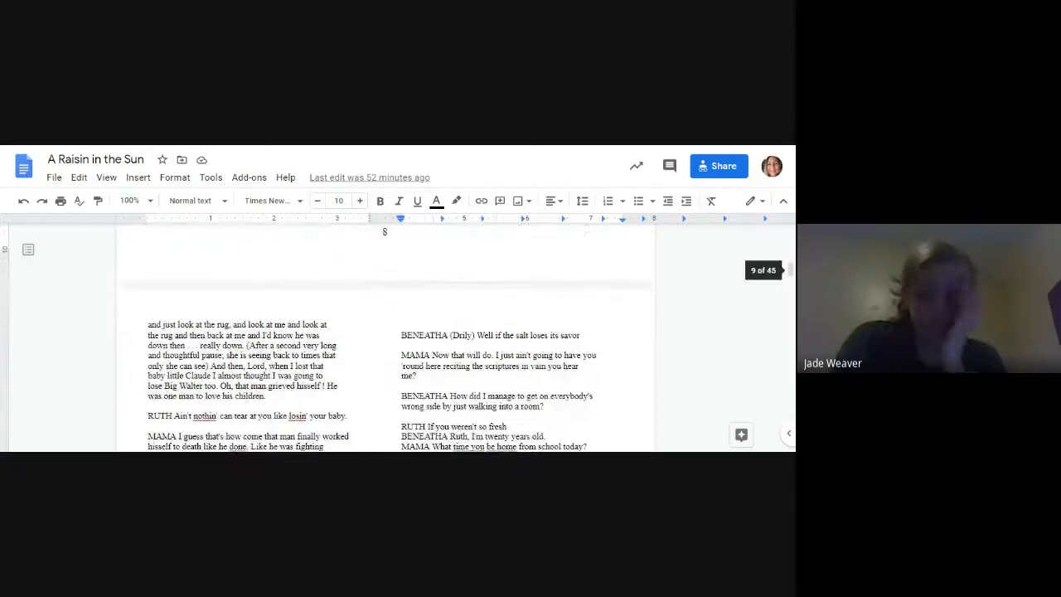
scroll("down", 3)
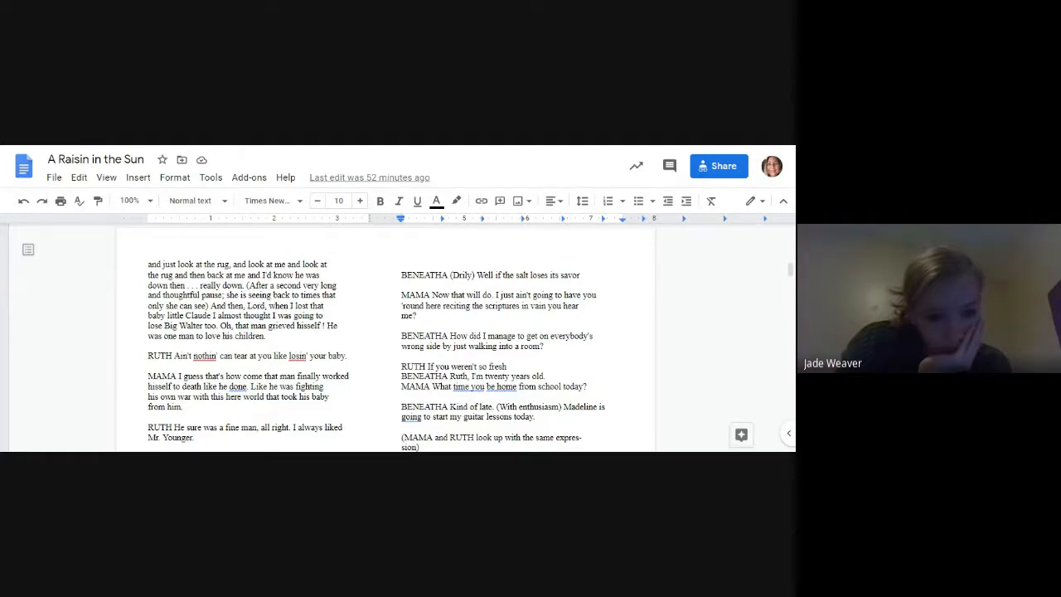
scroll("down", 3)
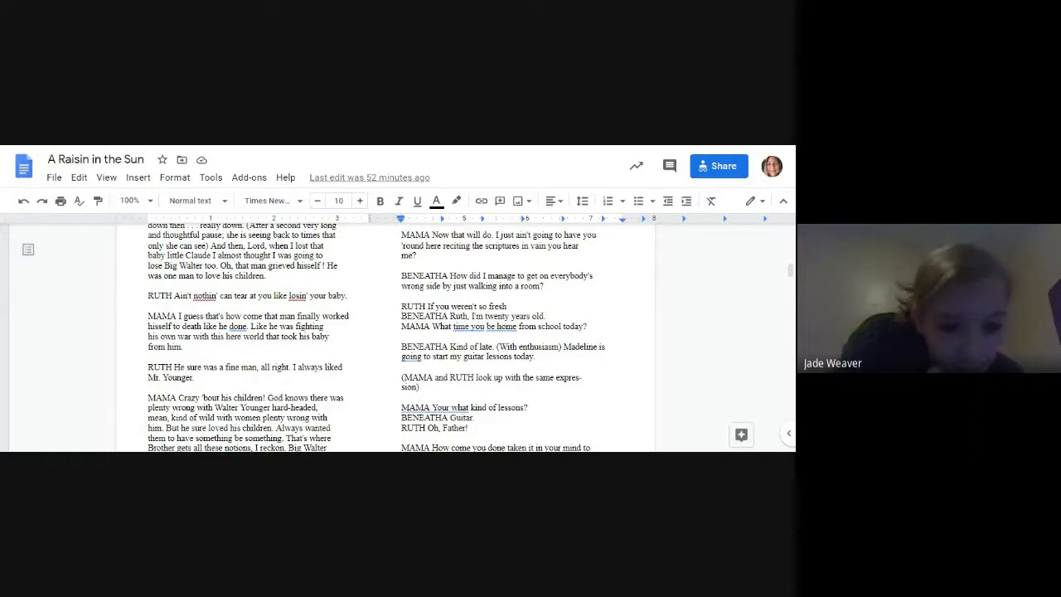
scroll("down", 3)
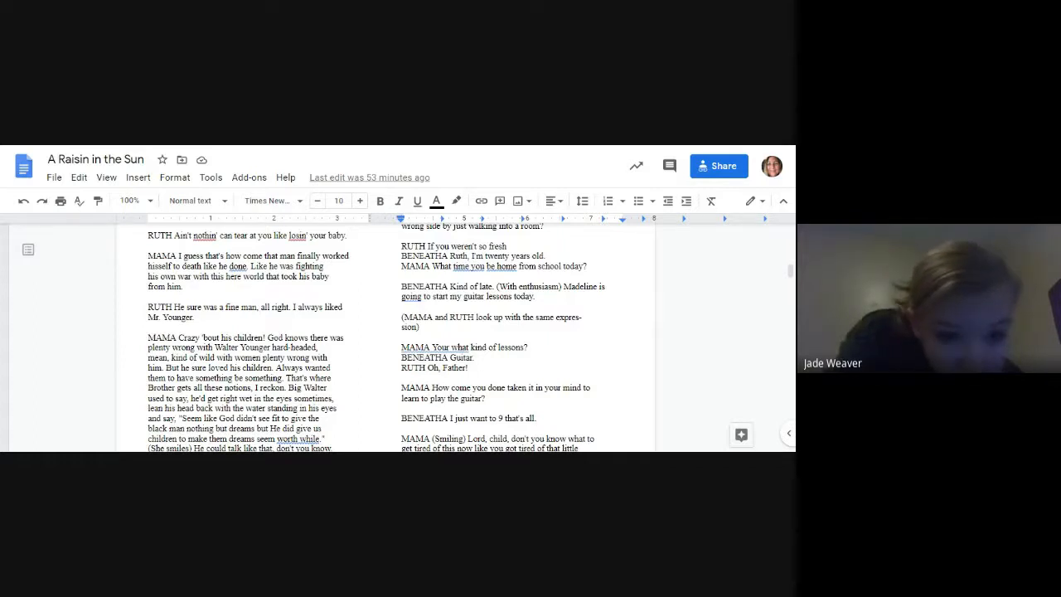
scroll("down", 3)
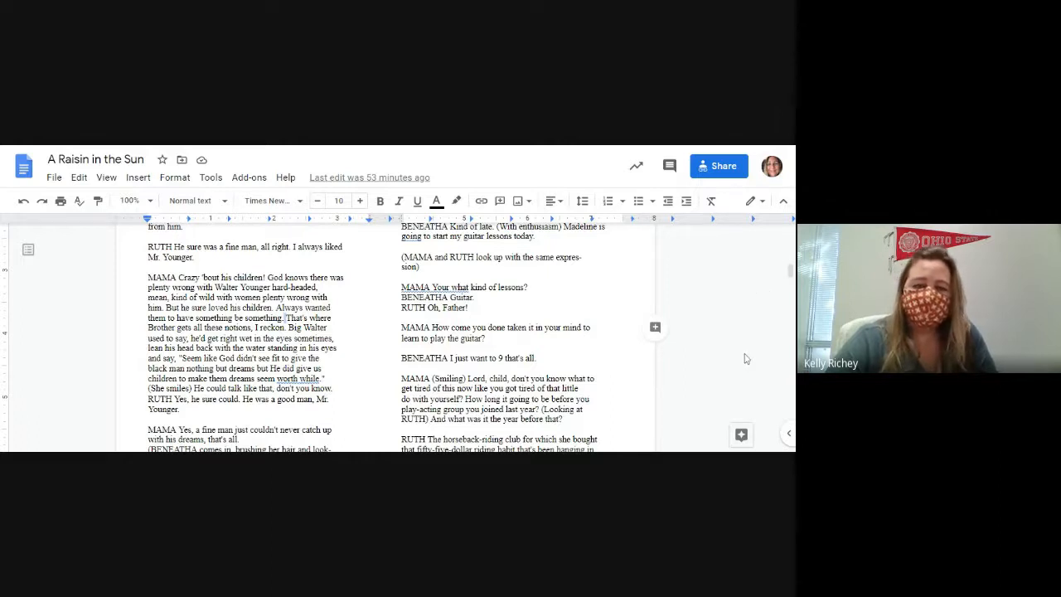
mouse_move(732, 359)
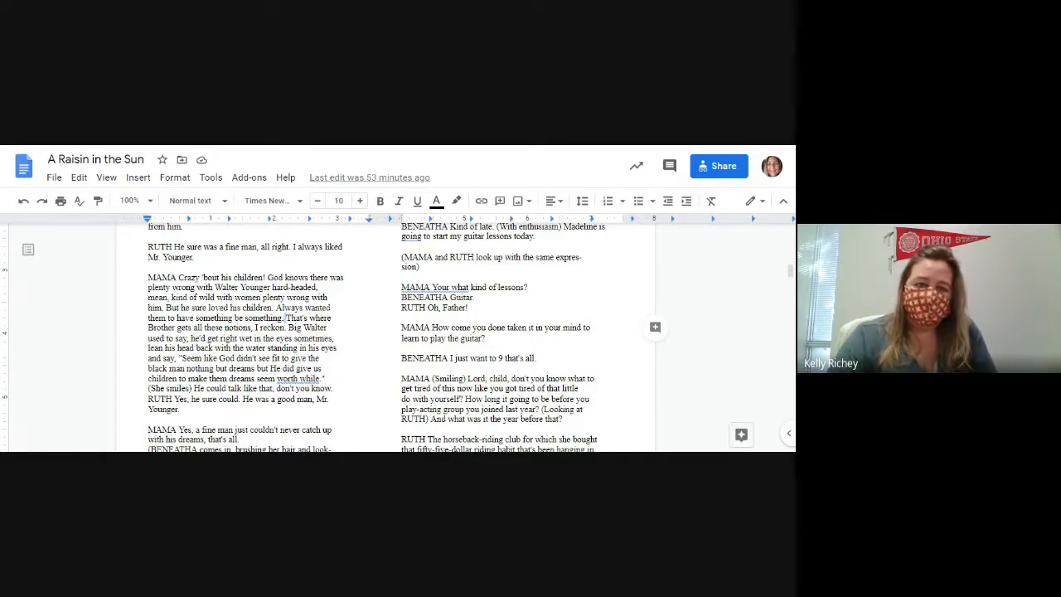
scroll("down", 3)
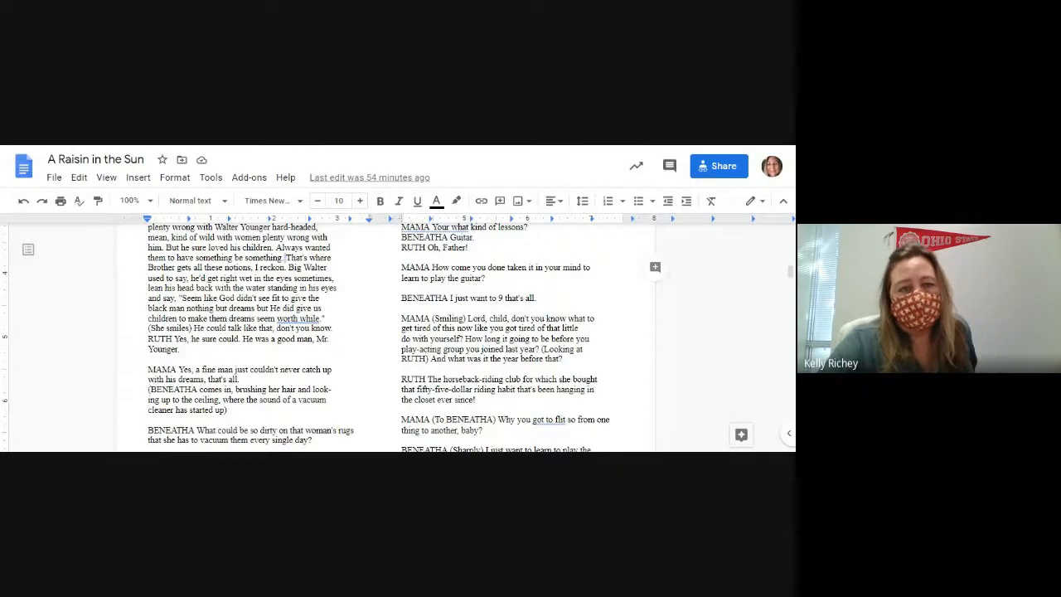
scroll("down", 3)
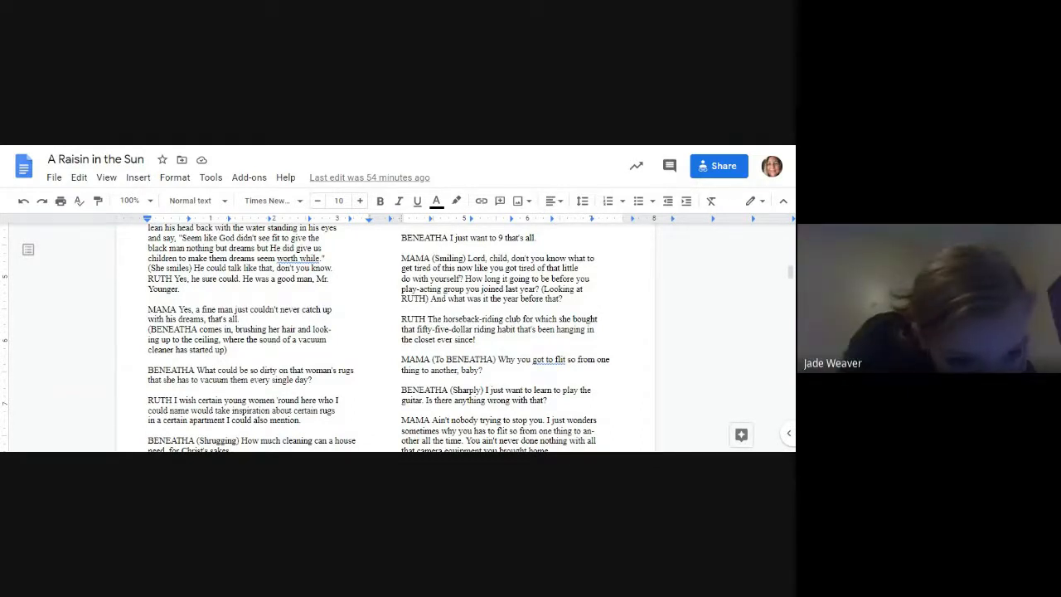
left_click_drag(169, 279, 265, 278)
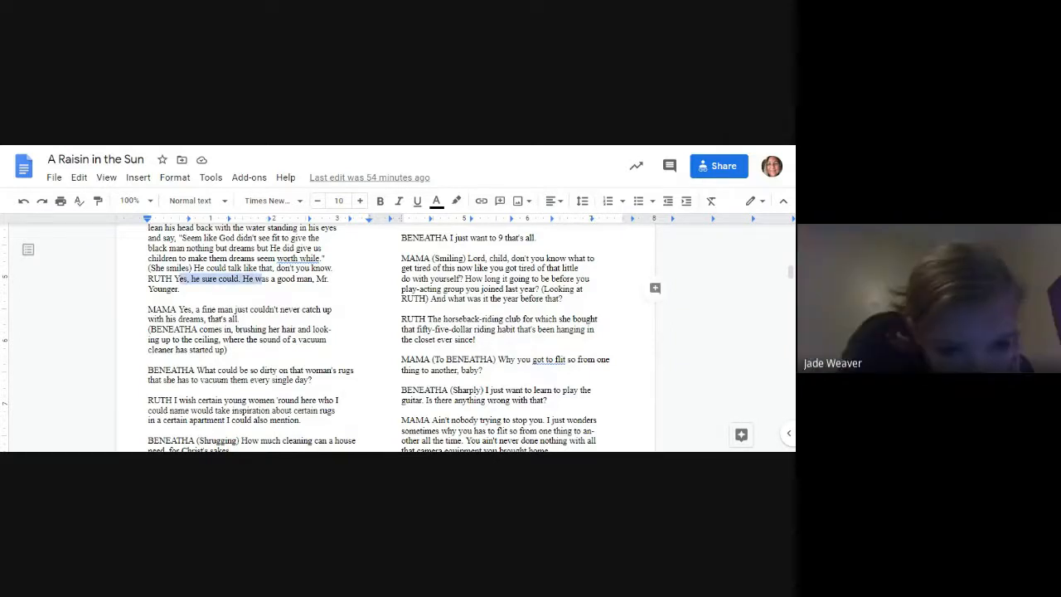
Continue down to the bottom of page 9 where Ruth calls Beneatha fresh as salt.
scroll("down", 3)
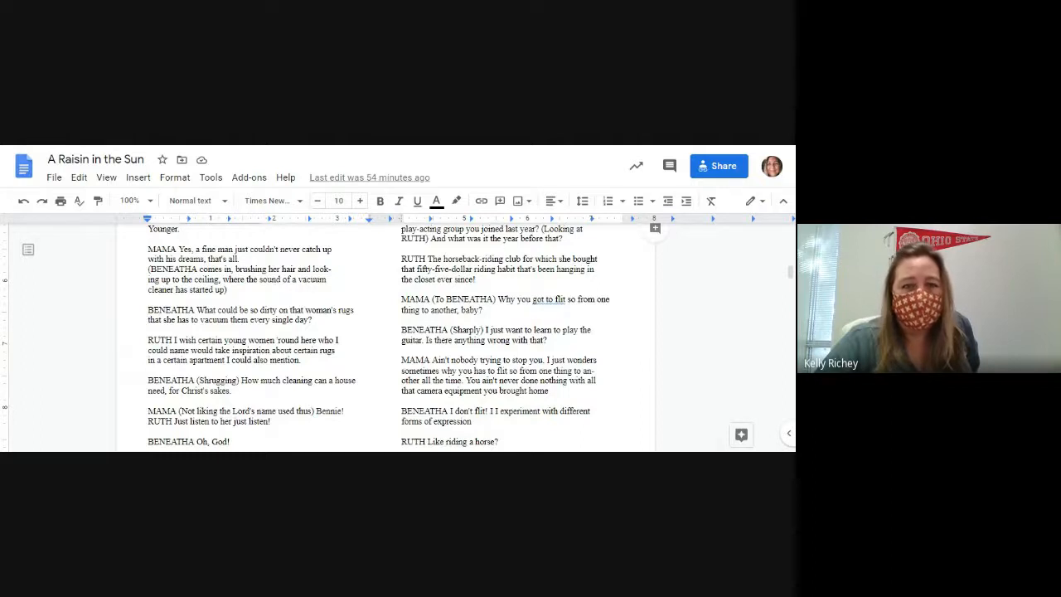
scroll("down", 3)
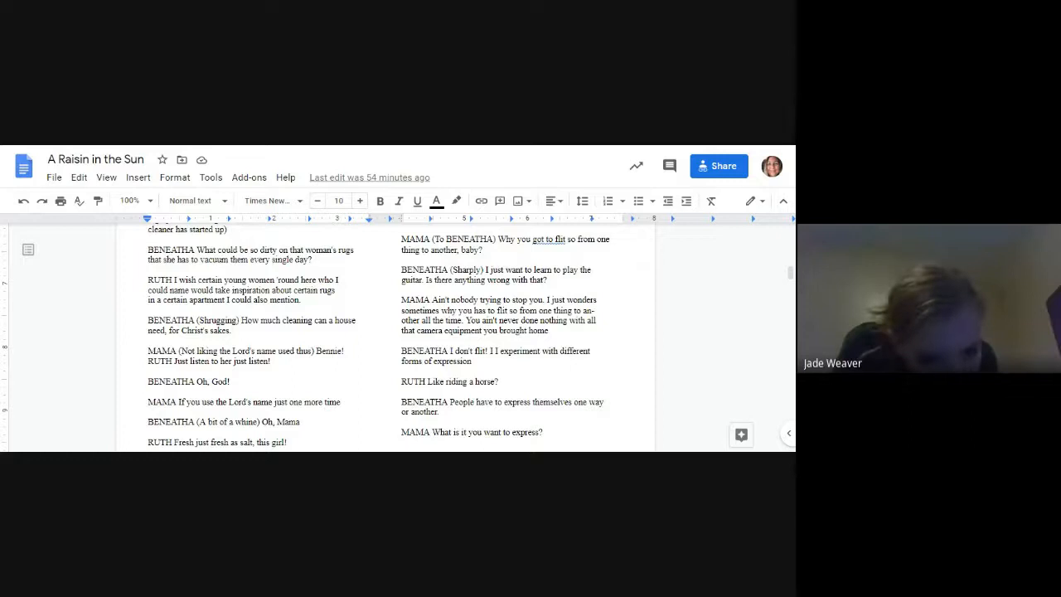
scroll("down", 3)
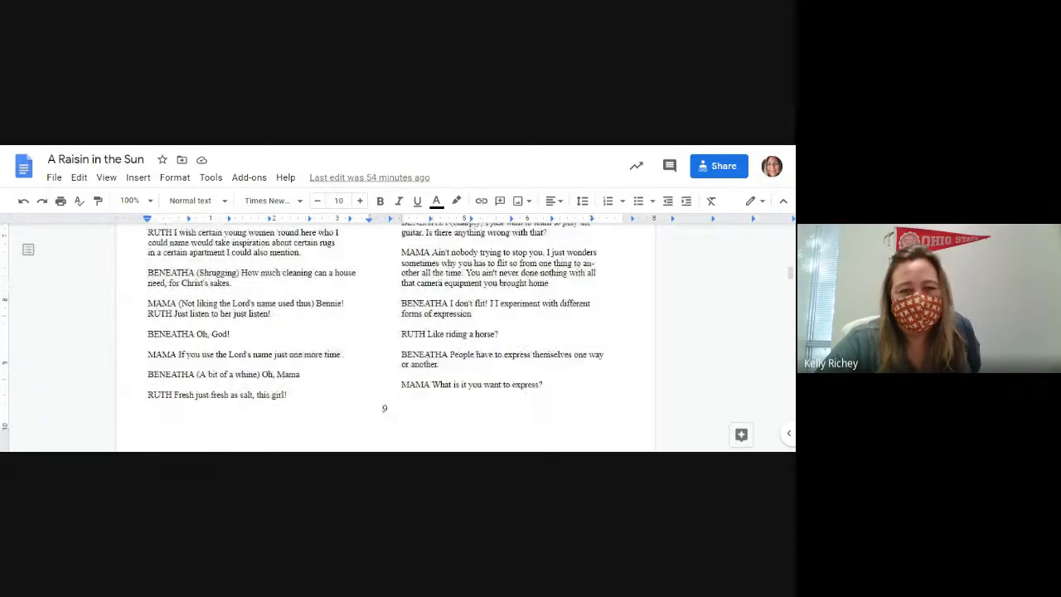
scroll("down", 3)
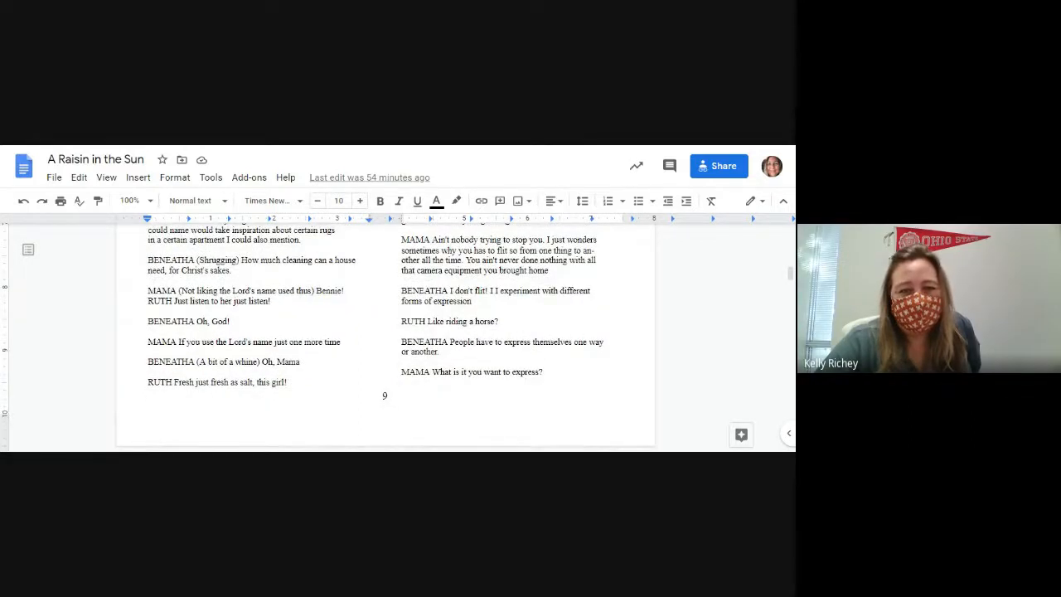
Highlight a line and move to Mama's speech about Big Walter grieving for little Claude.
left_click_drag(179, 342, 340, 341)
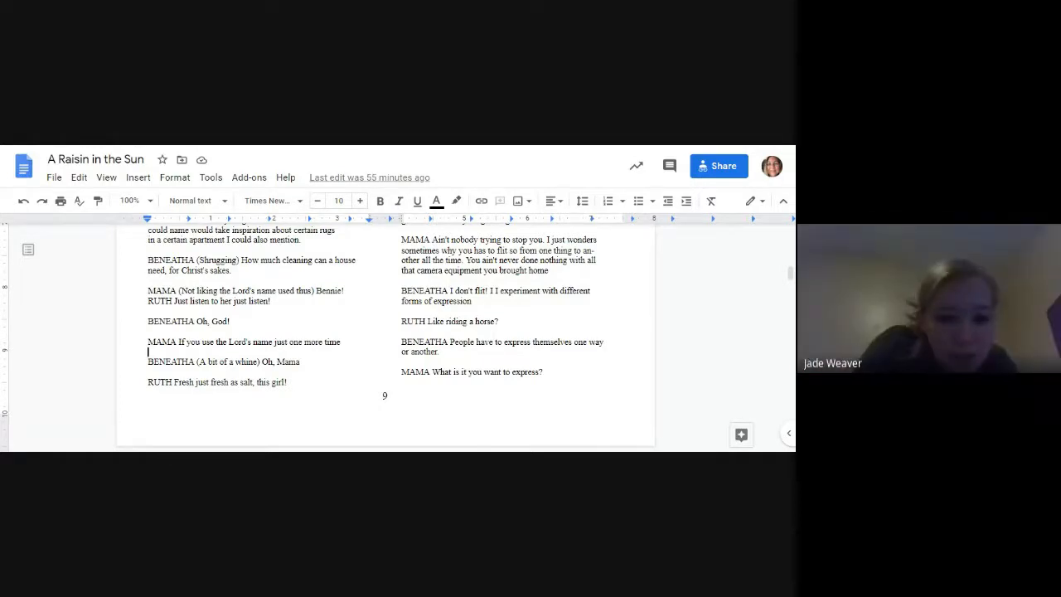
scroll("down", 3)
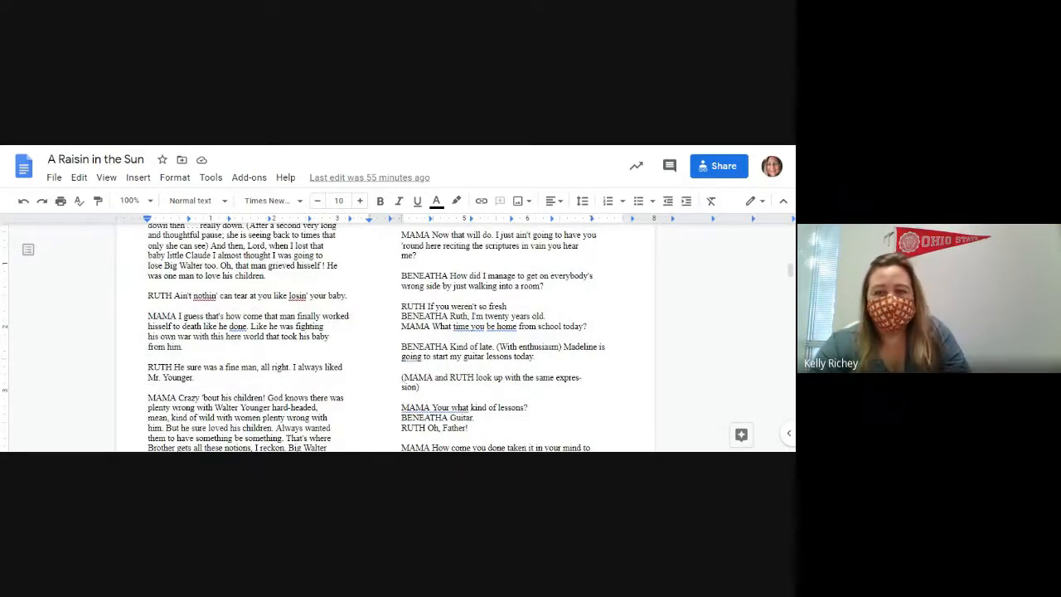
Move down to Mama's line that Big Walter couldn't never catch up with his dreams.
scroll("down", 3)
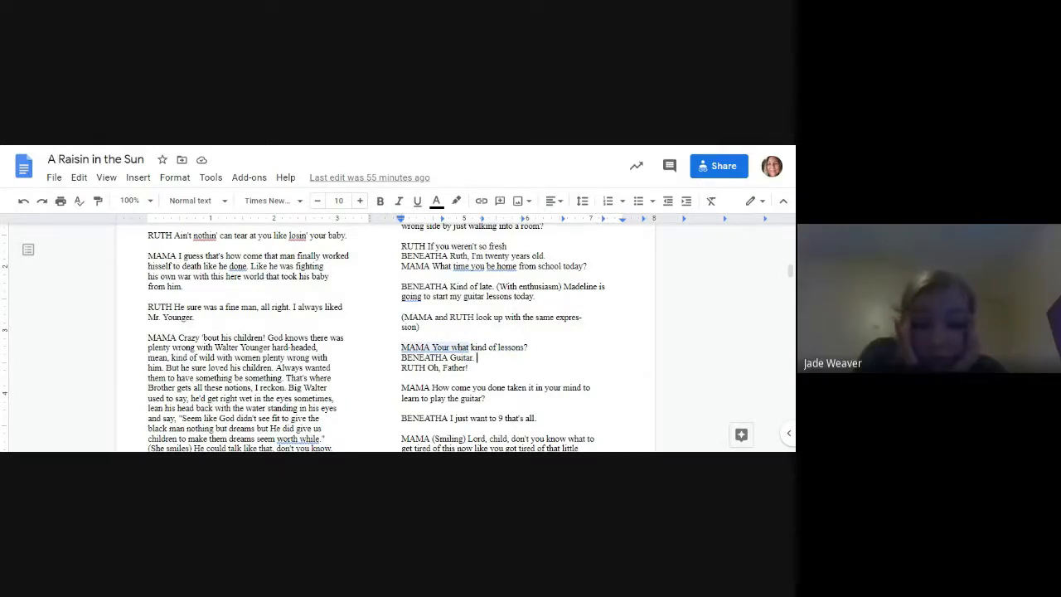
scroll("down", 3)
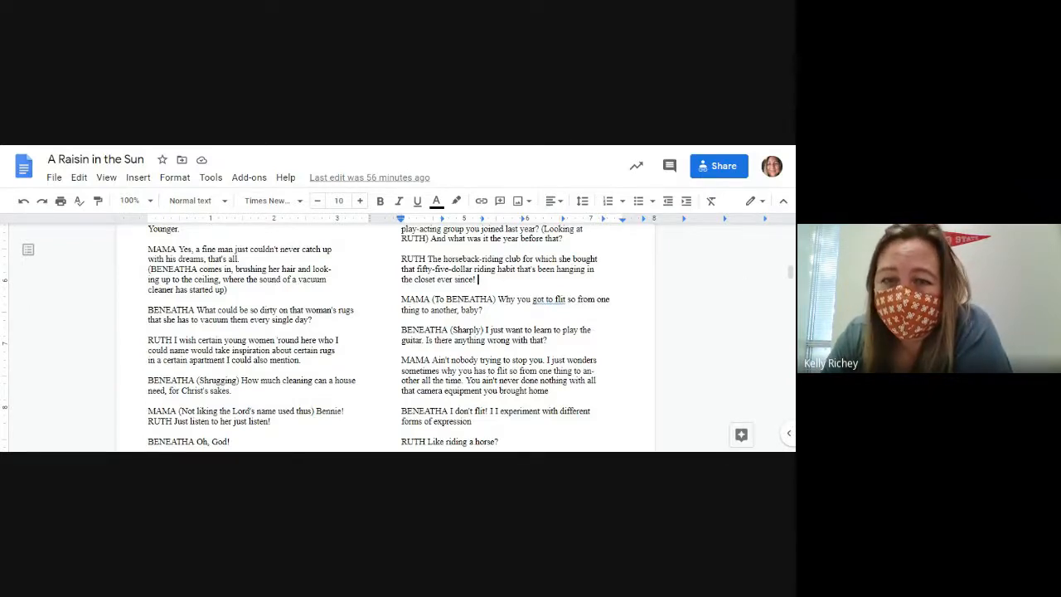
Advance past the page break to Beneatha's retort and Mama asking about George Murchison.
scroll("down", 3)
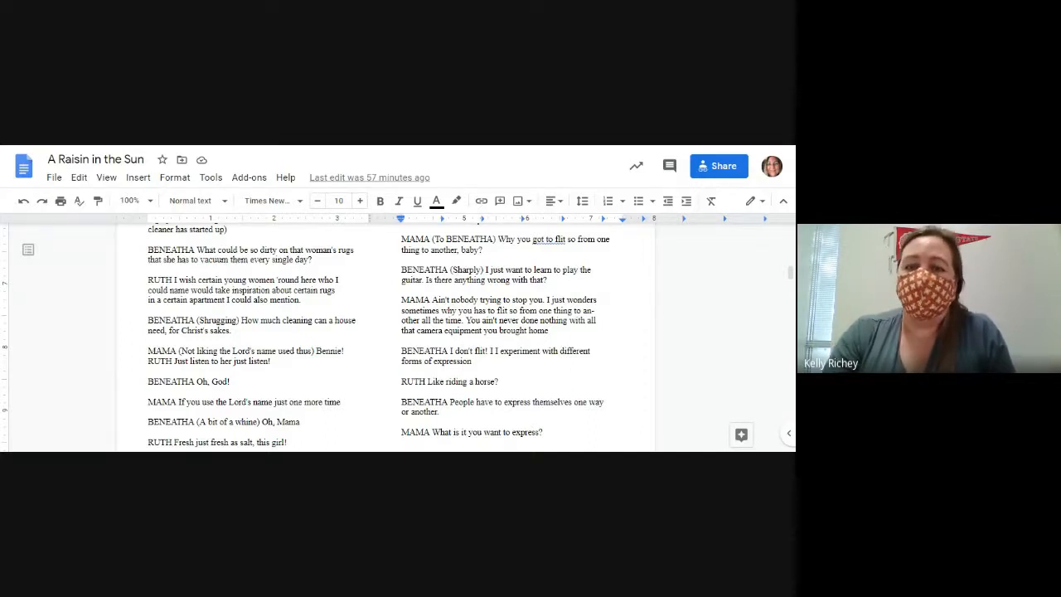
scroll("down", 3)
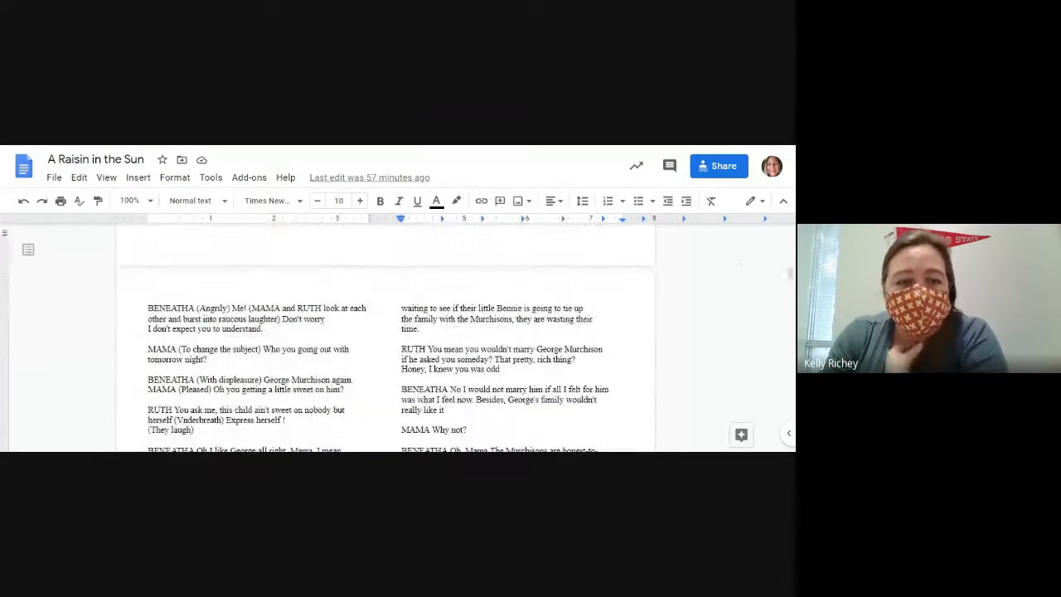
scroll("down", 3)
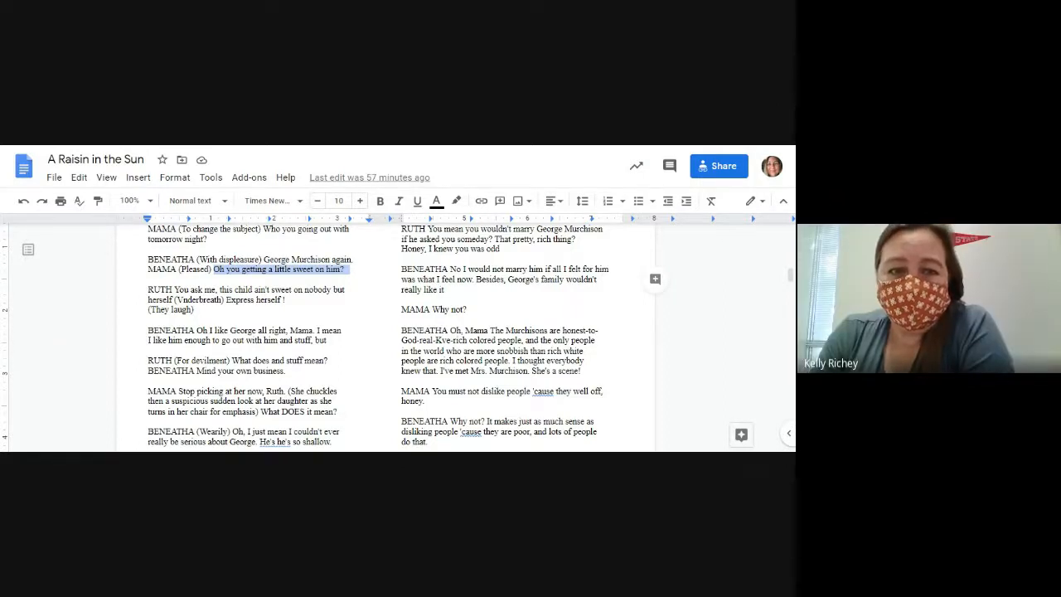
scroll("down", 3)
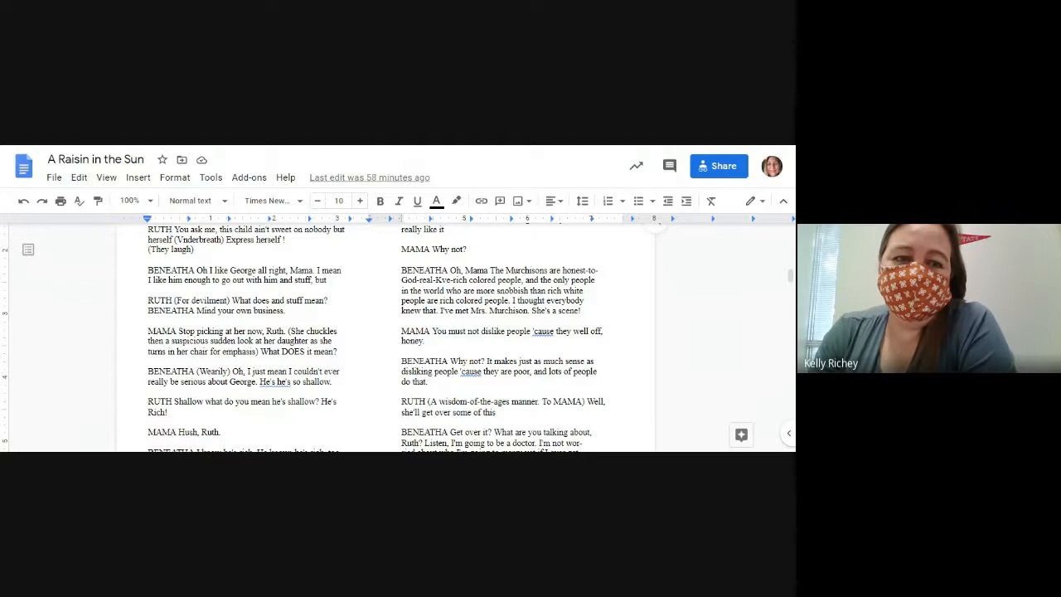
left_click_drag(229, 300, 329, 300)
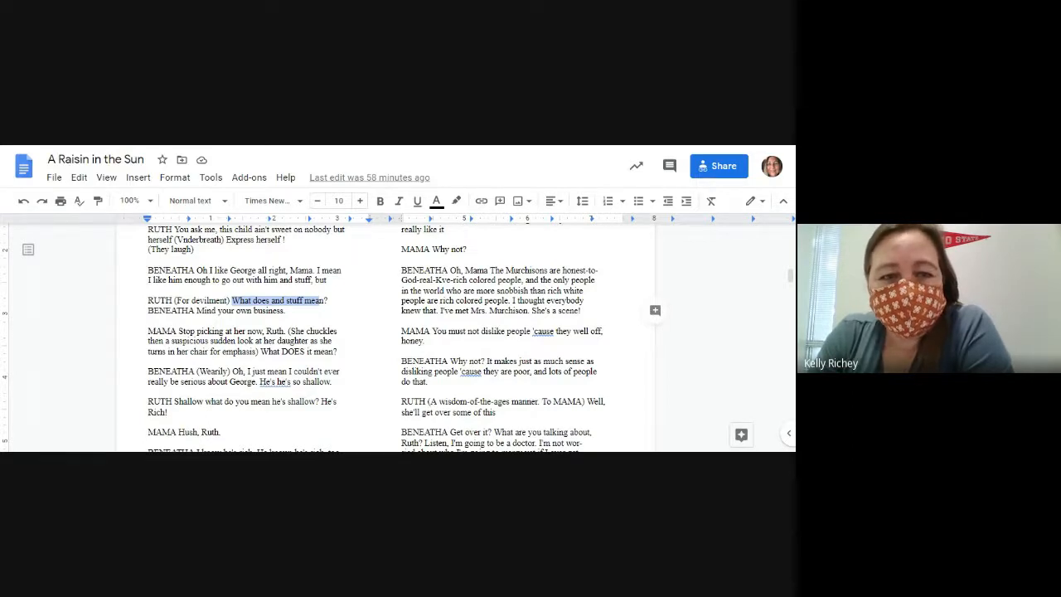
scroll("down", 3)
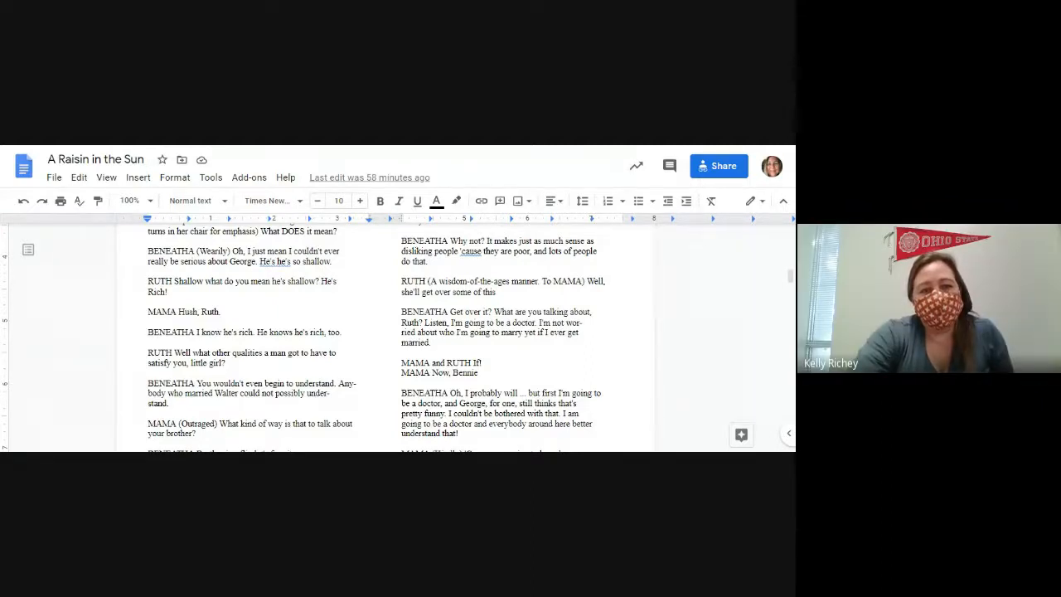
scroll("down", 3)
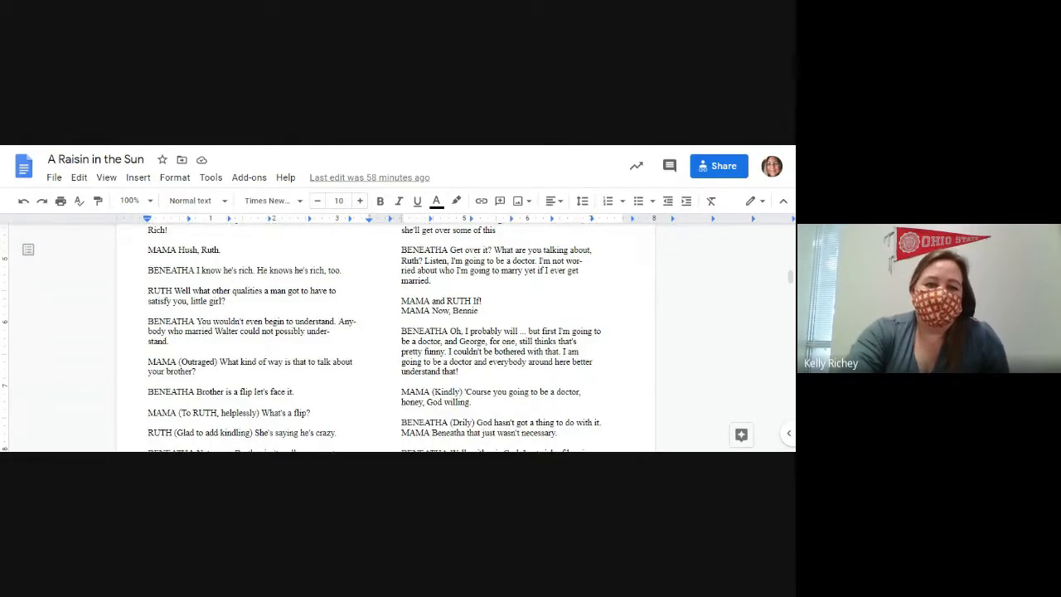
scroll("down", 3)
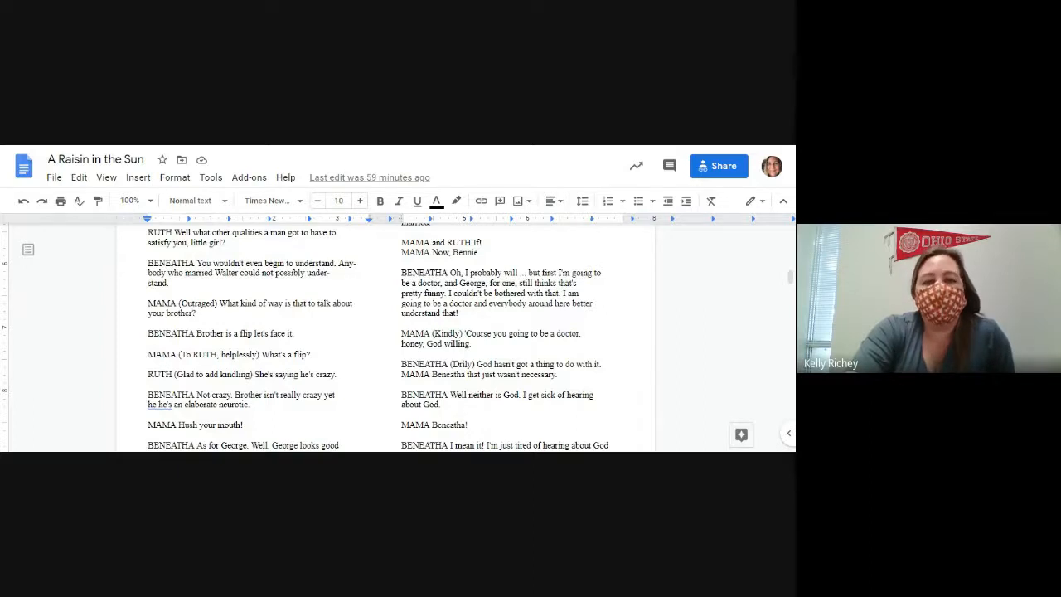
scroll("down", 3)
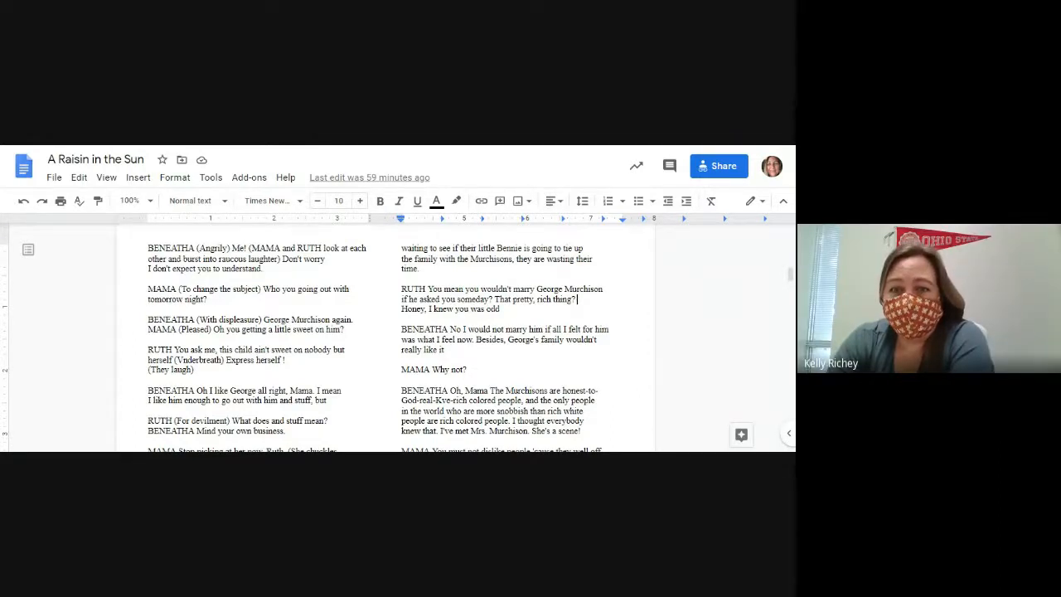
scroll("down", 3)
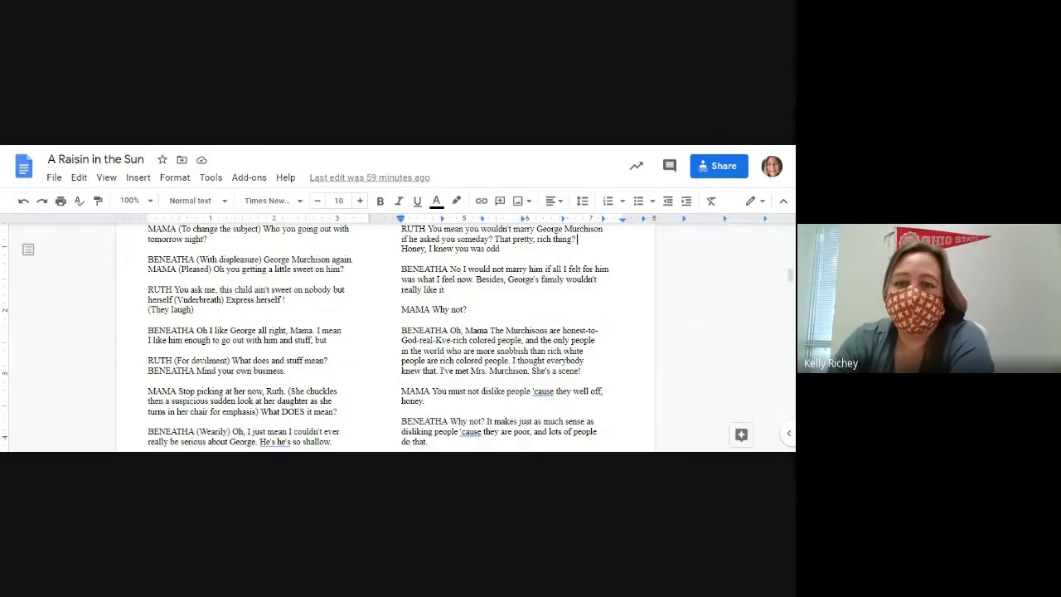
scroll("down", 3)
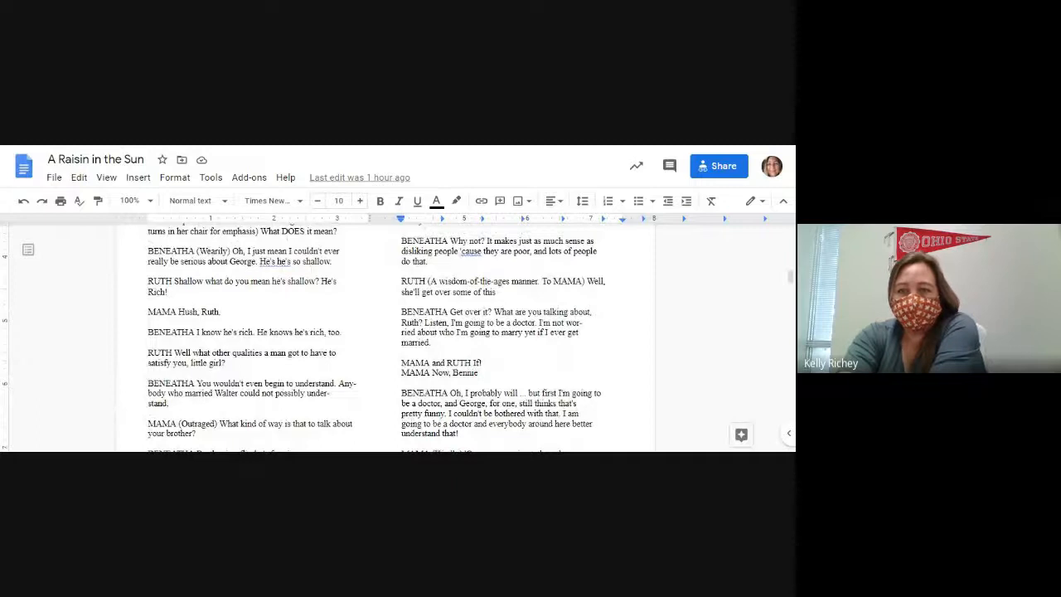
left_click_drag(585, 282, 491, 292)
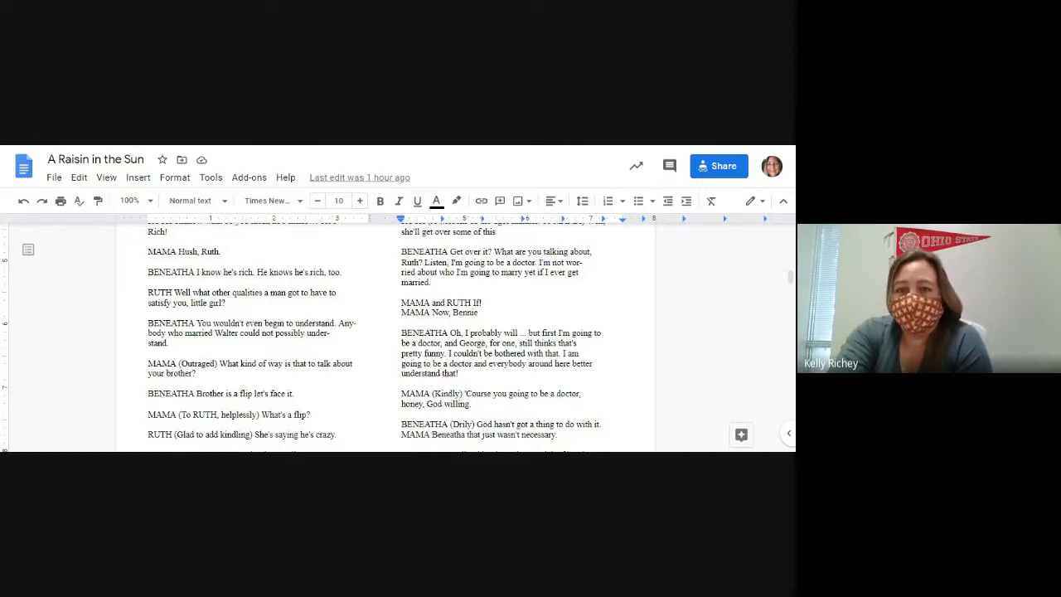
scroll("down", 3)
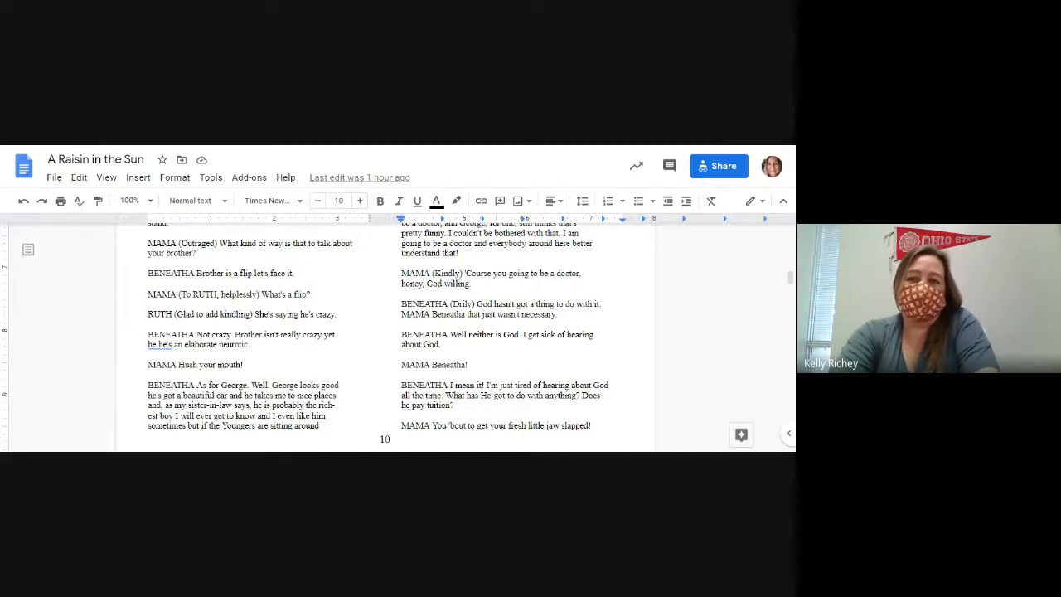
scroll("down", 3)
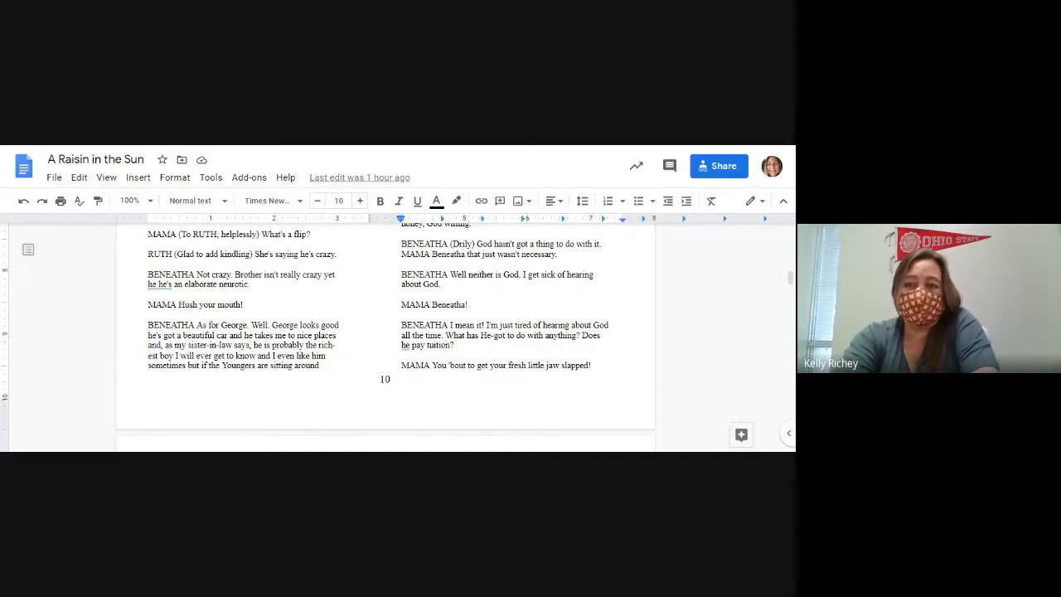
scroll("down", 3)
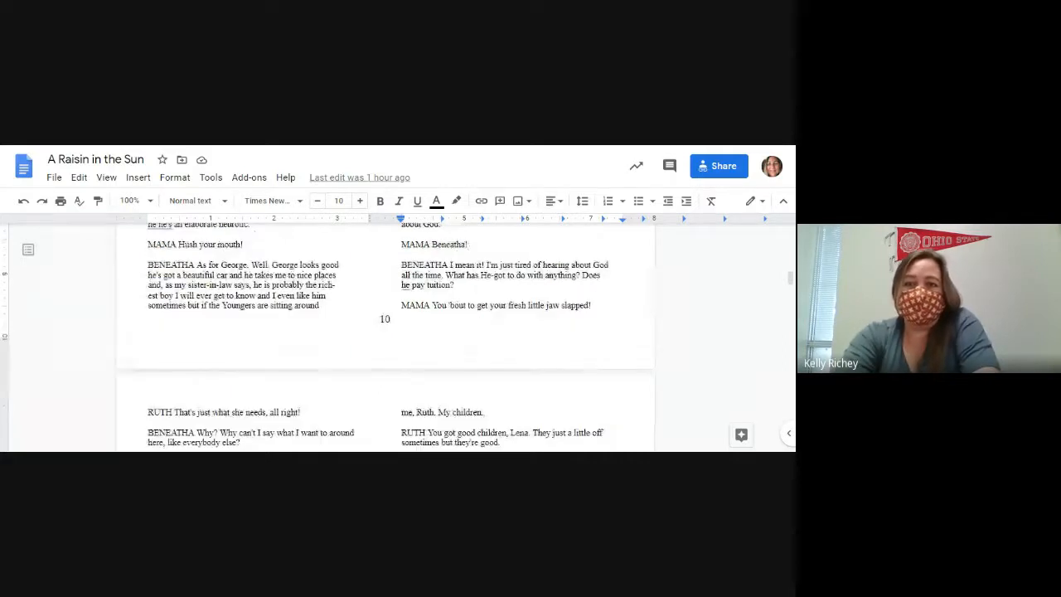
scroll("down", 3)
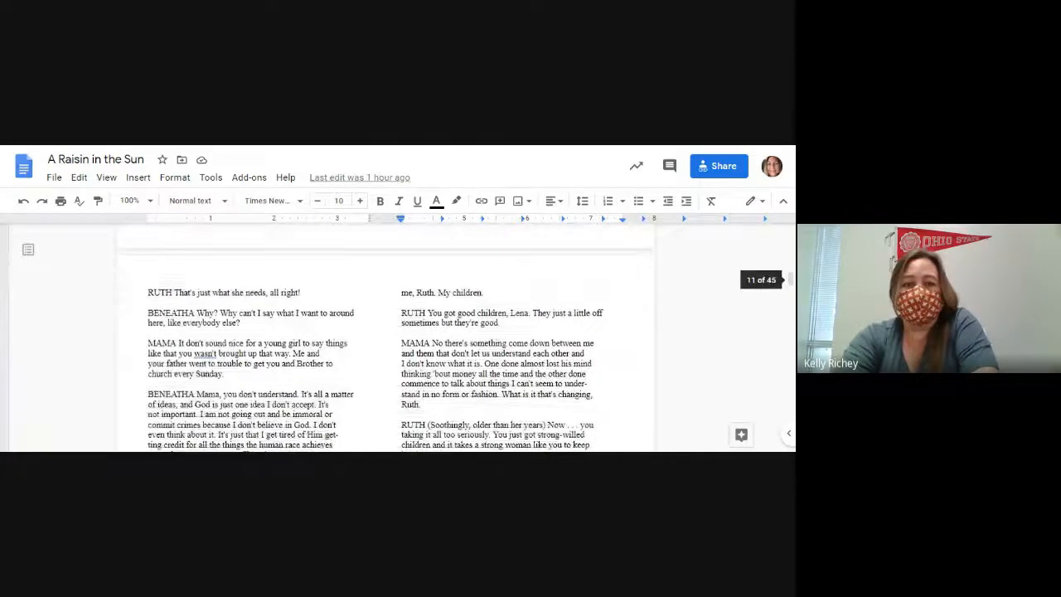
scroll("down", 3)
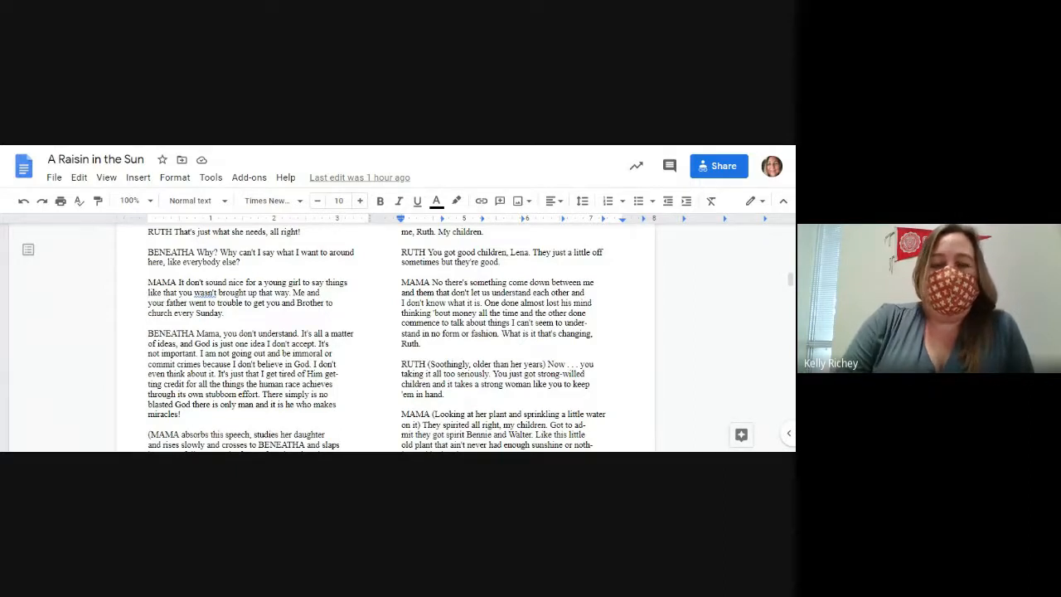
scroll("down", 3)
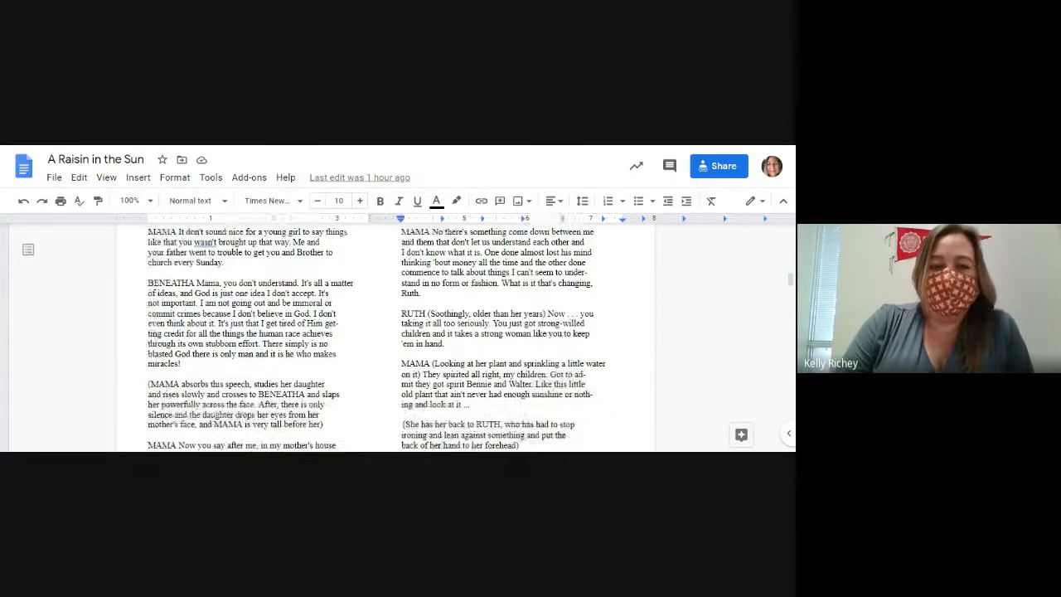
scroll("down", 3)
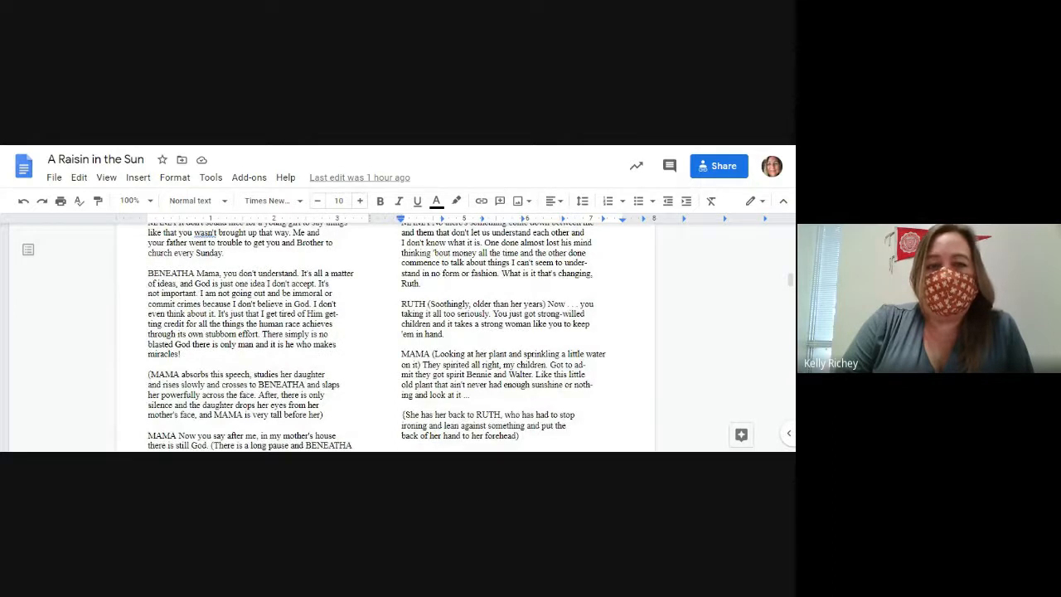
scroll("down", 3)
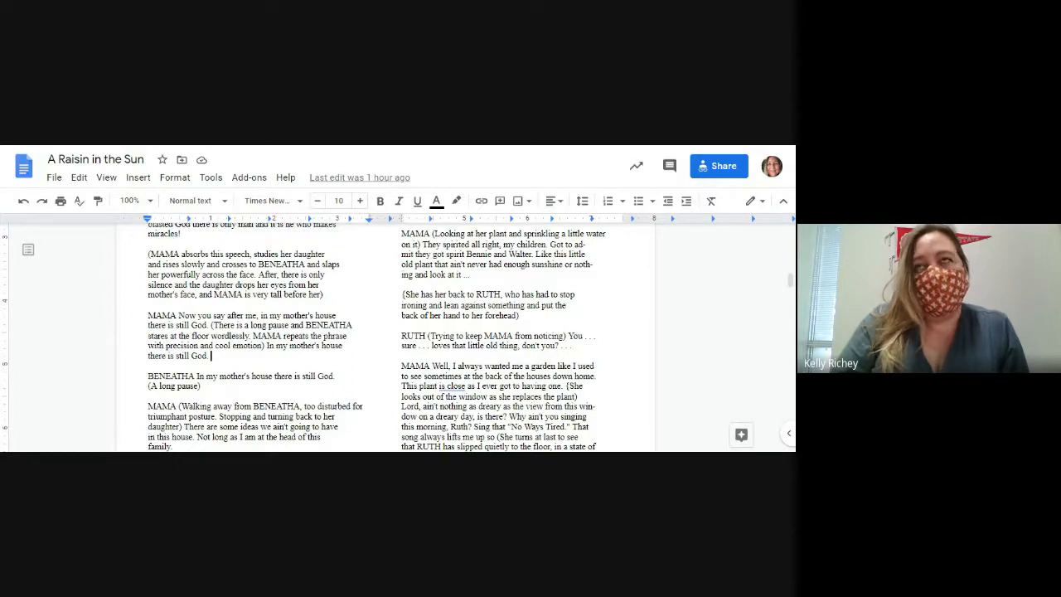
scroll("down", 3)
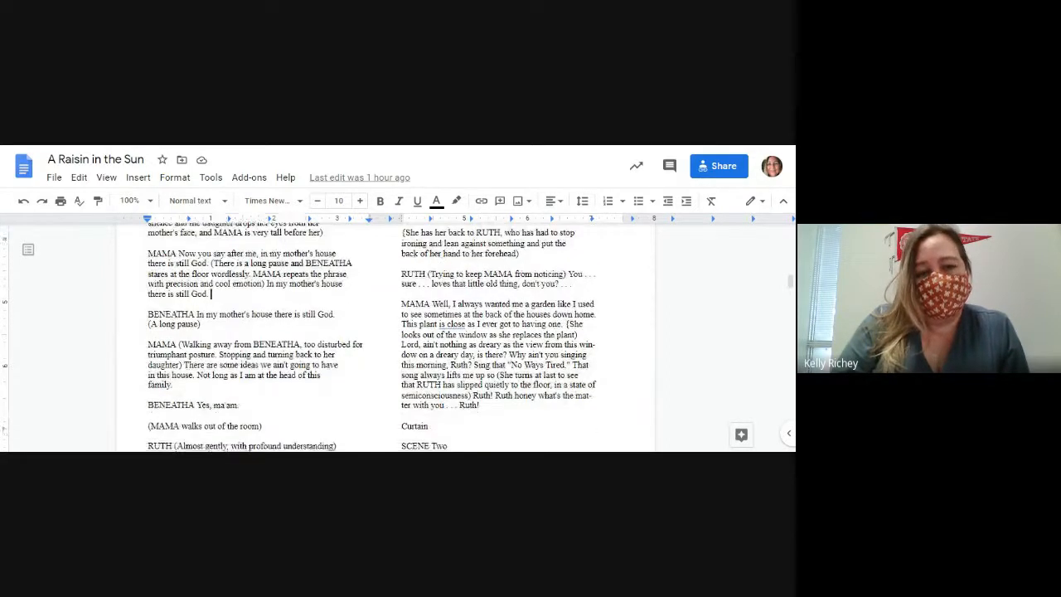
scroll("down", 3)
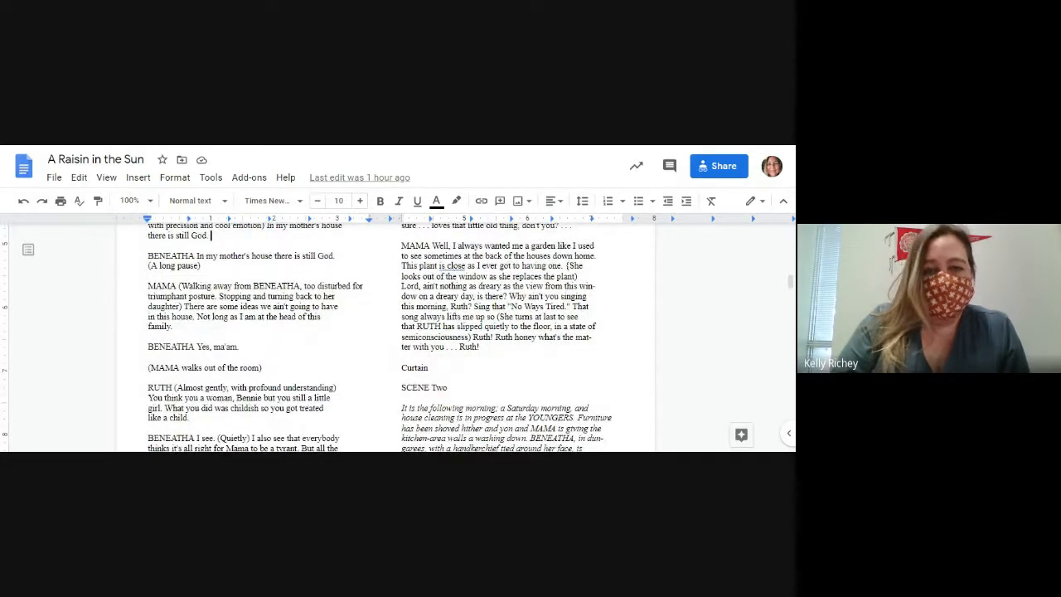
left_click_drag(186, 305, 173, 325)
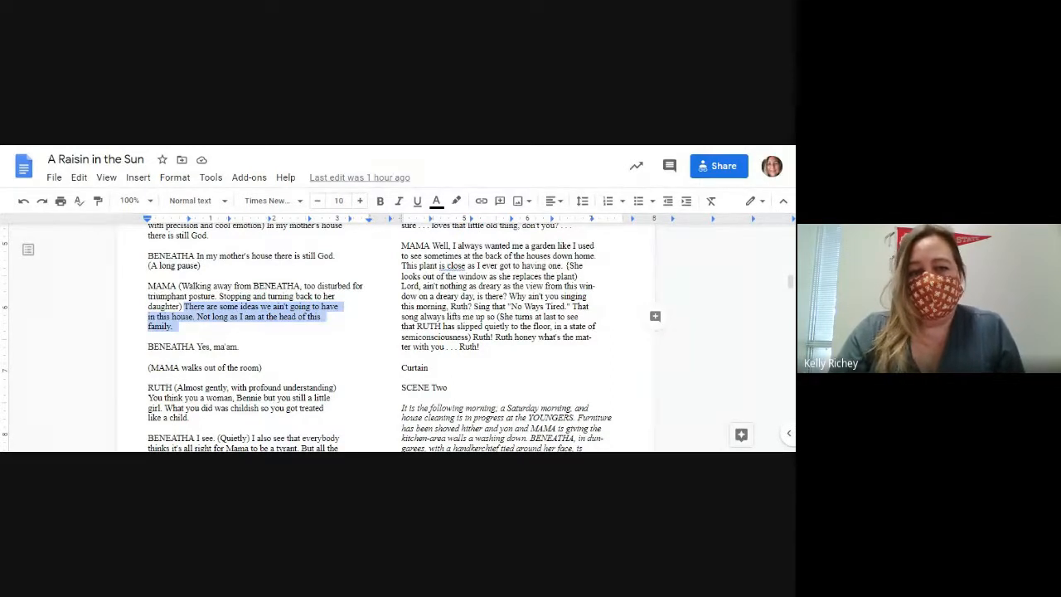
scroll("down", 3)
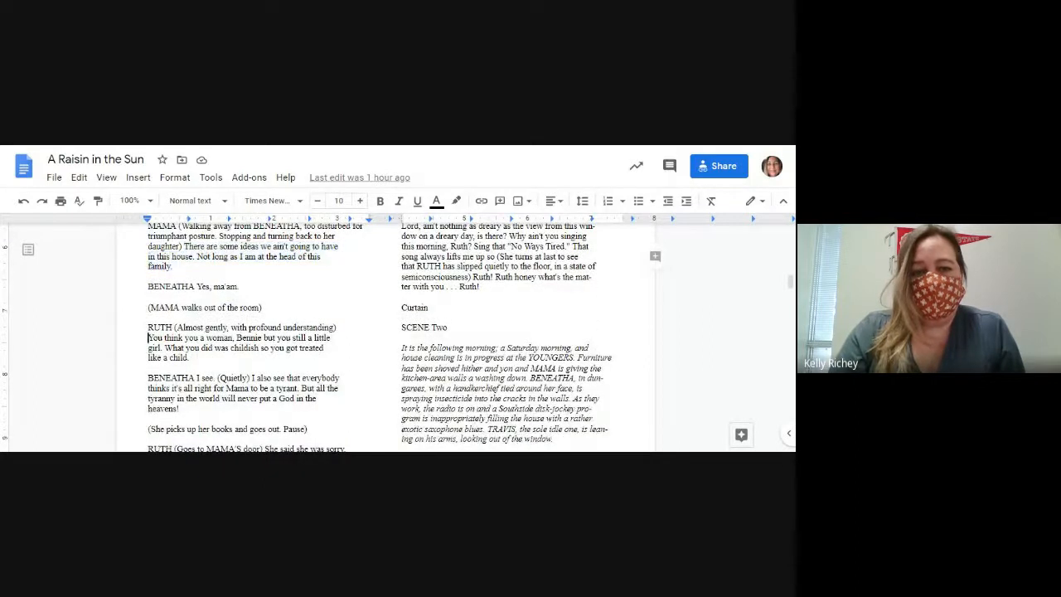
left_click_drag(147, 338, 197, 358)
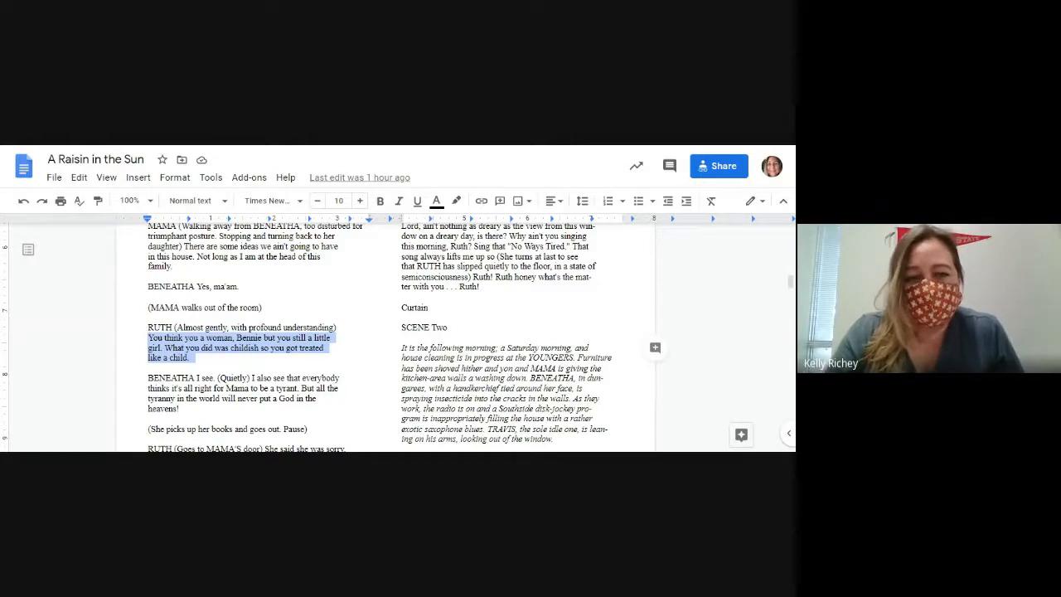
scroll("down", 3)
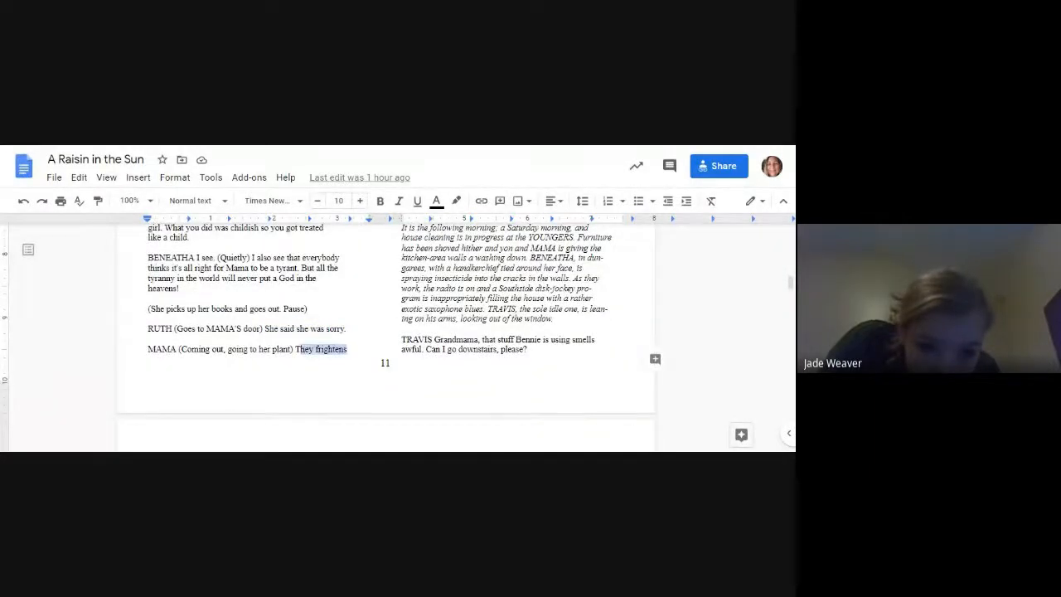
scroll("down", 3)
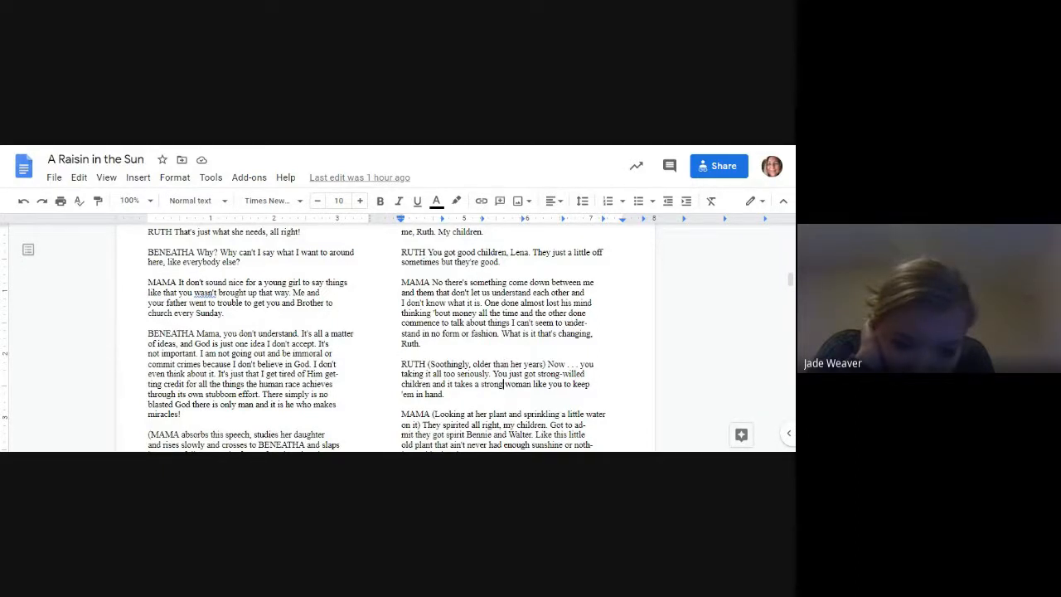
scroll("down", 3)
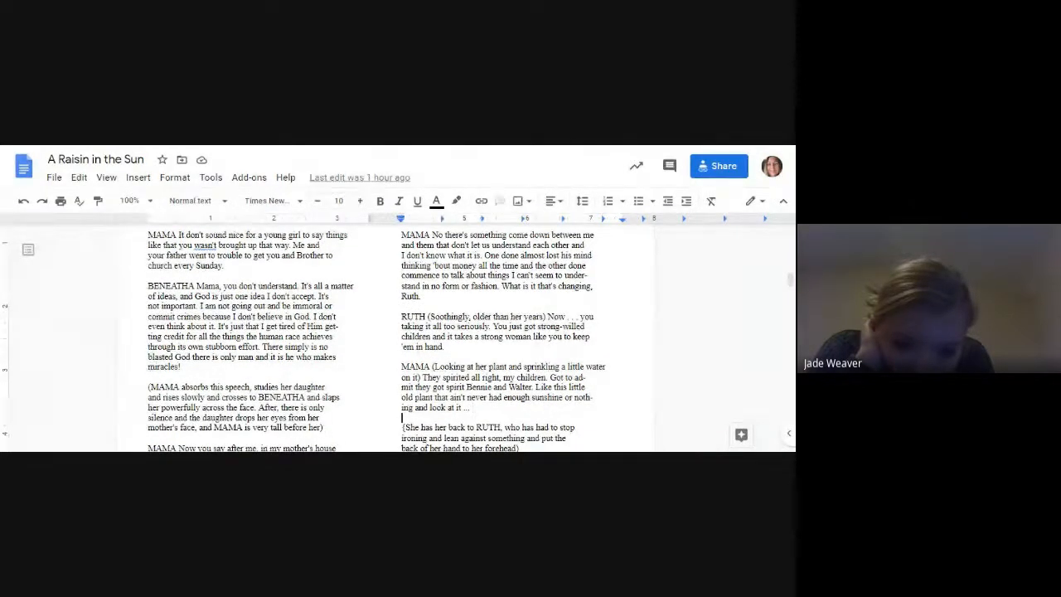
scroll("down", 3)
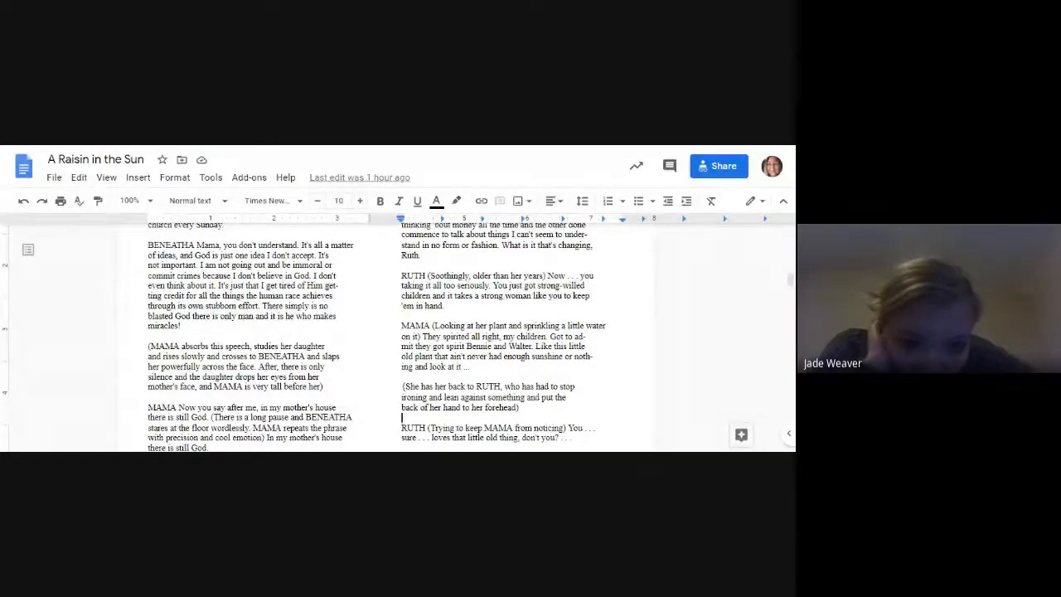
left_click_drag(551, 275, 556, 296)
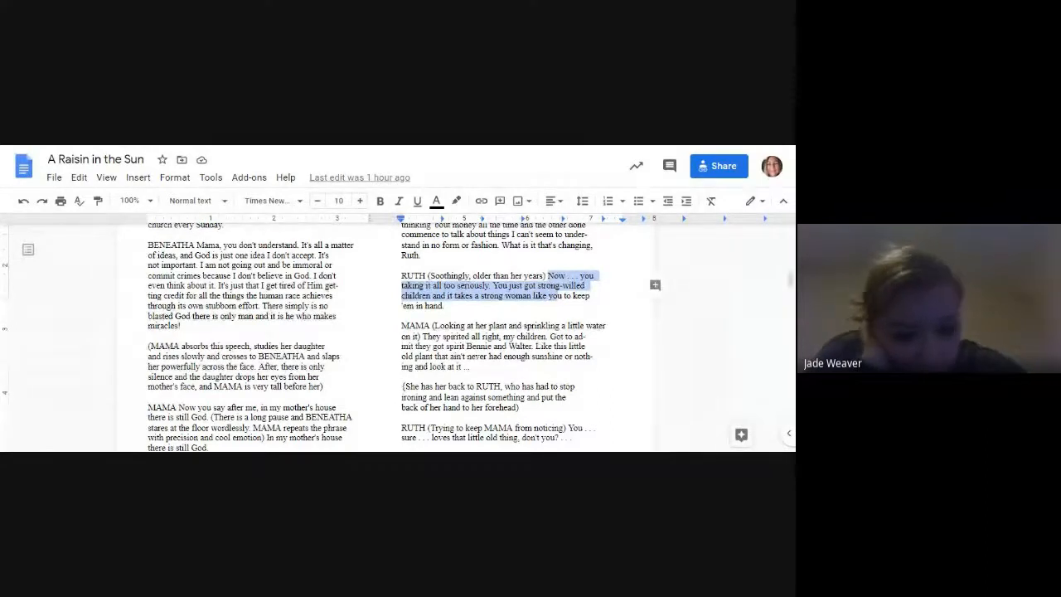
left_click(547, 358)
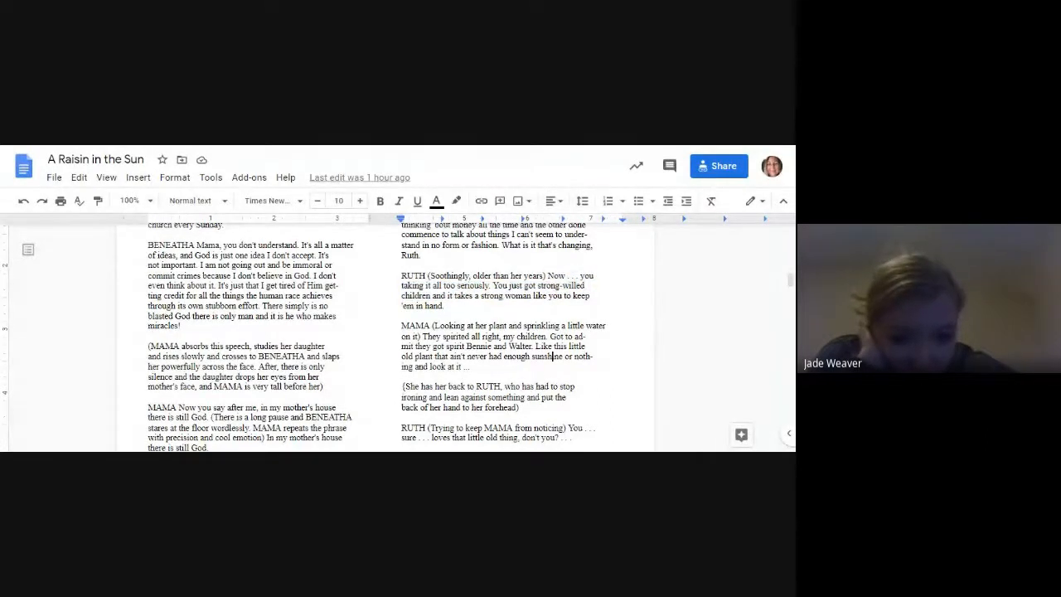
scroll("down", 3)
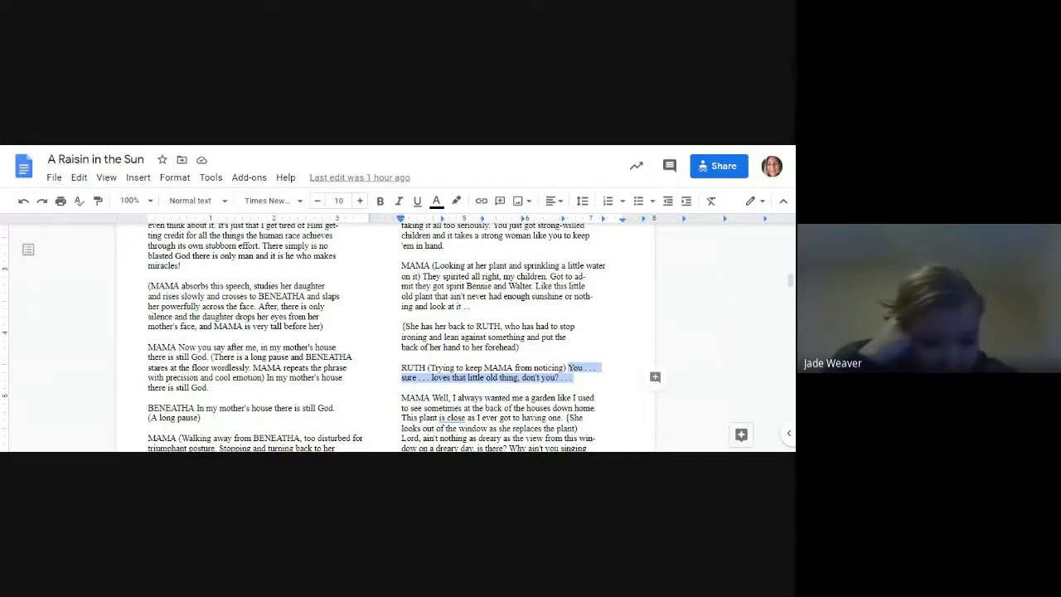
scroll("down", 3)
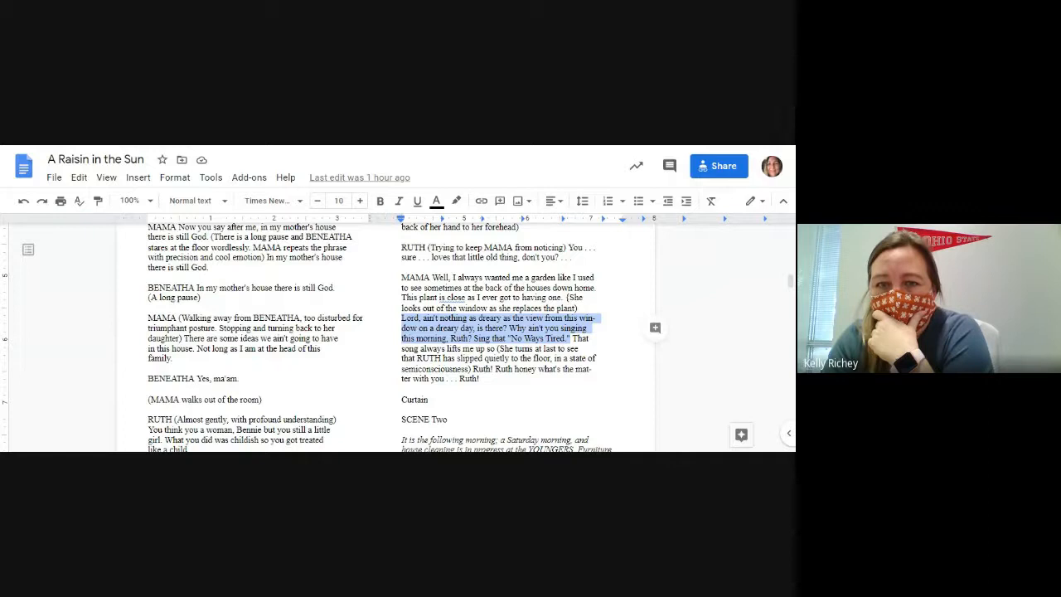
left_click(494, 338)
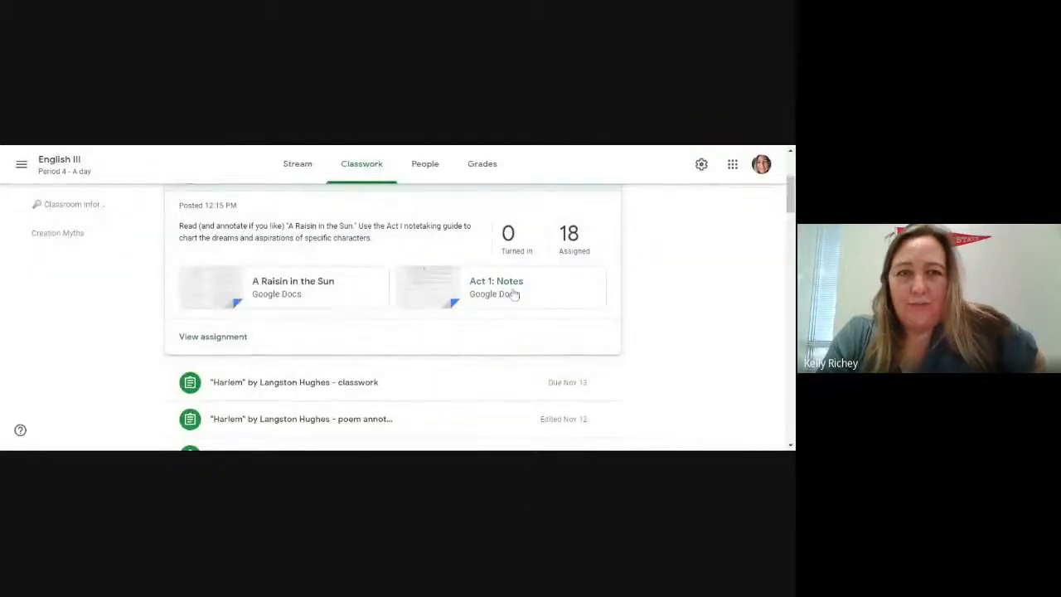
Open the Act 1: Notes document from the A Raisin in the Sun assignment.
left_click(496, 287)
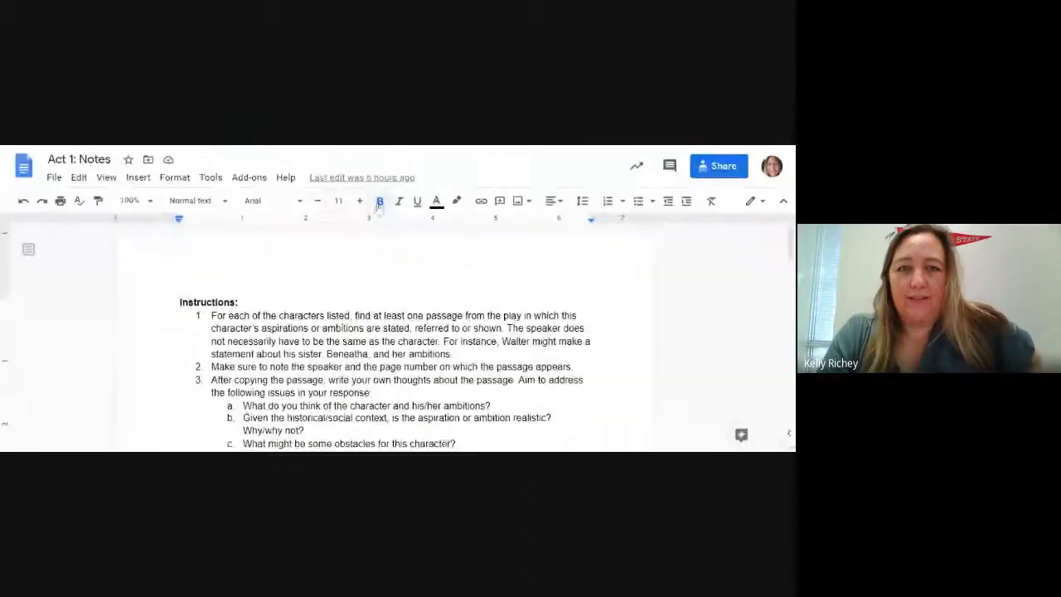
scroll("down", 3)
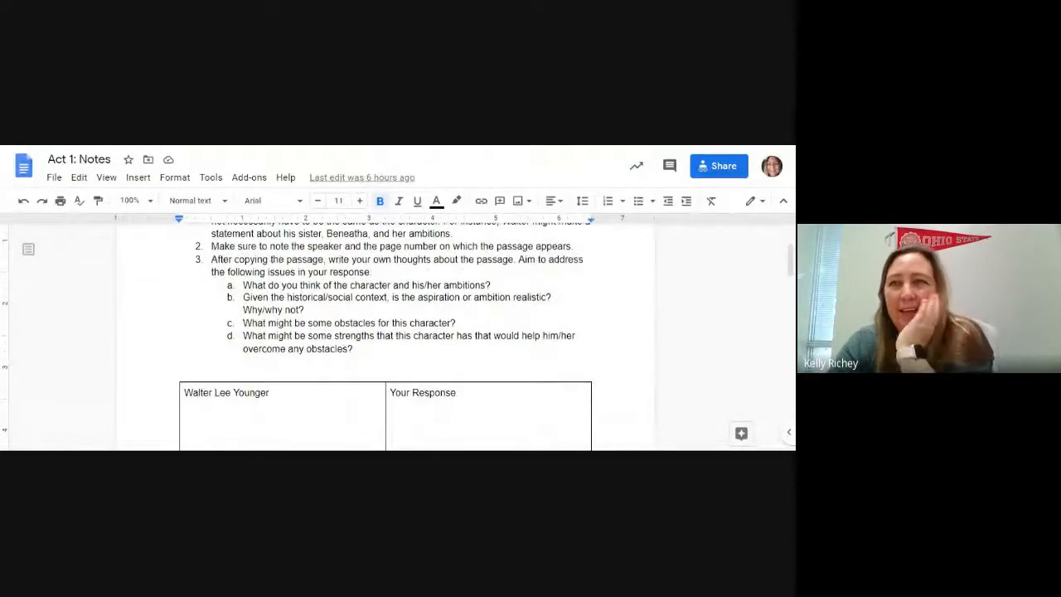
scroll("down", 3)
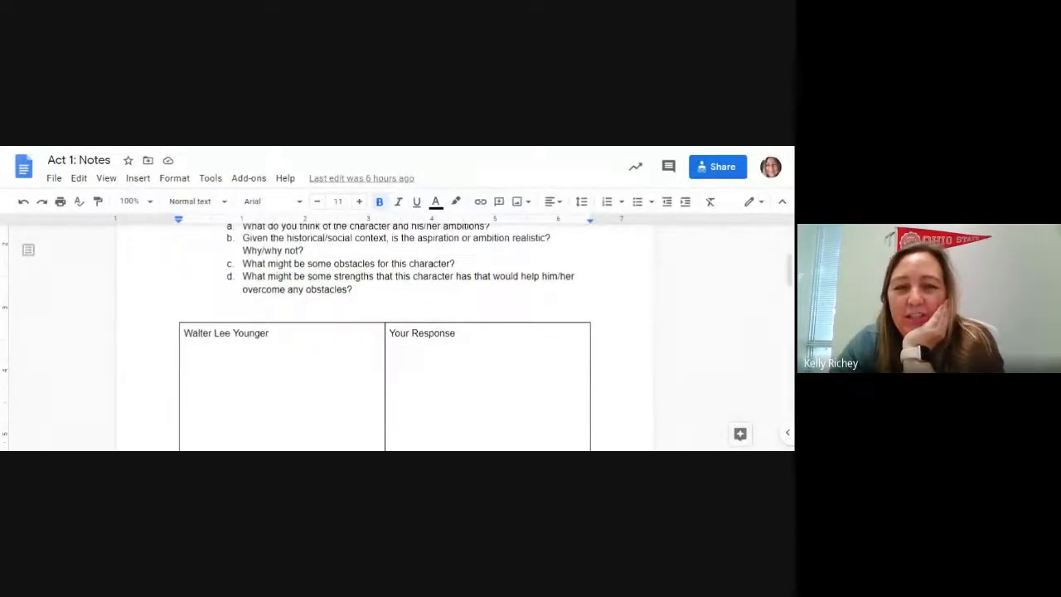
scroll("down", 3)
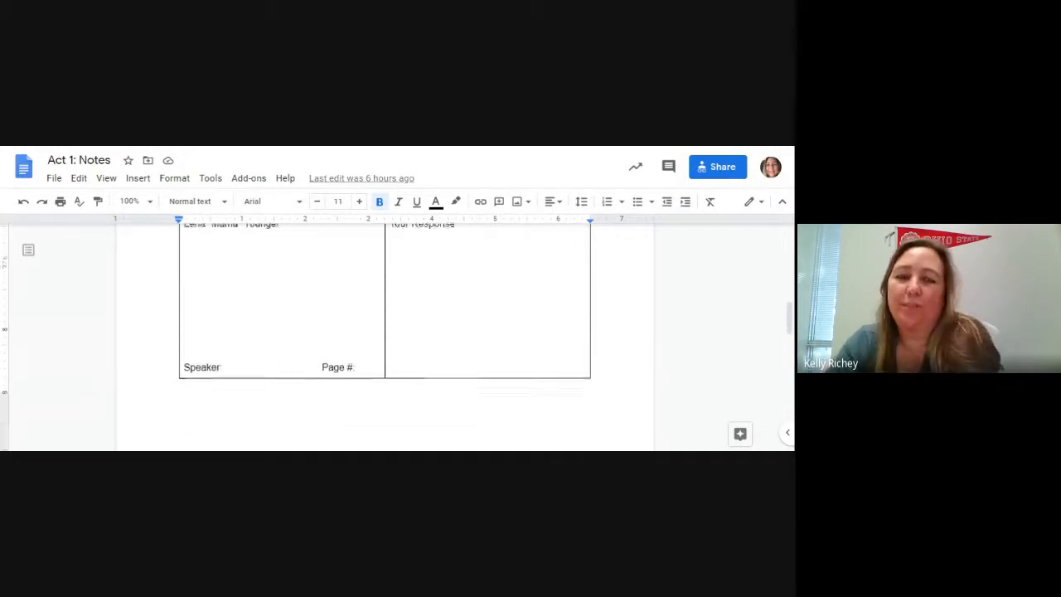
scroll("down", 3)
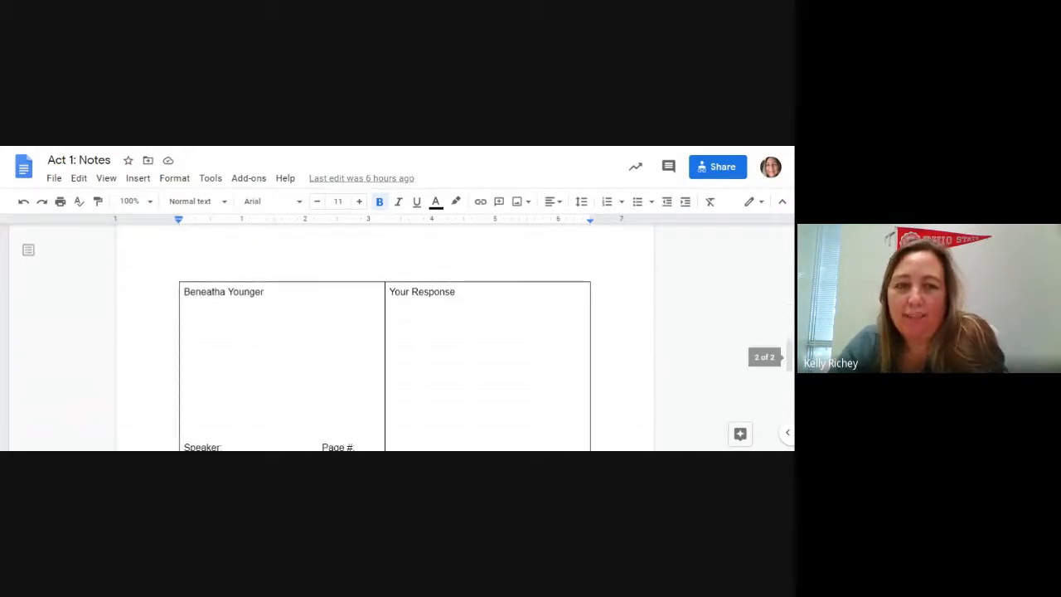
scroll("down", 3)
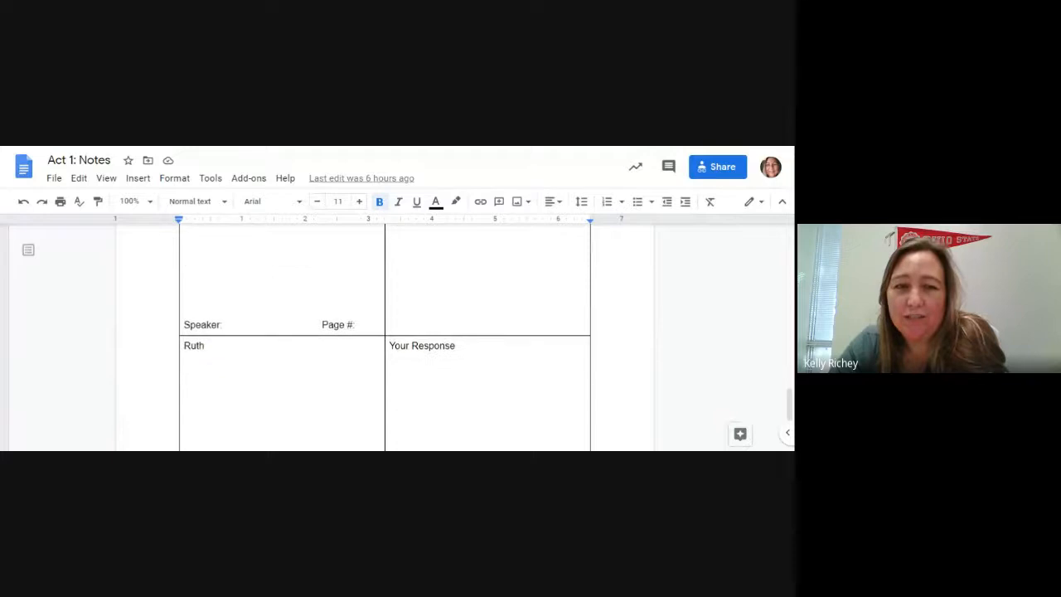